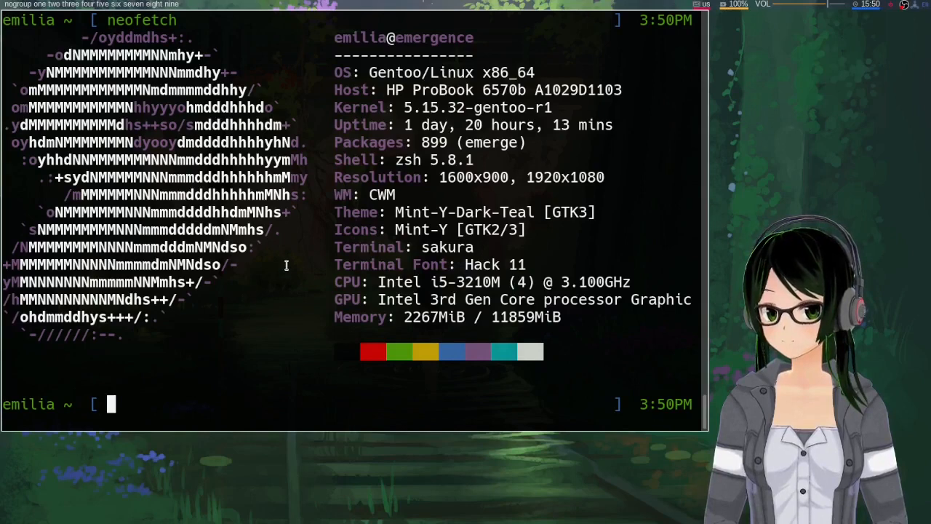
mouse_move(291, 272)
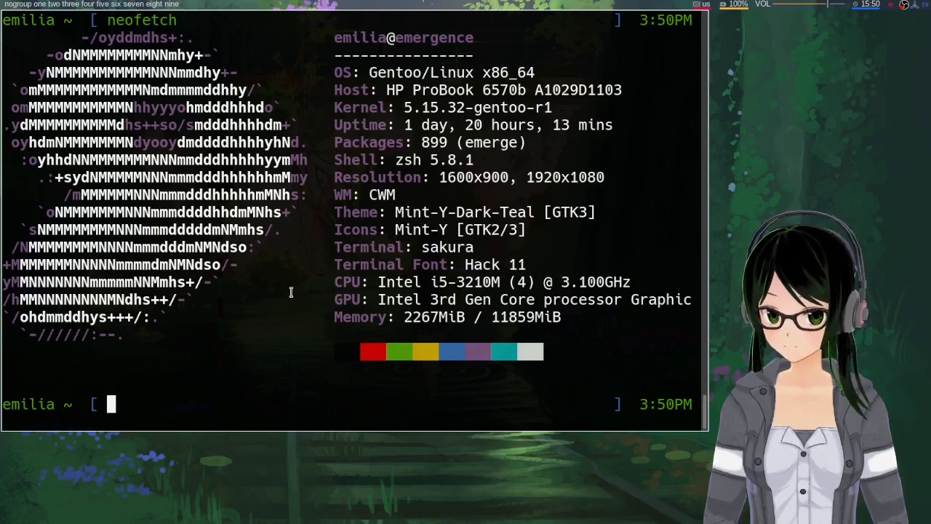
mouse_move(251, 302)
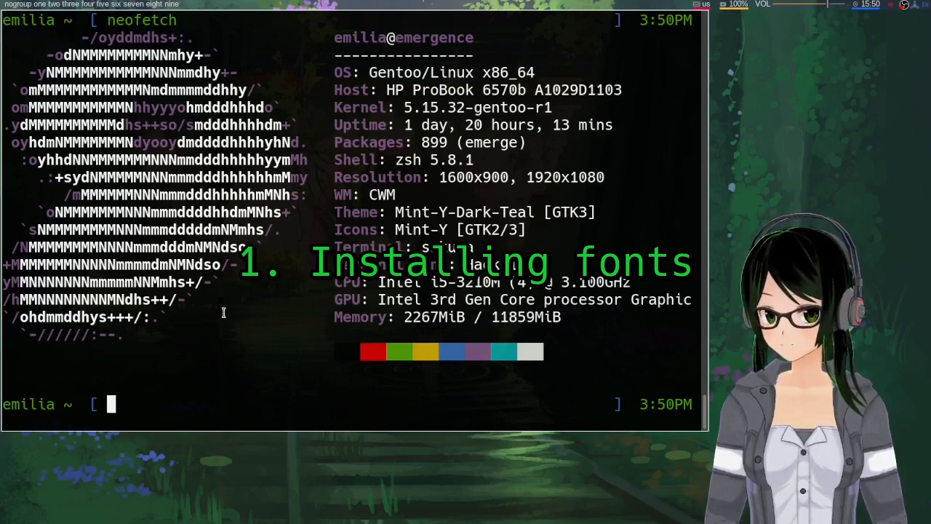
mouse_move(248, 322)
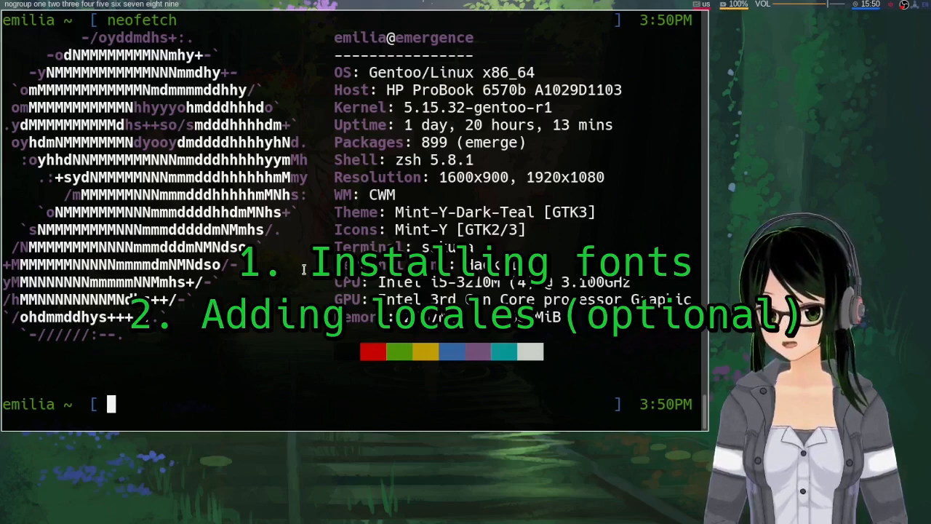
mouse_move(259, 296)
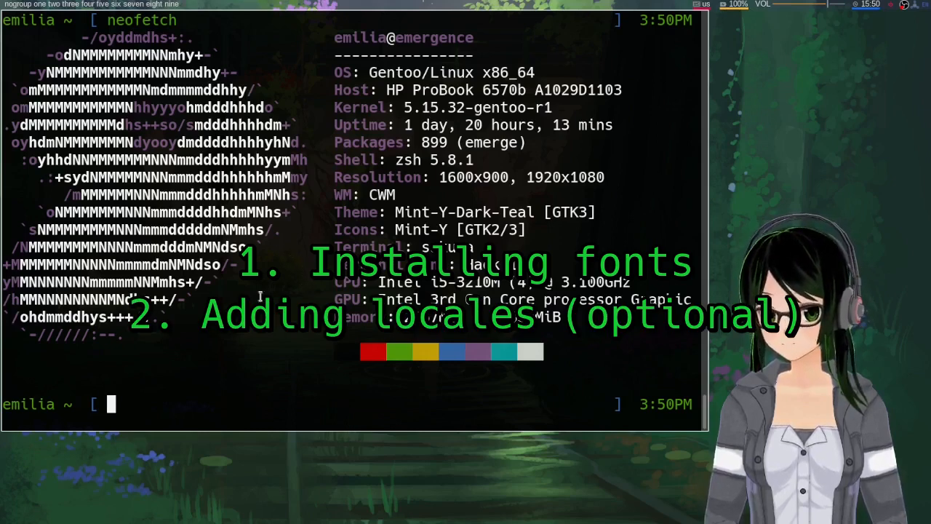
mouse_move(300, 265)
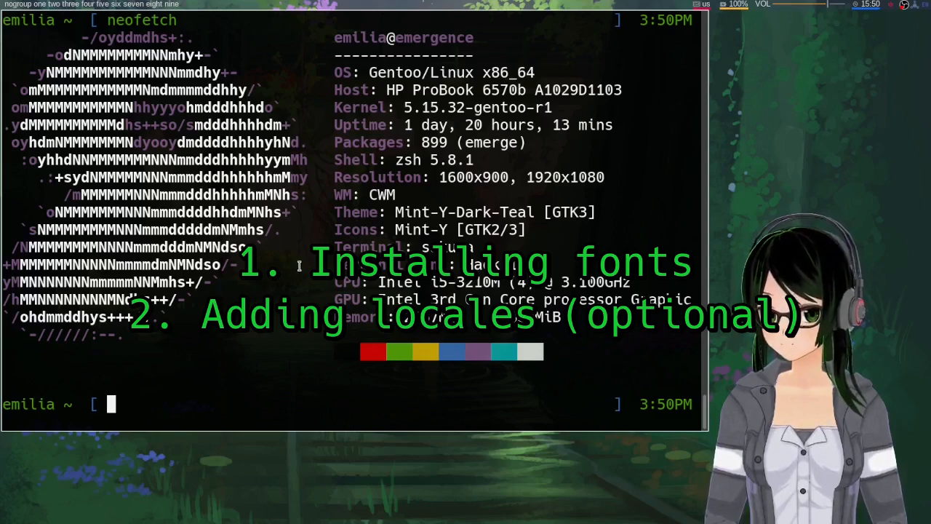
mouse_move(283, 273)
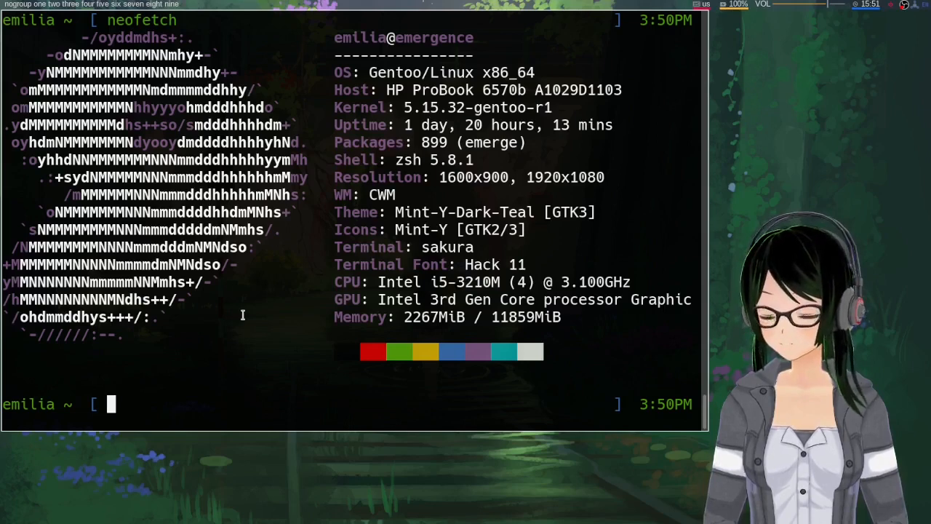
mouse_move(265, 282)
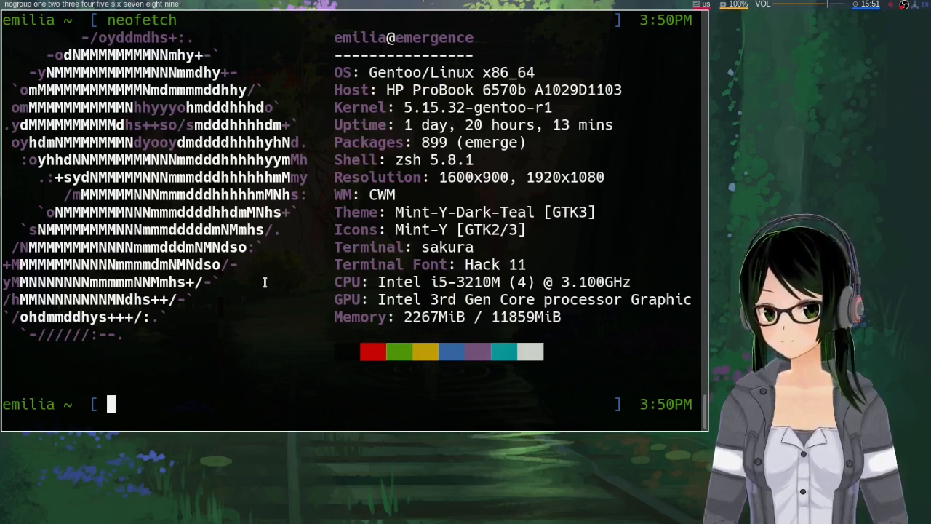
mouse_move(285, 275)
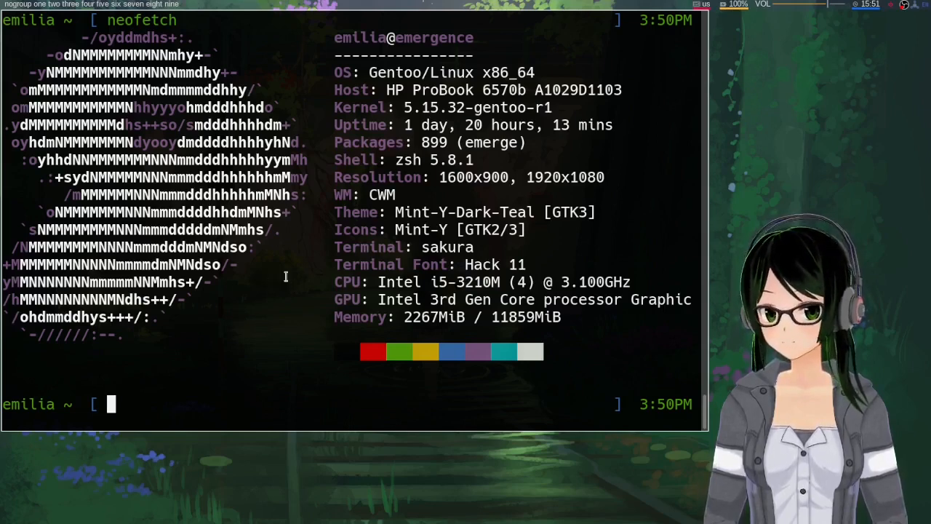
mouse_move(289, 270)
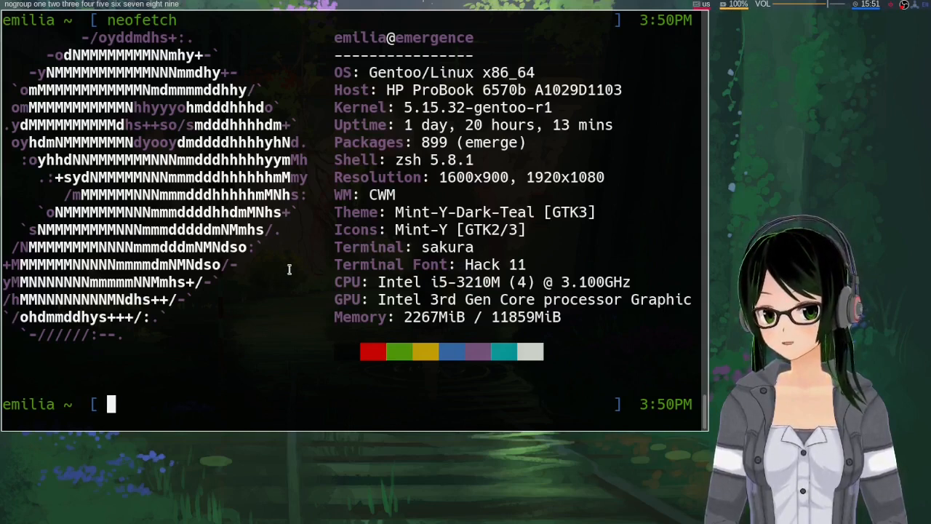
mouse_move(282, 285)
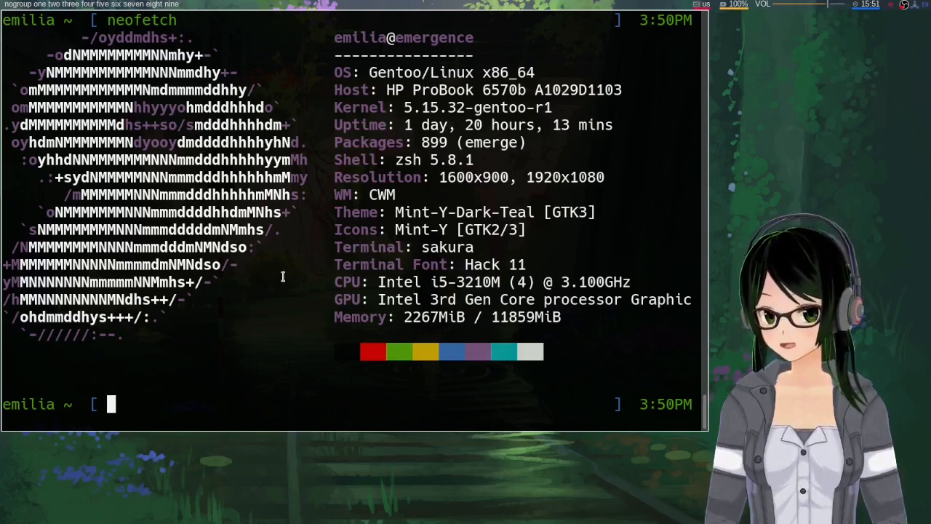
mouse_move(299, 260)
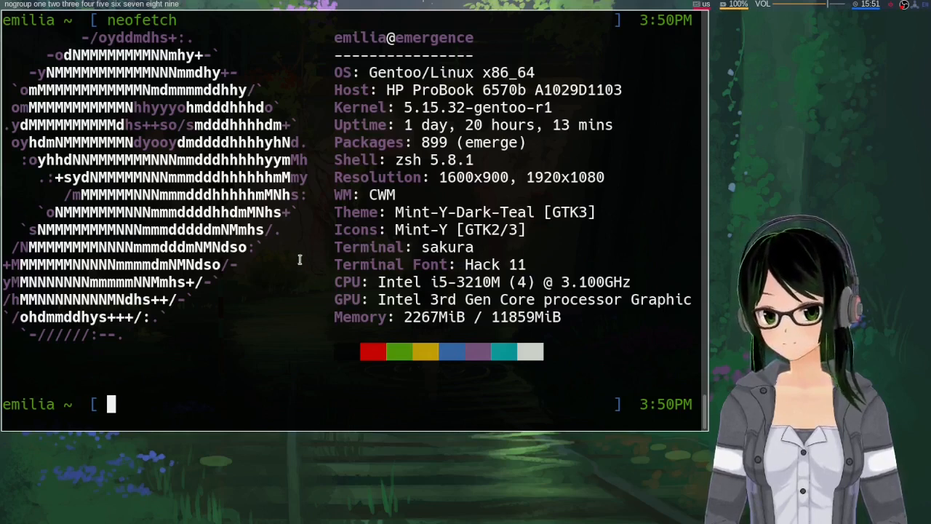
mouse_move(264, 288)
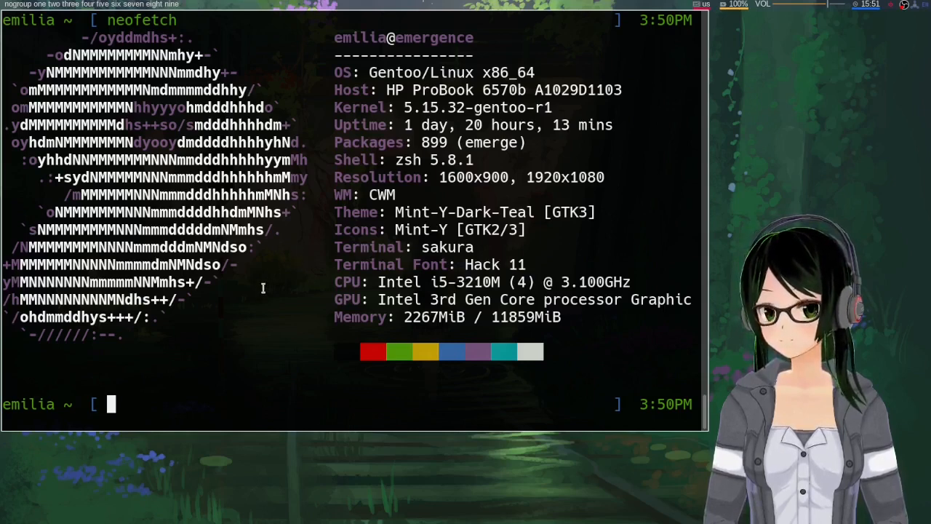
mouse_move(285, 260)
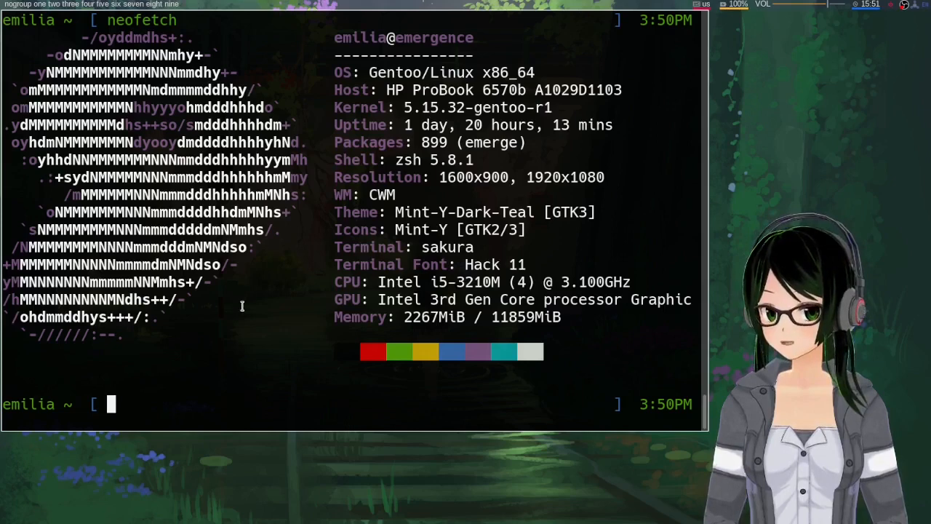
mouse_move(304, 287)
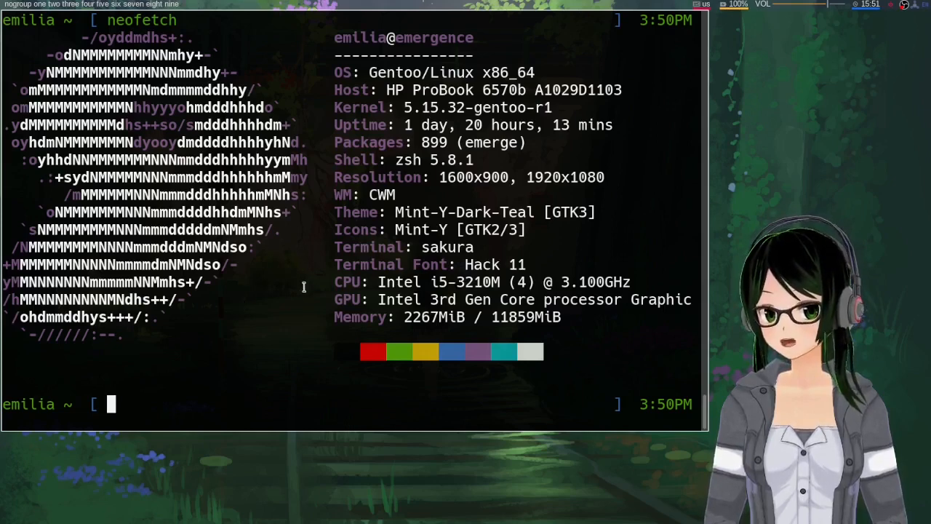
mouse_move(292, 267)
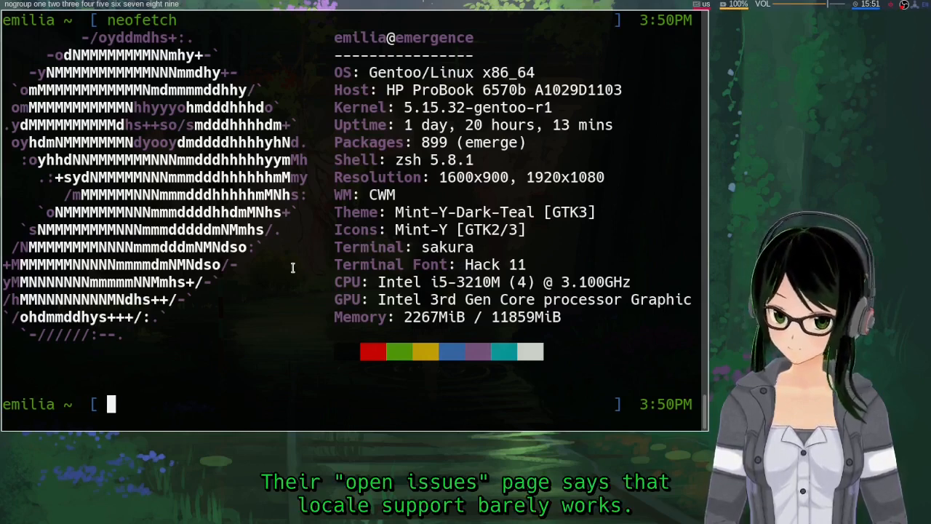
mouse_move(301, 261)
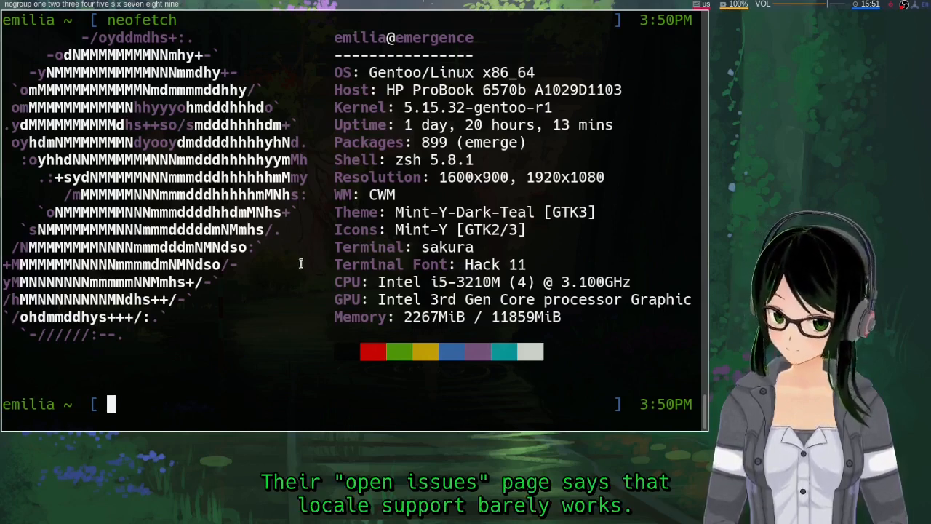
mouse_move(286, 258)
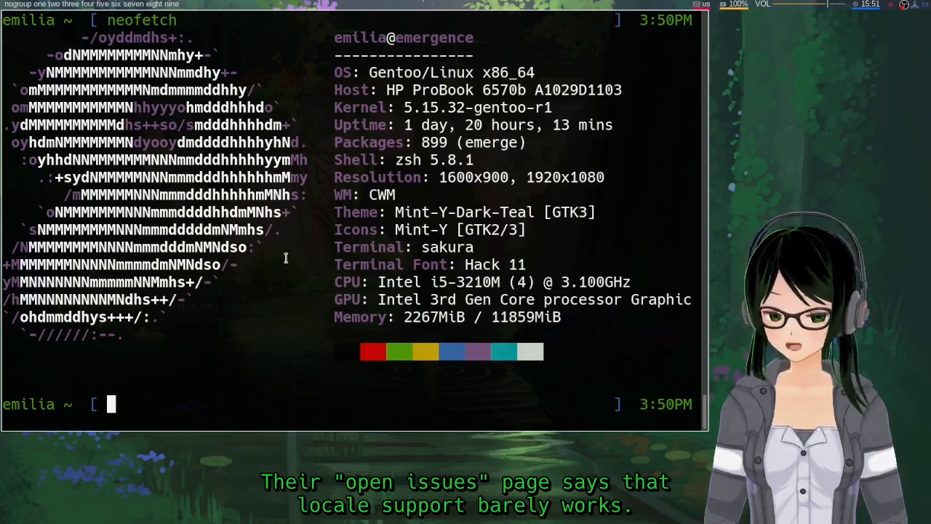
mouse_move(261, 296)
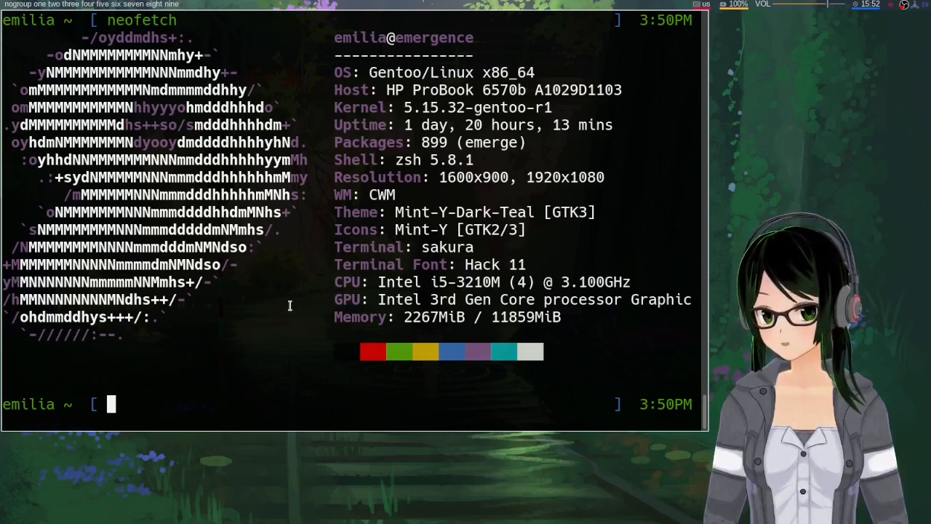
mouse_move(284, 306)
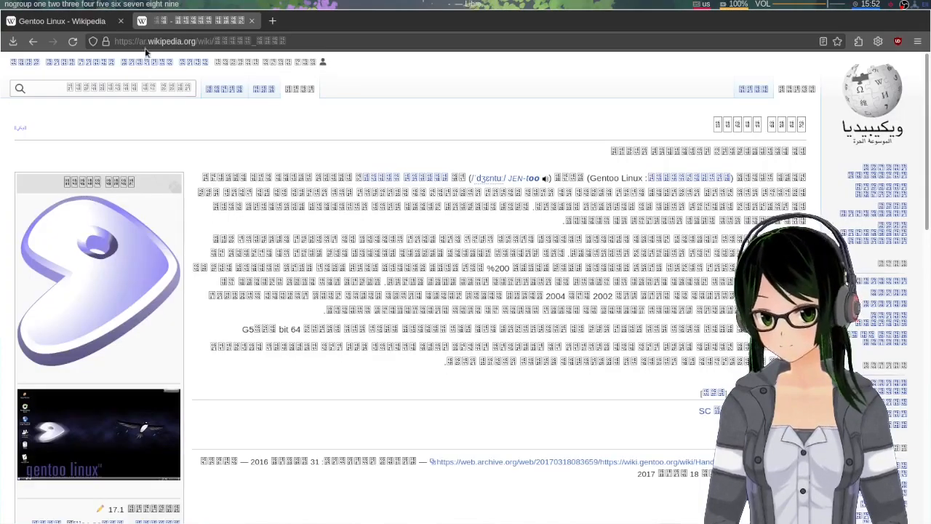
mouse_move(235, 140)
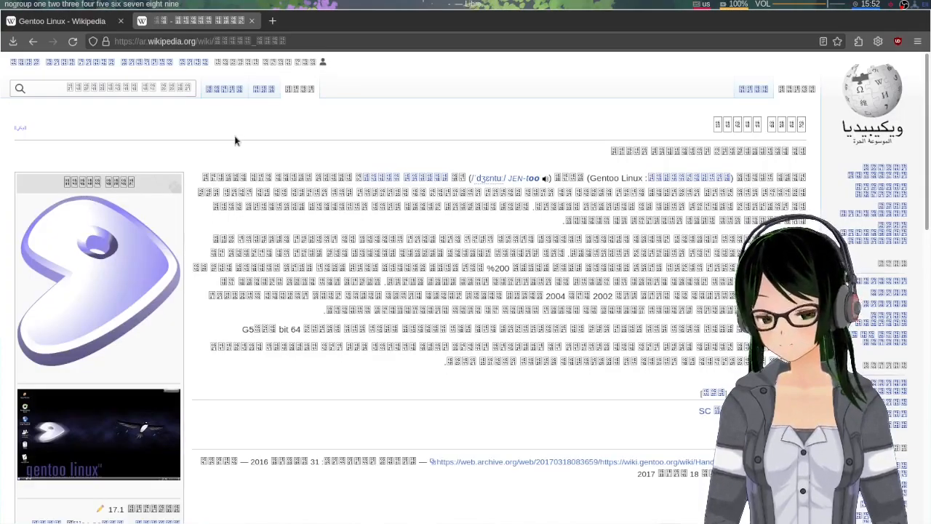
mouse_move(338, 136)
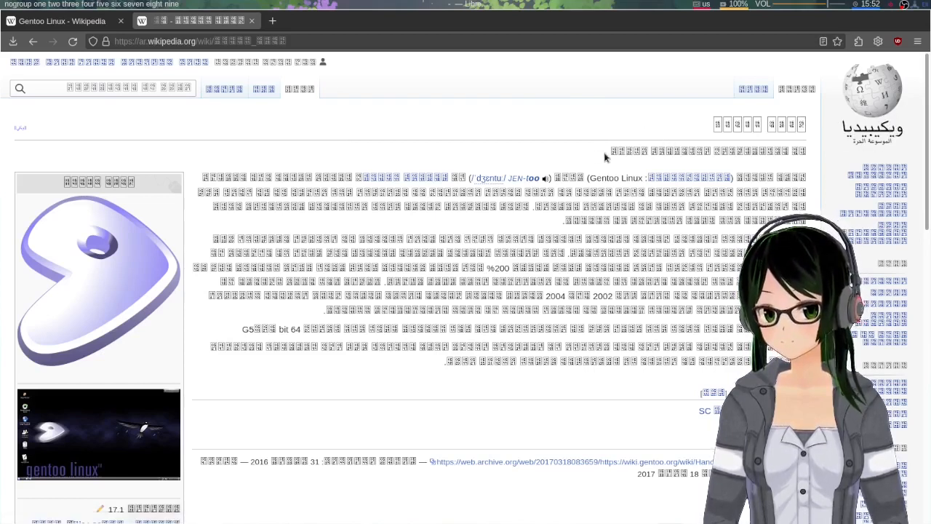
Show Firefox's Arabic Wikipedia Gentoo Linux tab, with its script rendered as empty boxes.
double_click(637, 151)
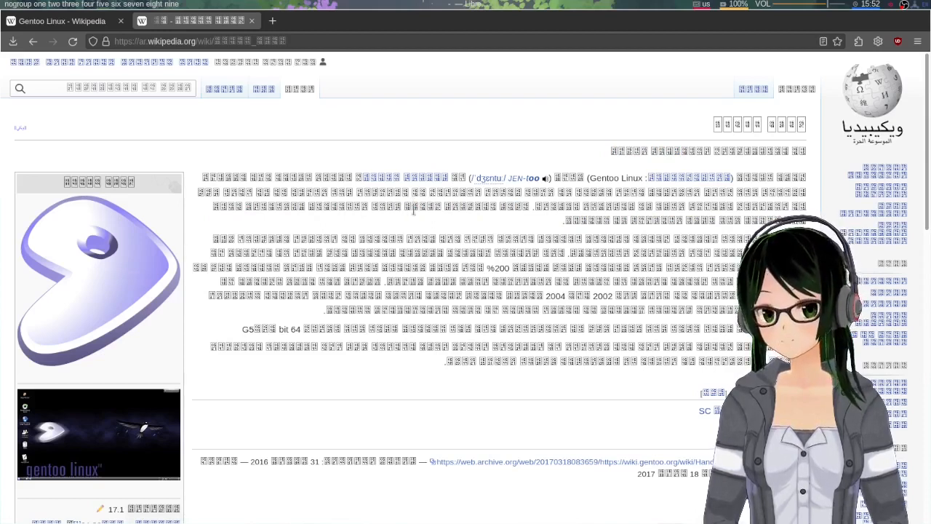
mouse_move(401, 206)
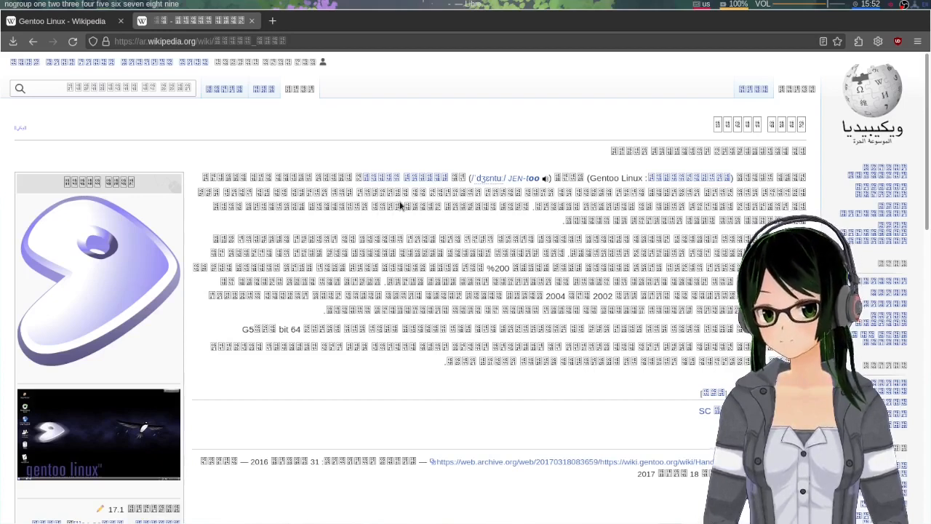
mouse_move(365, 226)
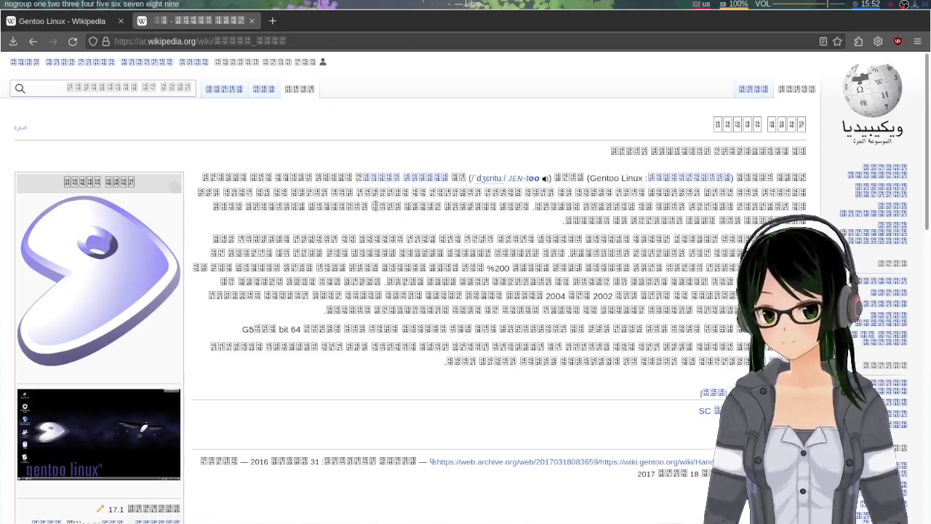
double_click(389, 213)
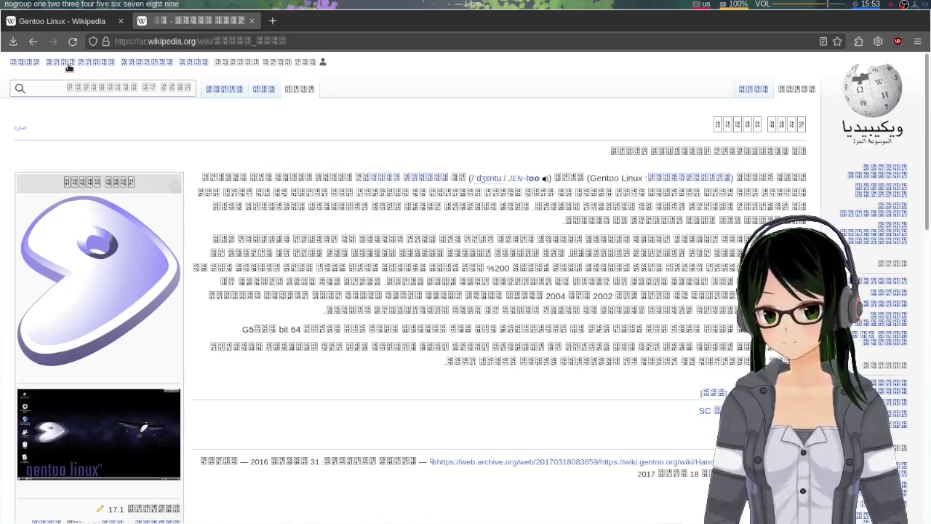
left_click(80, 20)
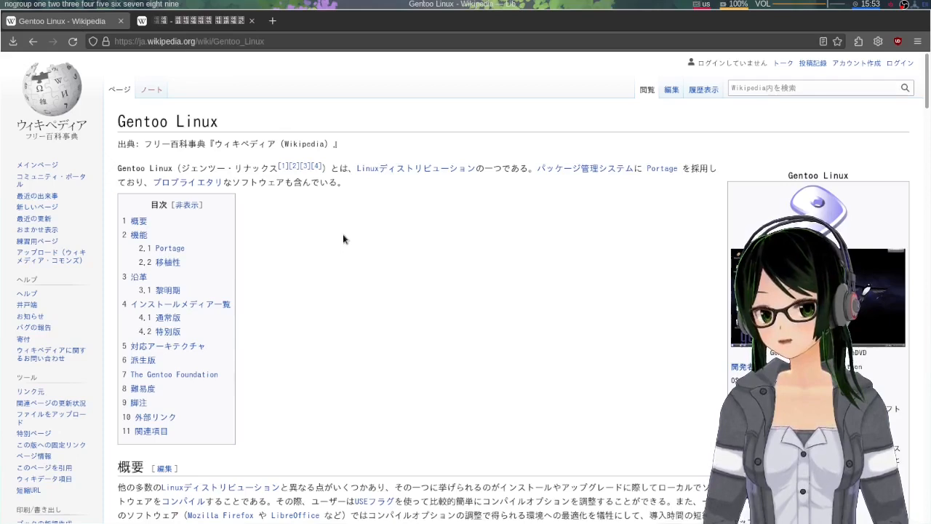
mouse_move(358, 305)
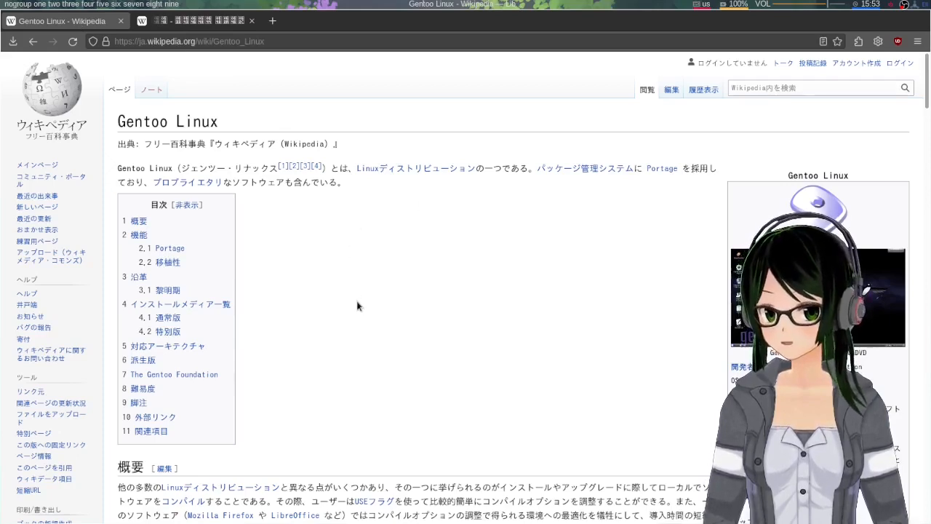
scroll("down", 3)
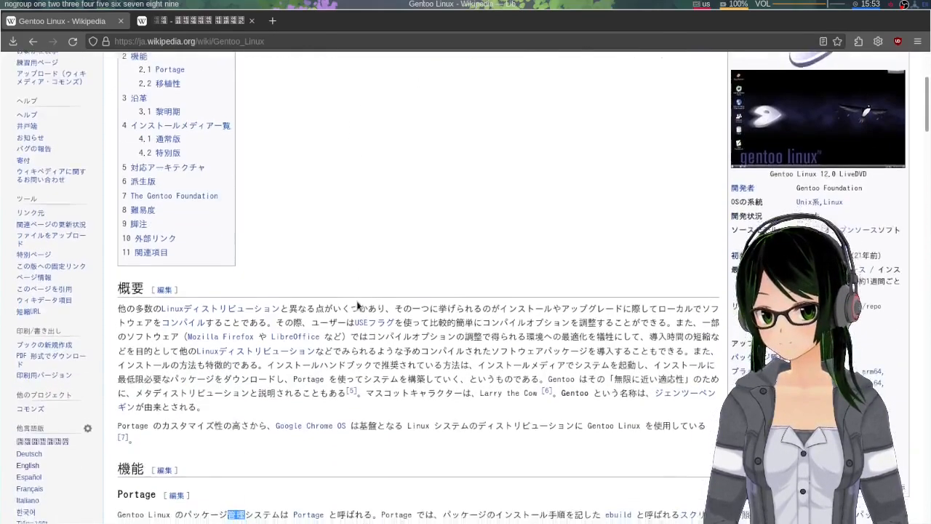
scroll("down", 3)
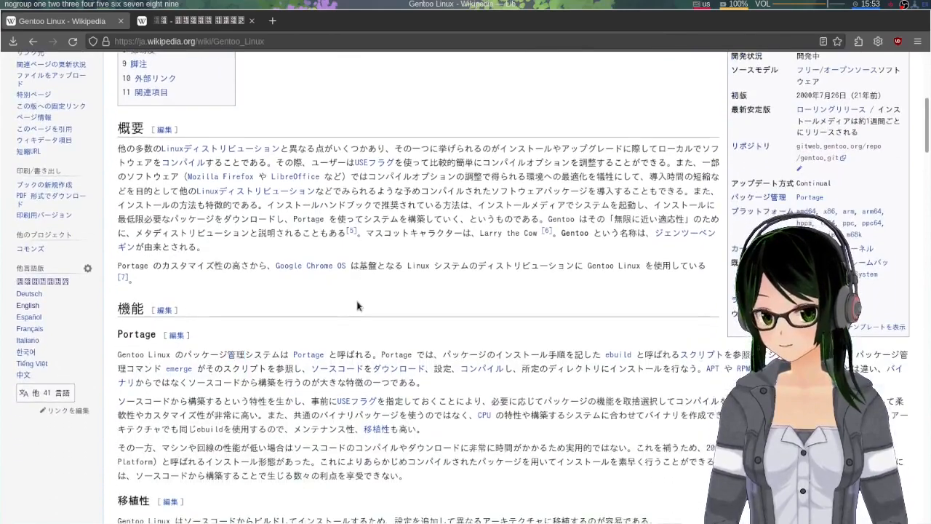
scroll("down", 3)
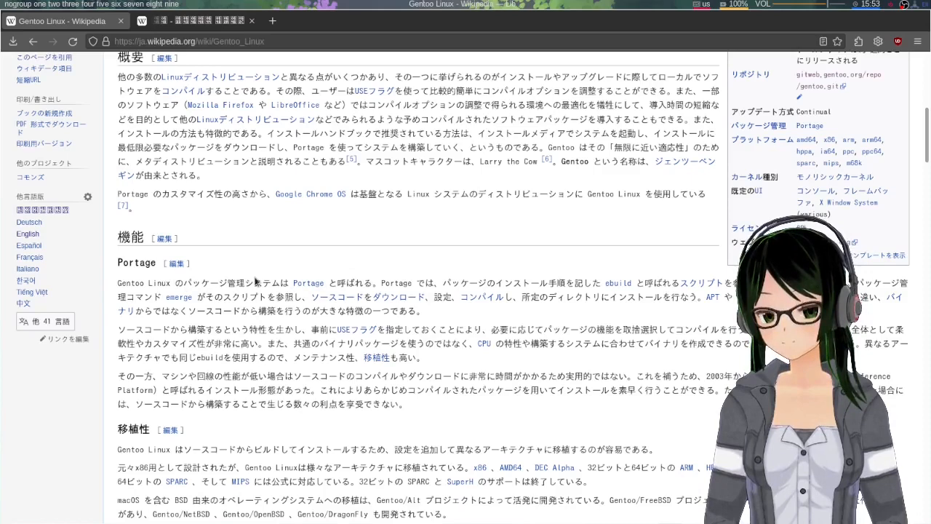
mouse_move(325, 258)
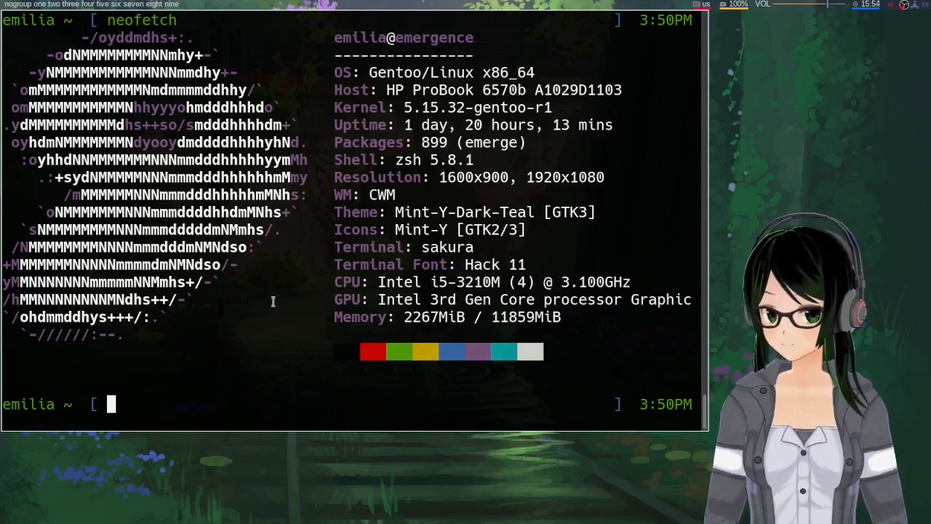
mouse_move(260, 316)
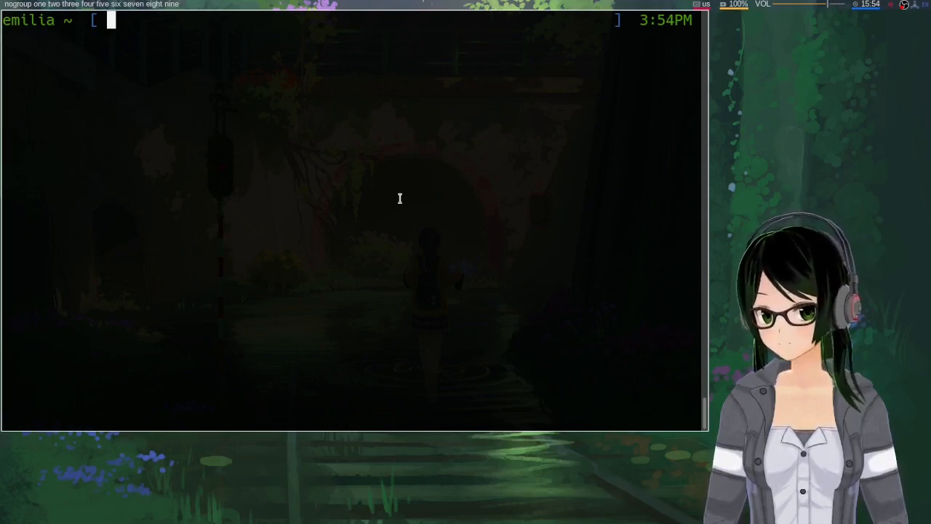
type("emerge")
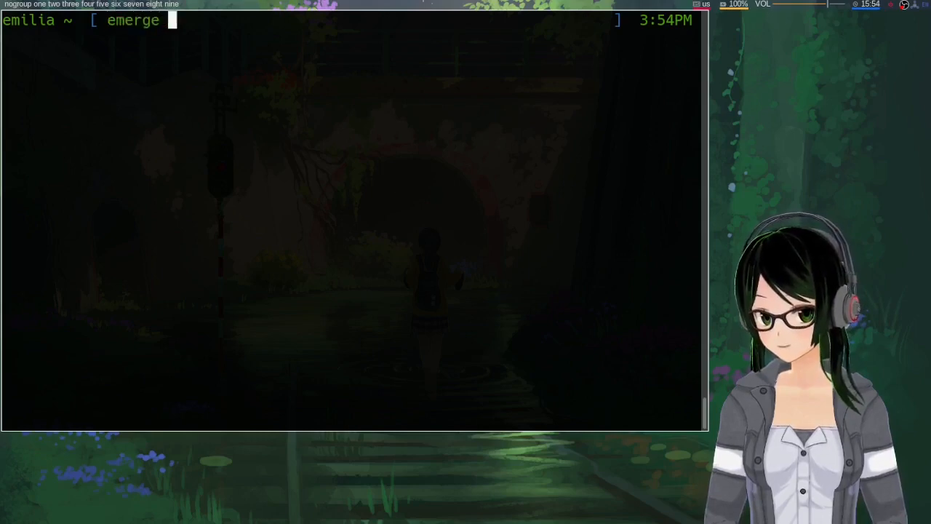
type("media")
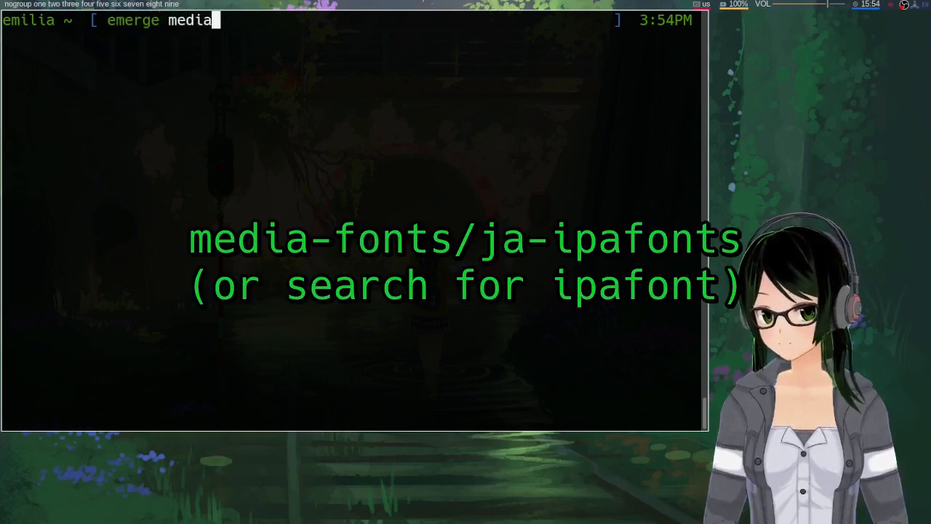
type("-fonts")
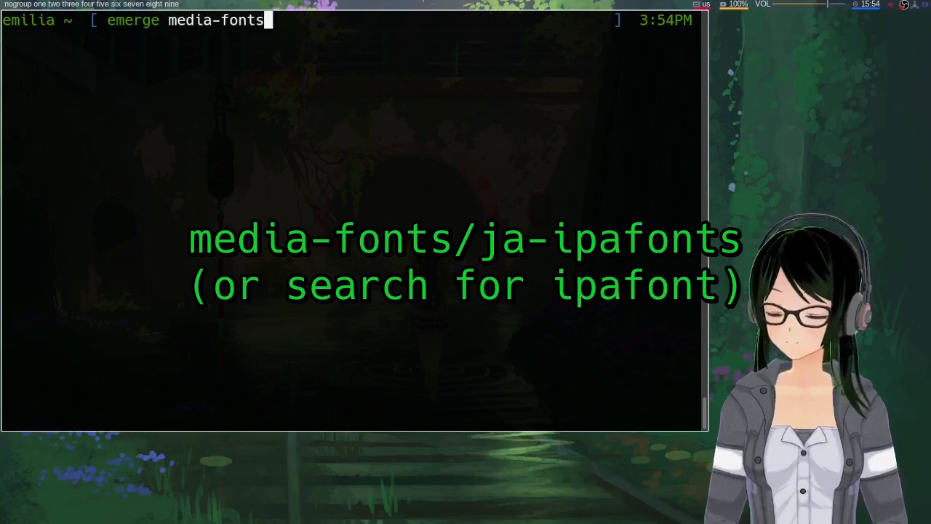
type("/ja-ip")
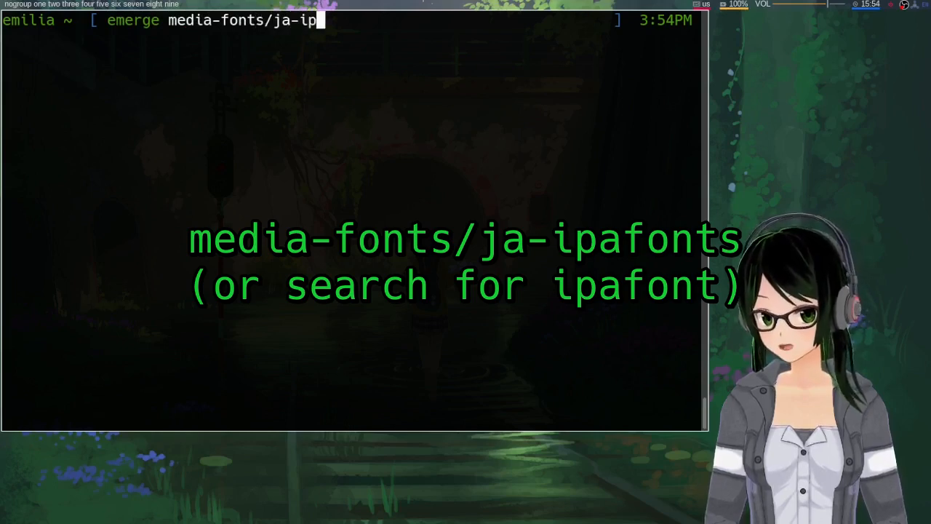
type("afonts")
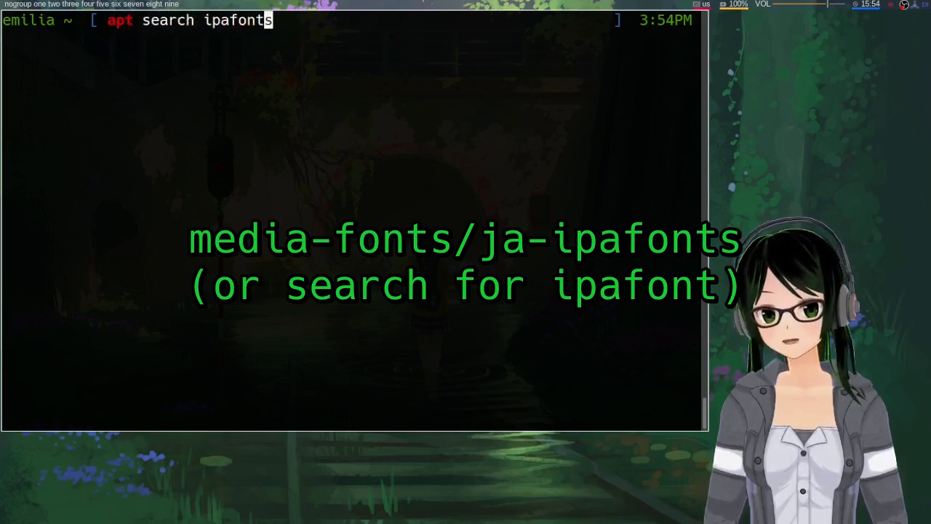
key("BackSpace")
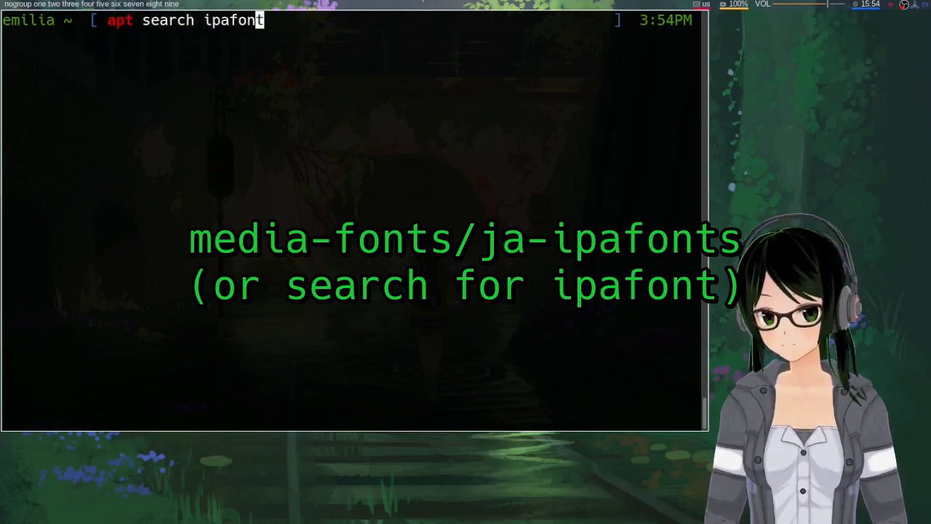
mouse_move(399, 133)
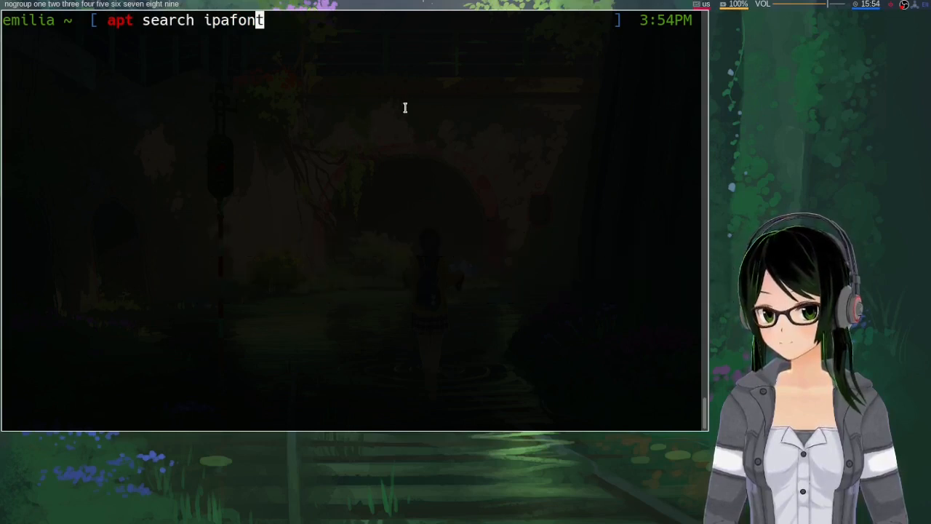
mouse_move(386, 126)
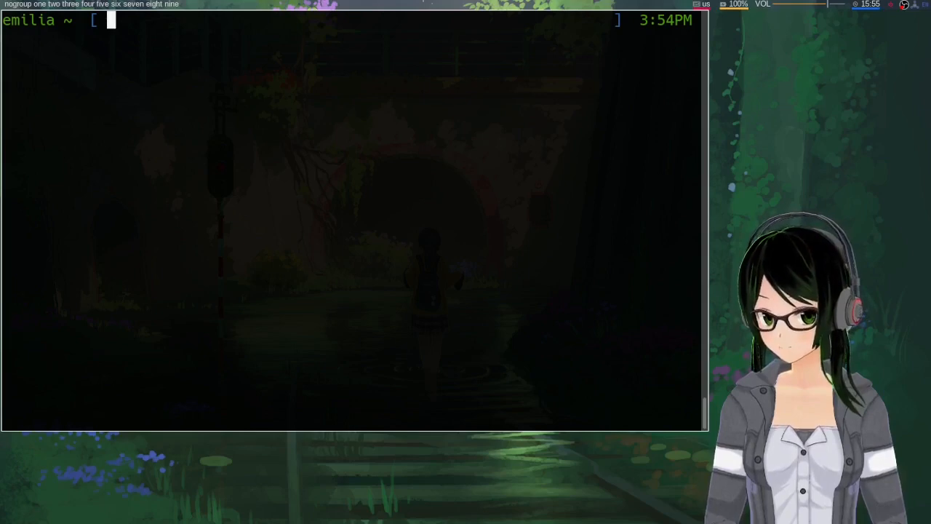
mouse_move(400, 127)
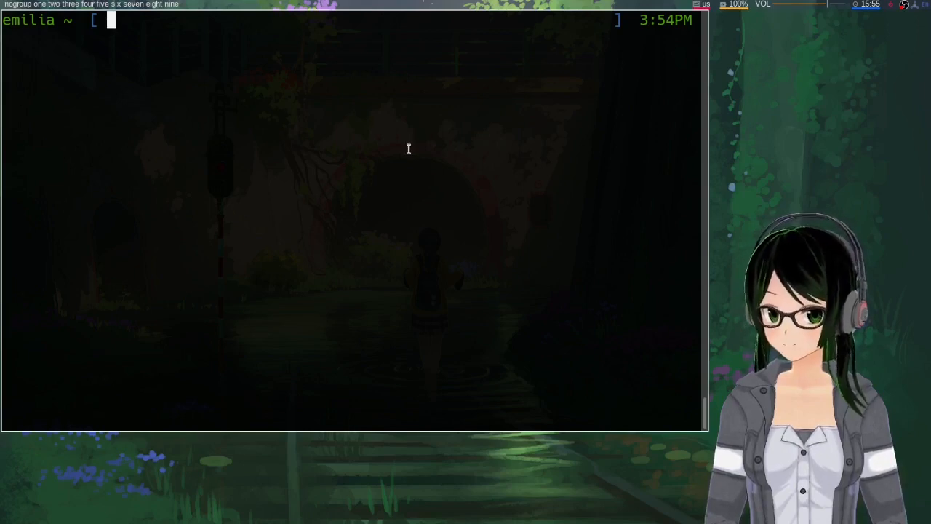
type("emerge")
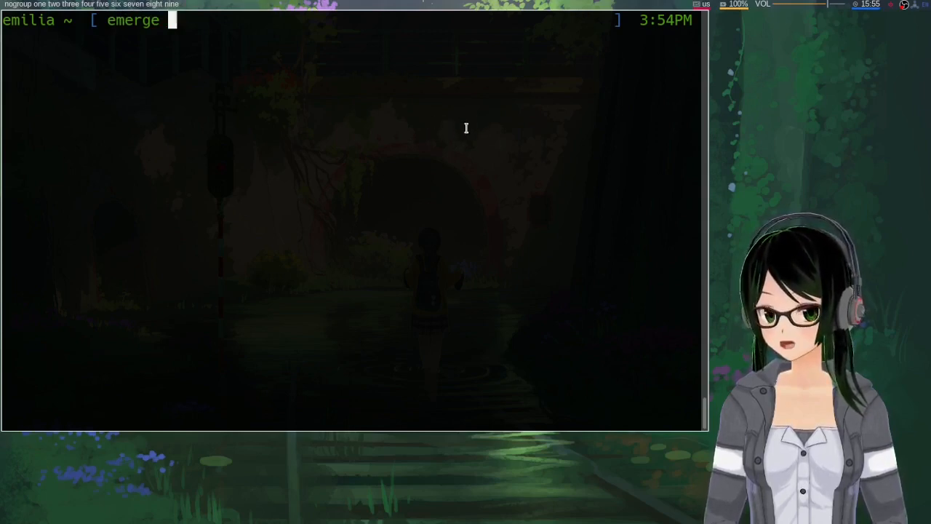
type("media")
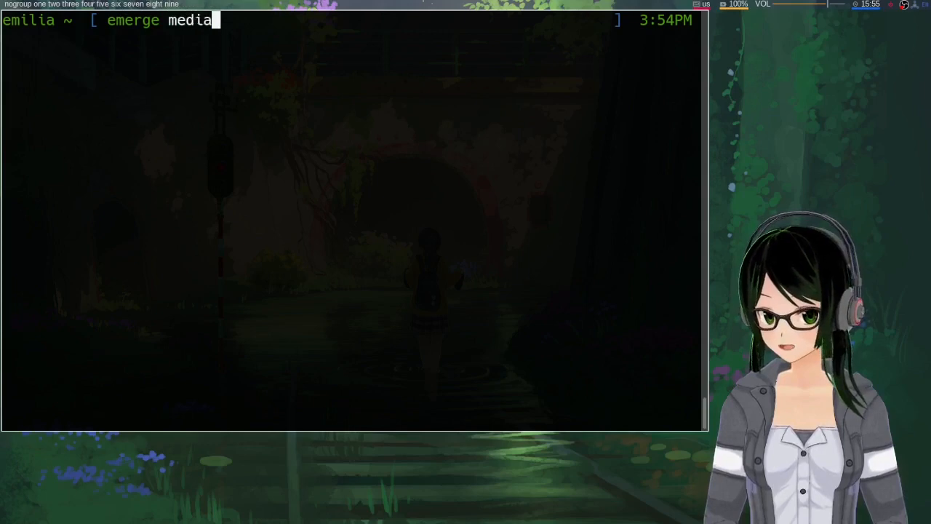
type("-fonts/")
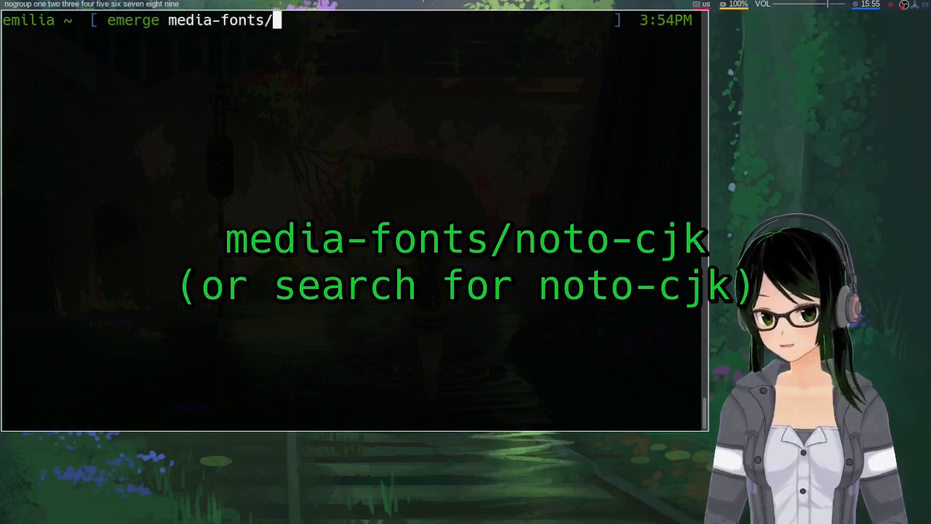
type("noto-cjk")
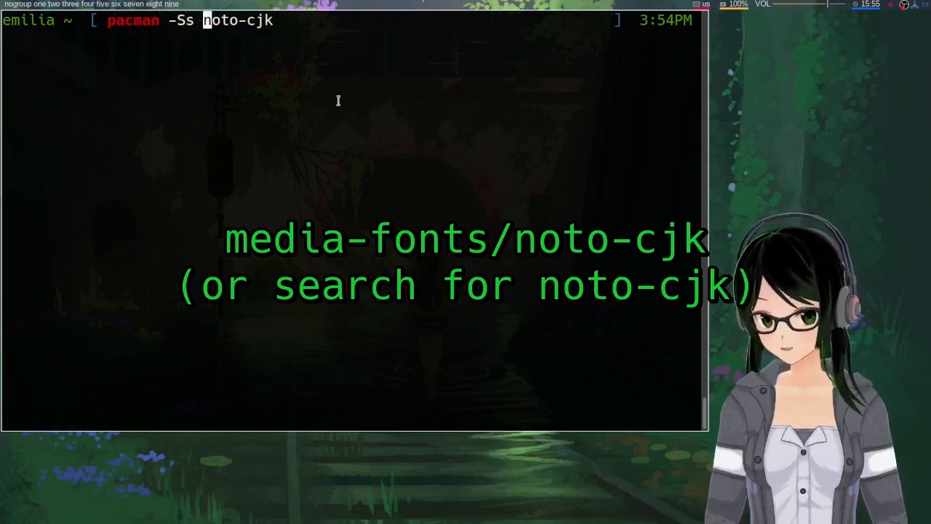
mouse_move(405, 59)
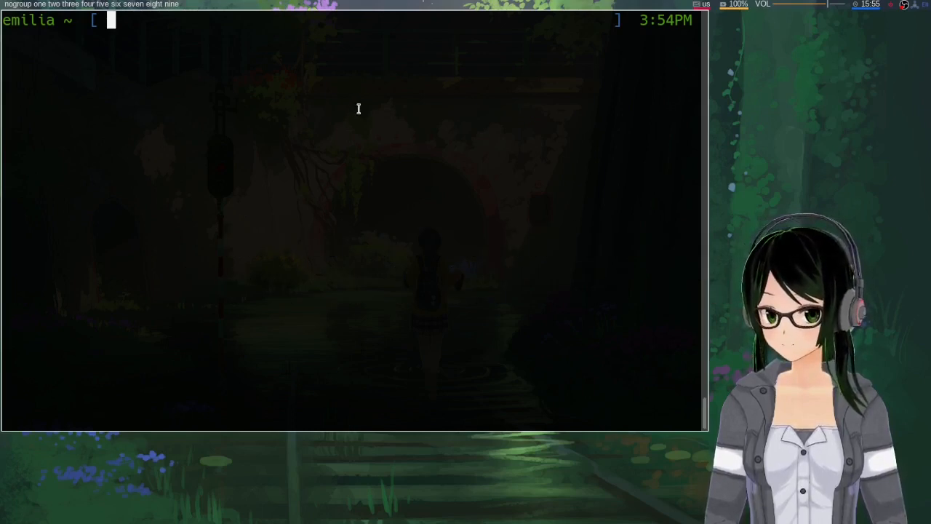
mouse_move(342, 134)
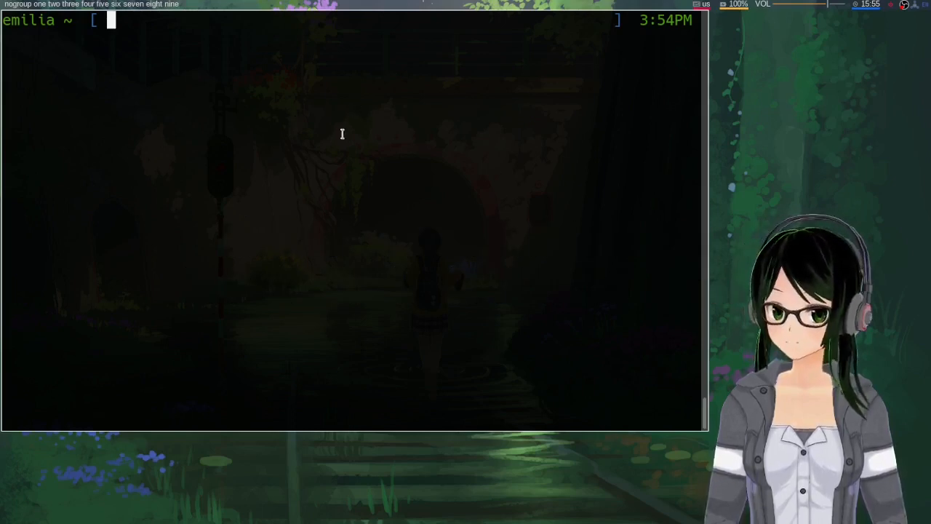
mouse_move(380, 109)
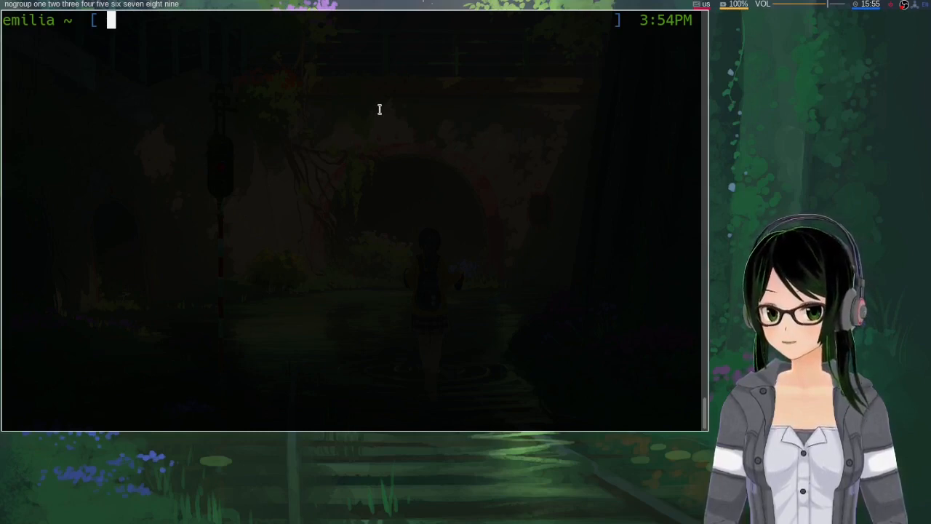
mouse_move(344, 162)
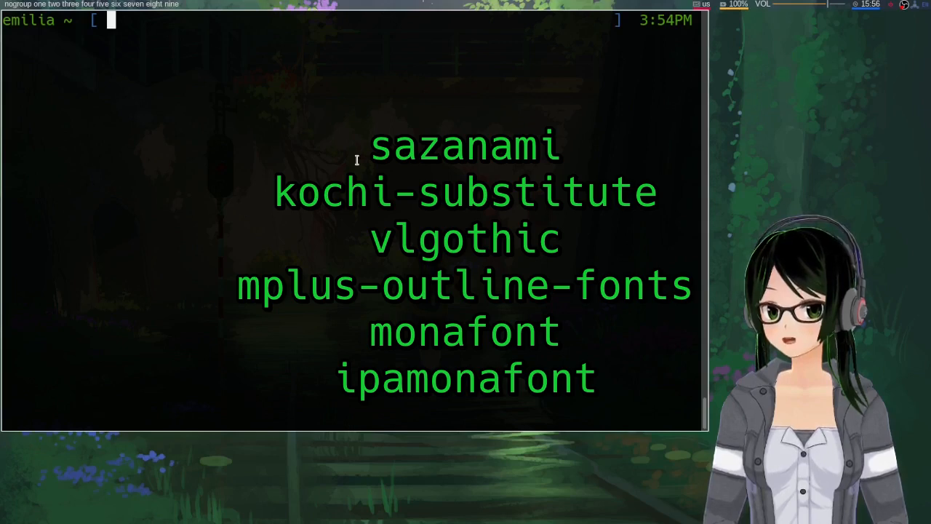
key("Return")
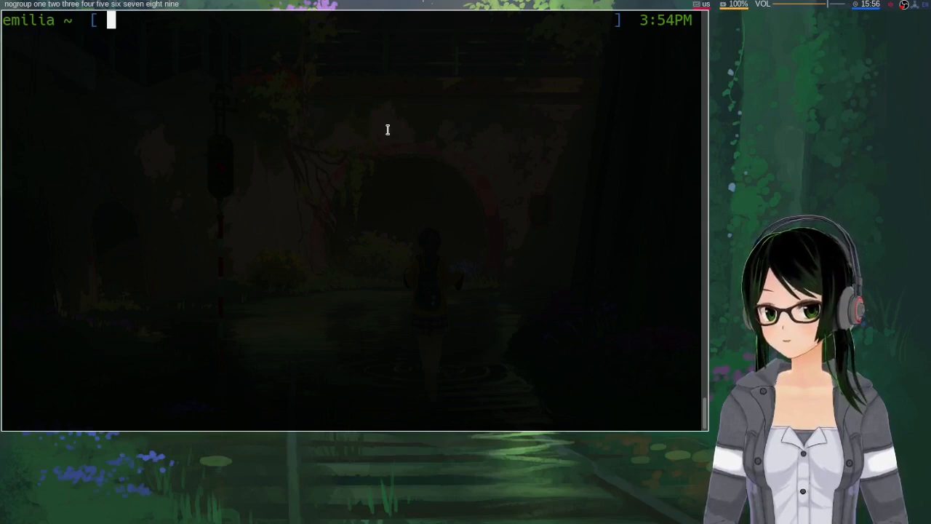
mouse_move(449, 104)
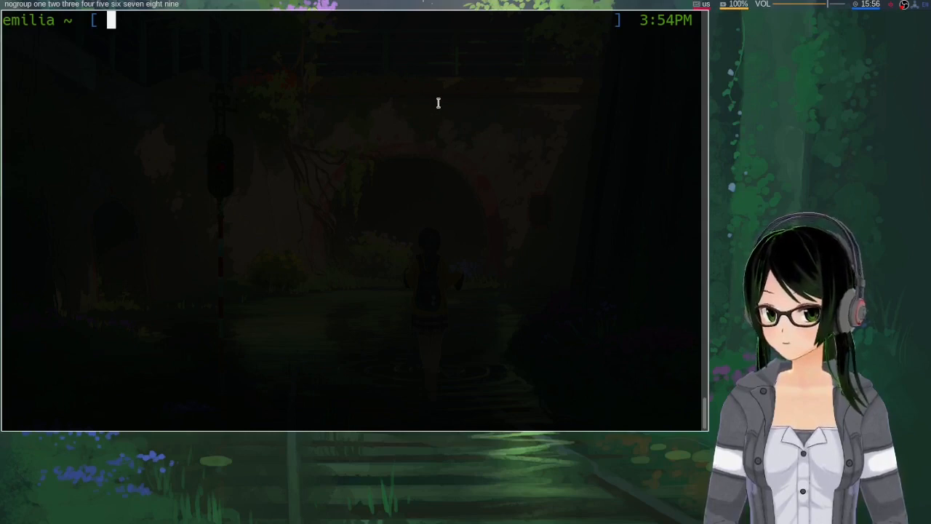
mouse_move(427, 120)
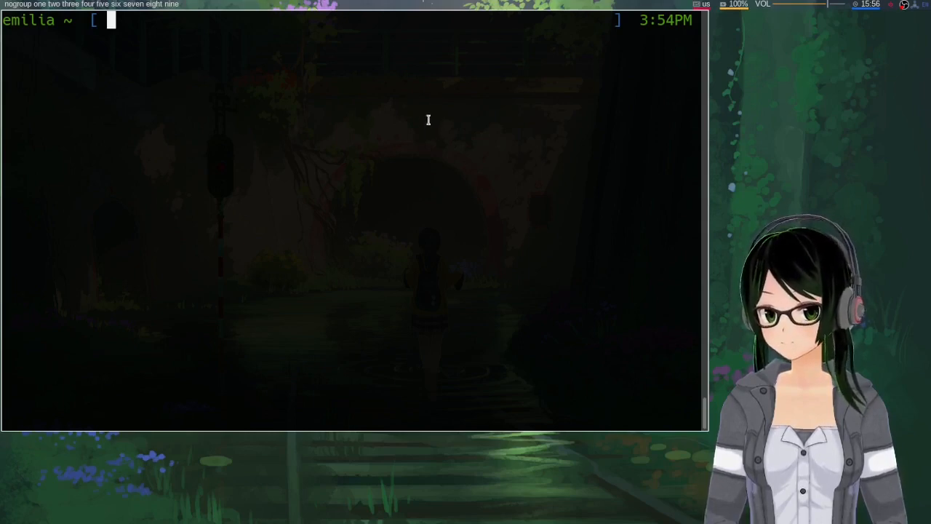
mouse_move(433, 112)
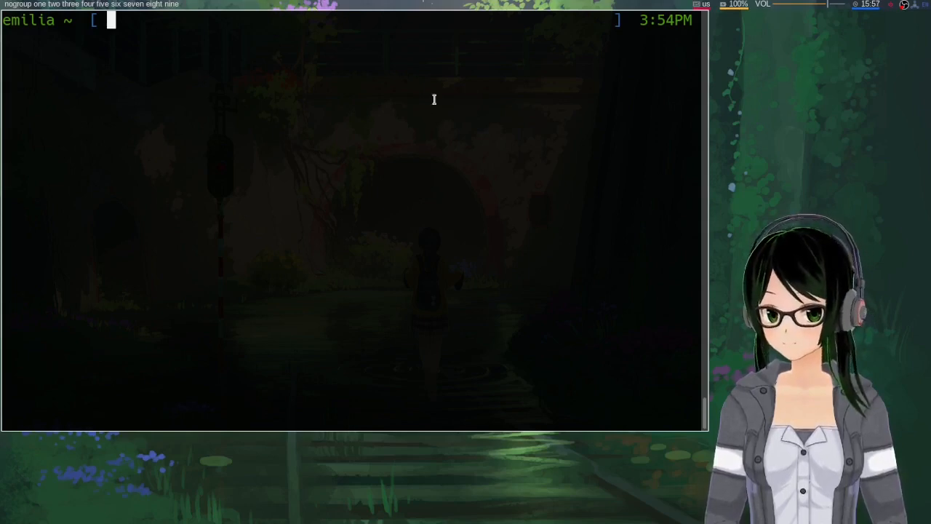
mouse_move(418, 107)
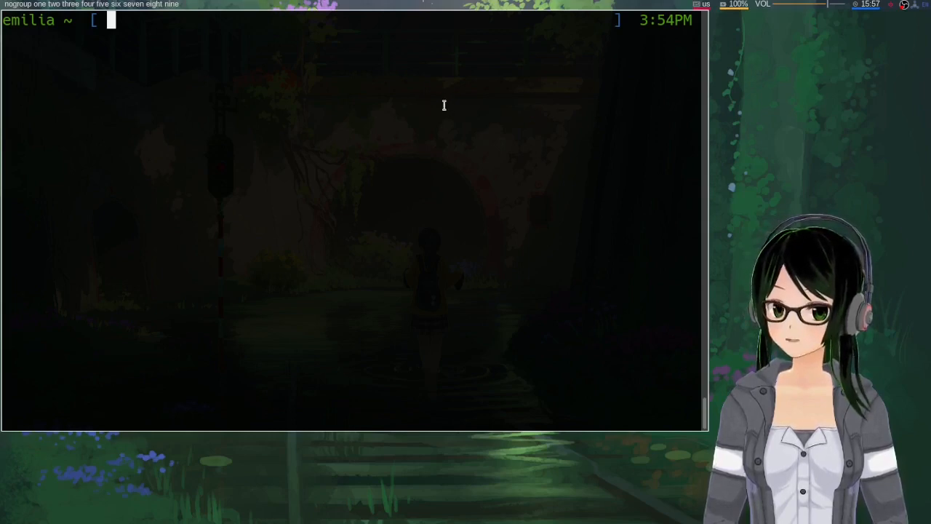
Type 'sudo fc-cache -fv' at the prompt, then clear it to an empty prompt.
type("sudo")
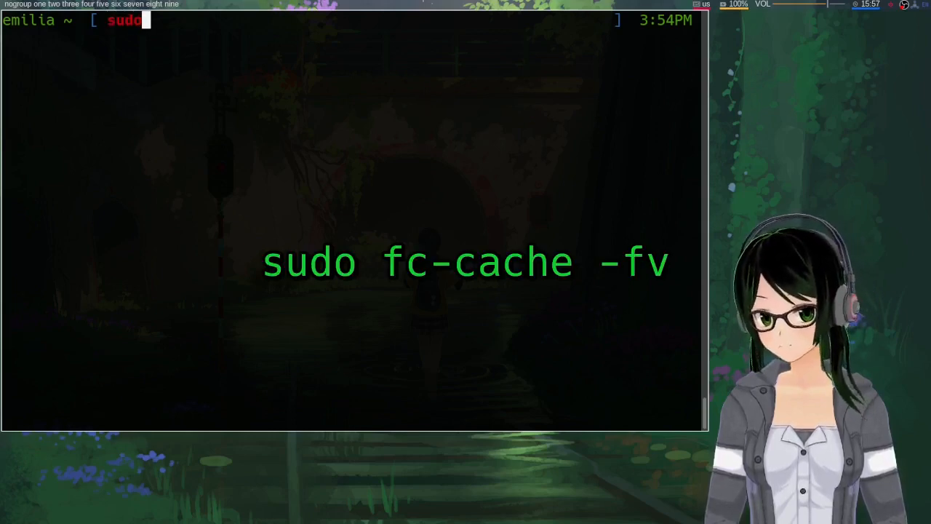
type("f")
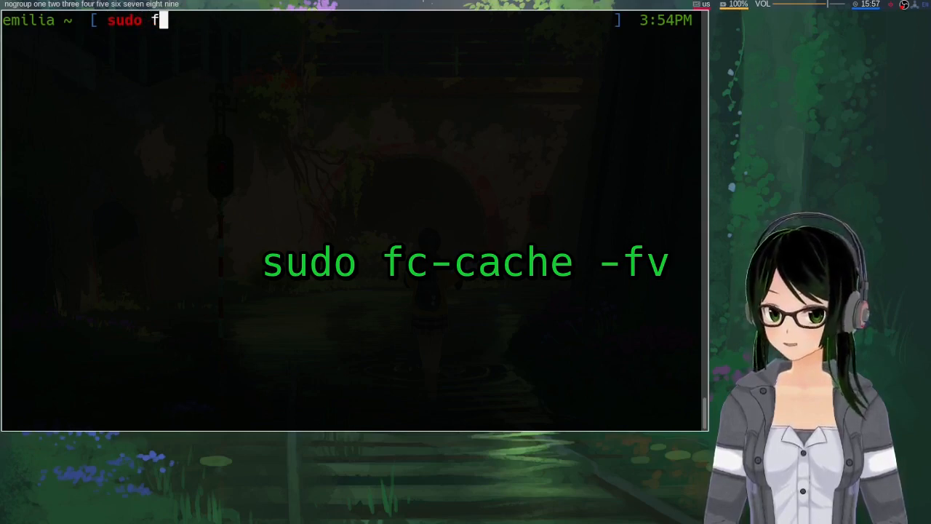
type("c-cache")
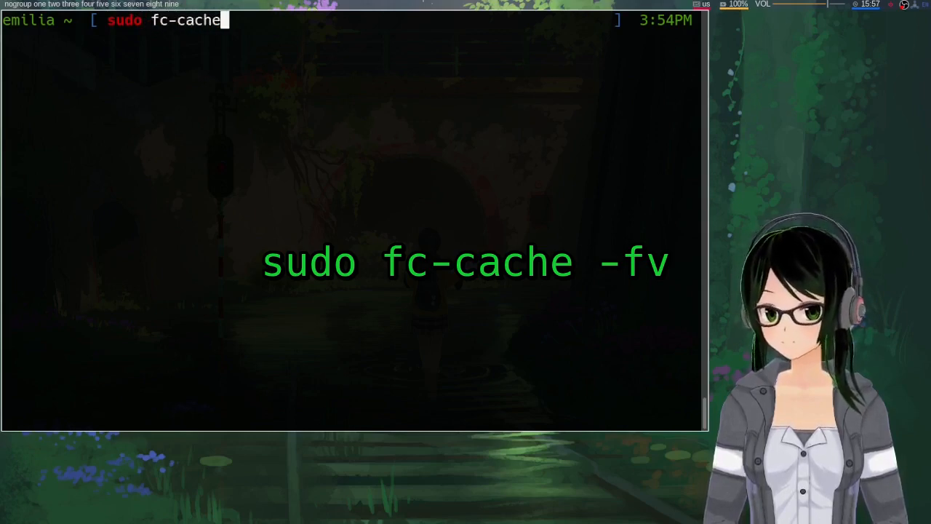
type("-fv")
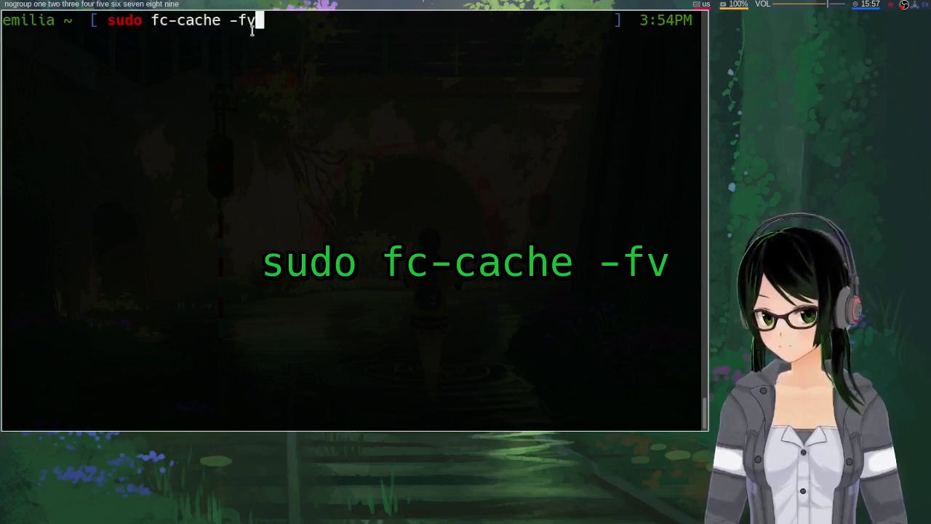
mouse_move(274, 97)
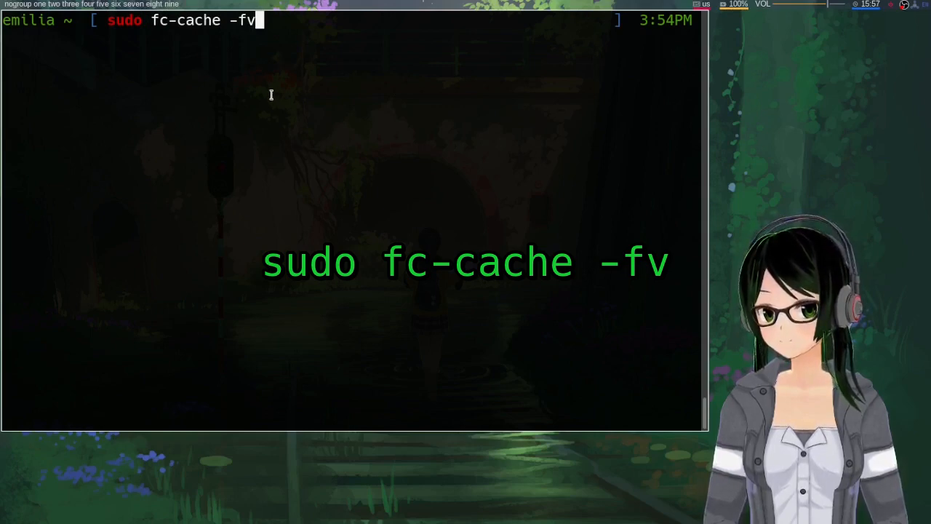
key("BackSpace")
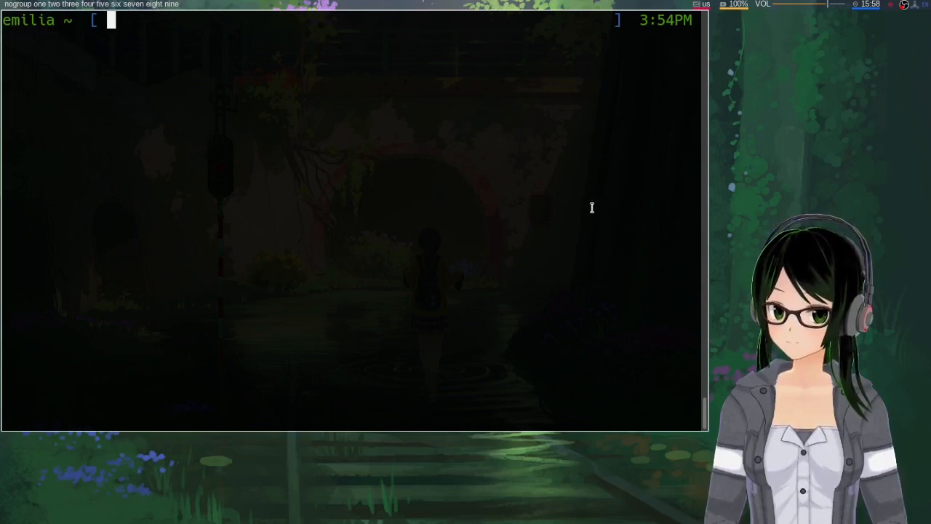
mouse_move(477, 191)
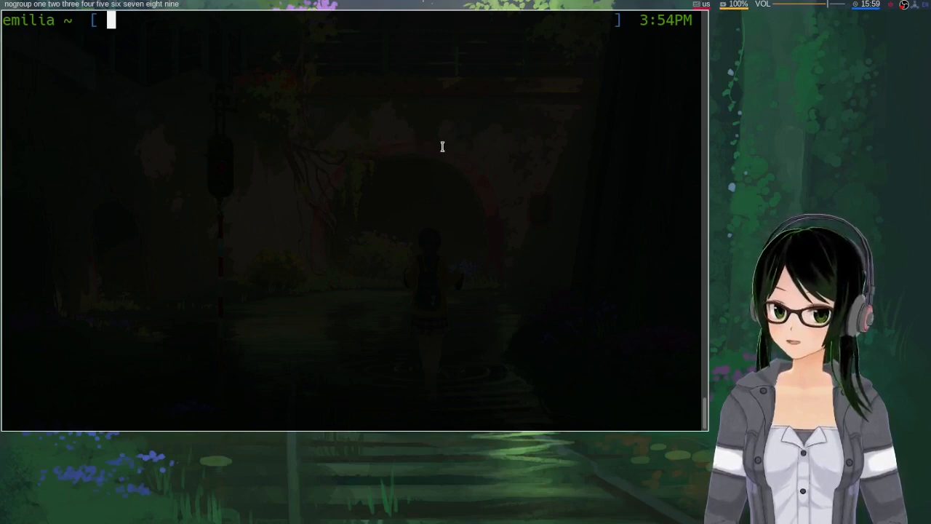
mouse_move(454, 163)
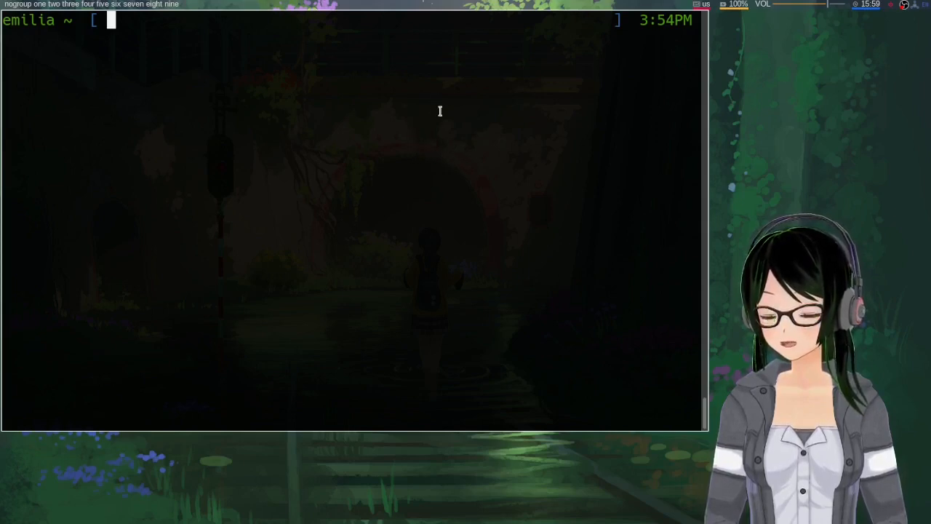
mouse_move(422, 142)
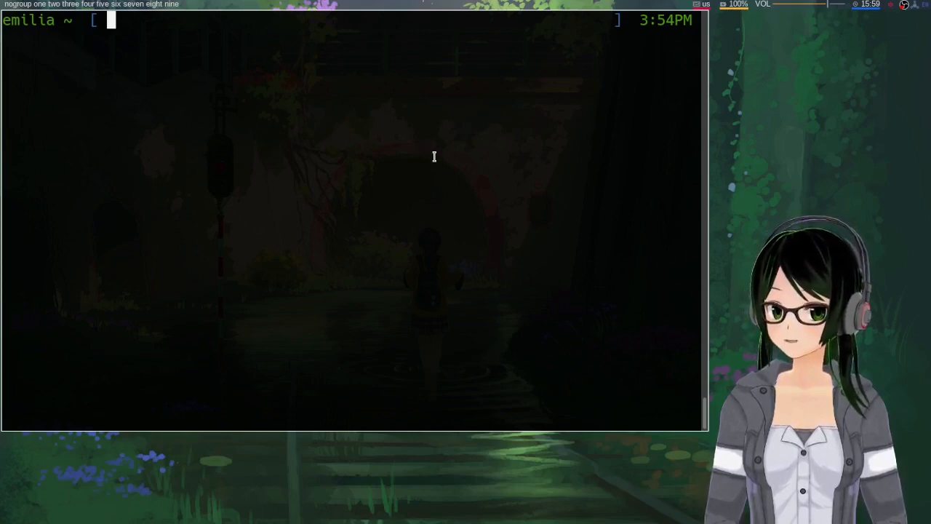
mouse_move(401, 153)
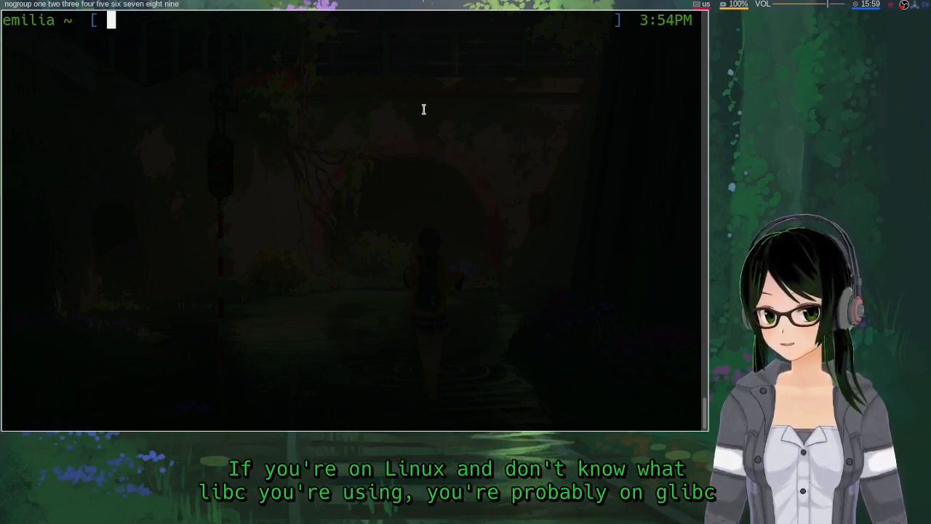
mouse_move(426, 103)
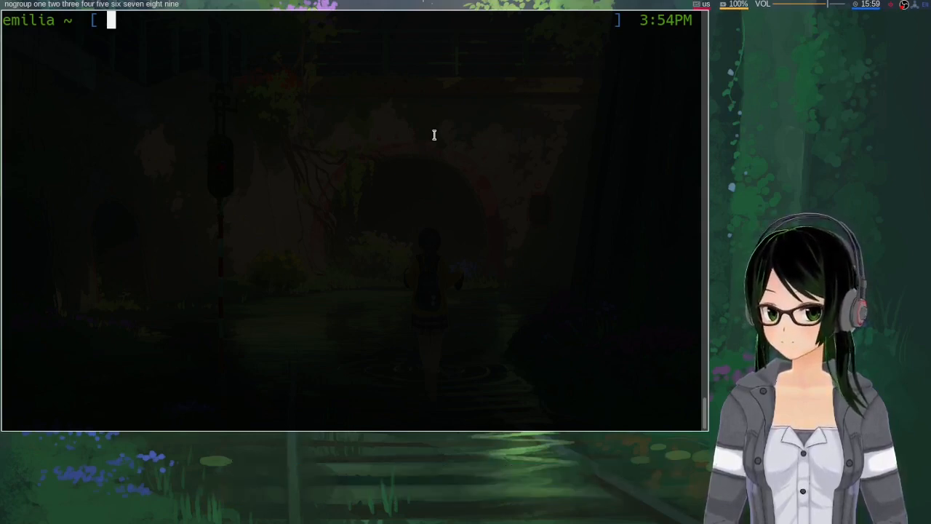
Open /etc/locale.gen in vim as root with doas.
type("doas vim")
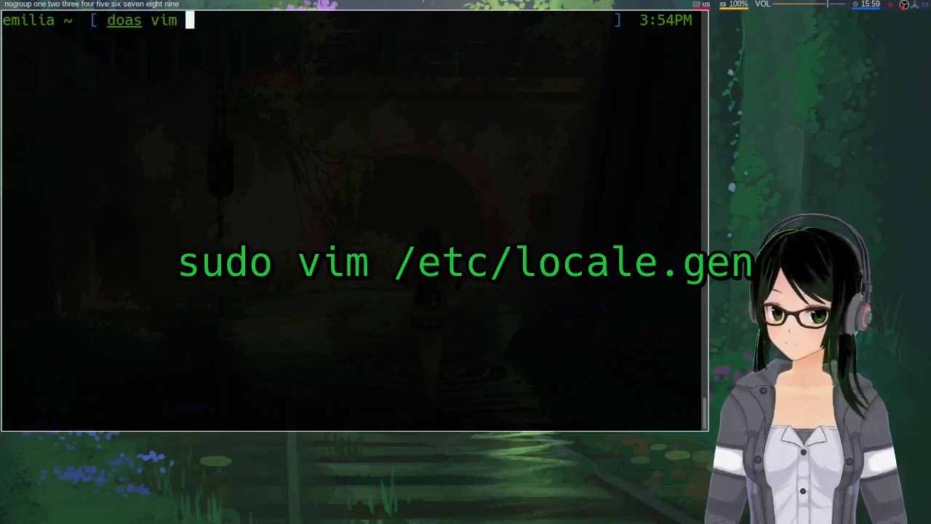
type("/etc/l")
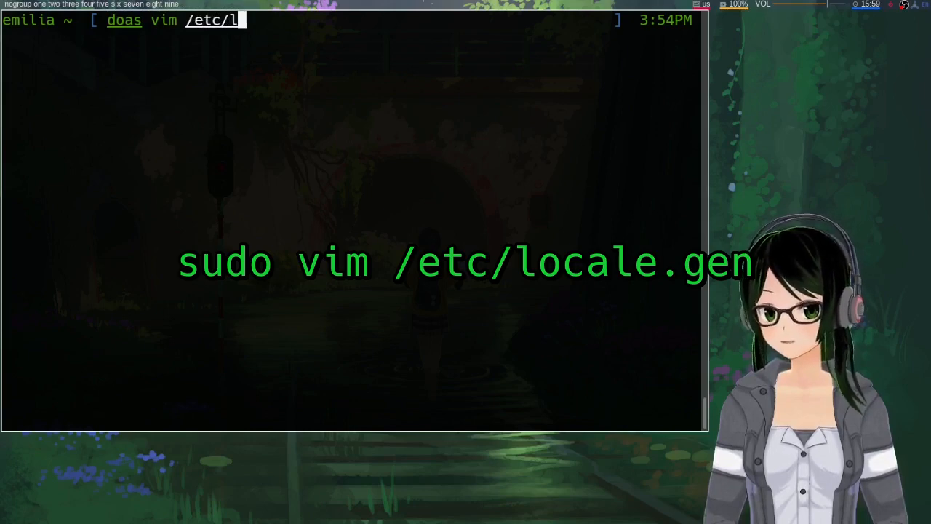
type("ocal")
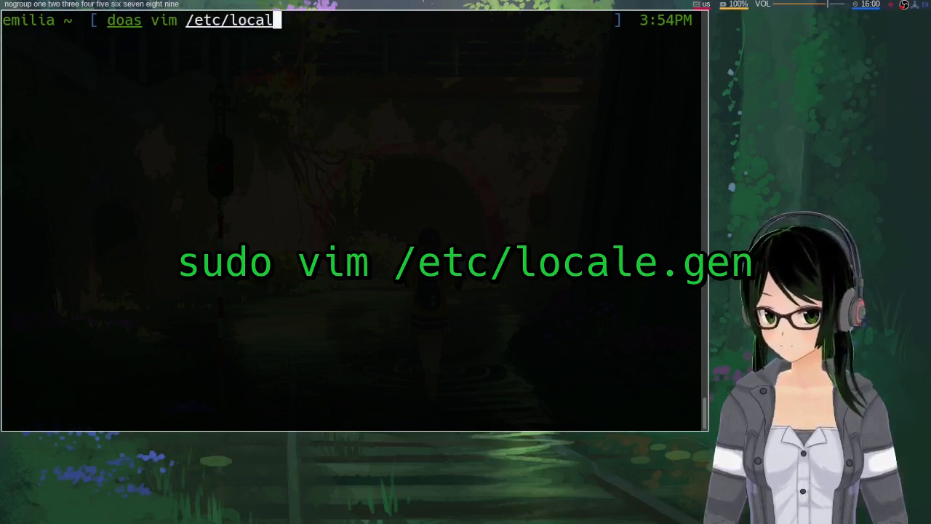
type("e.gen")
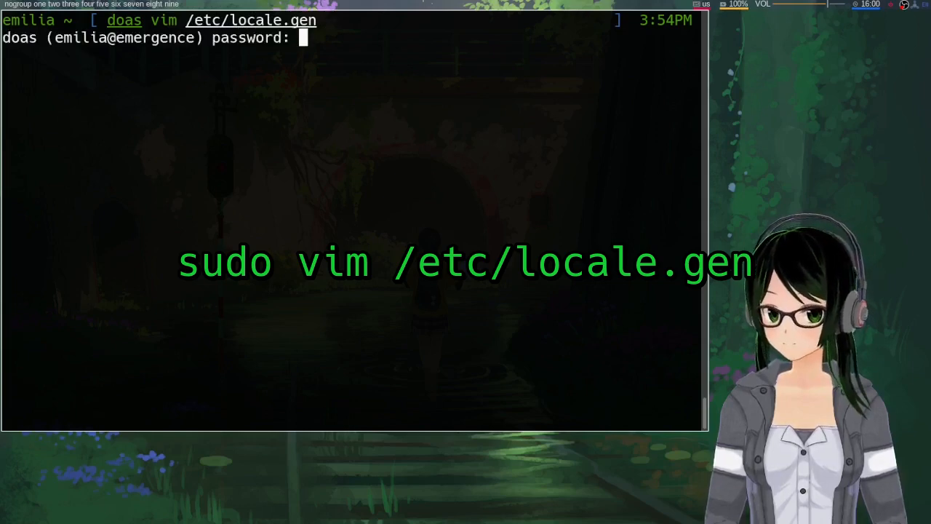
key("Enter")
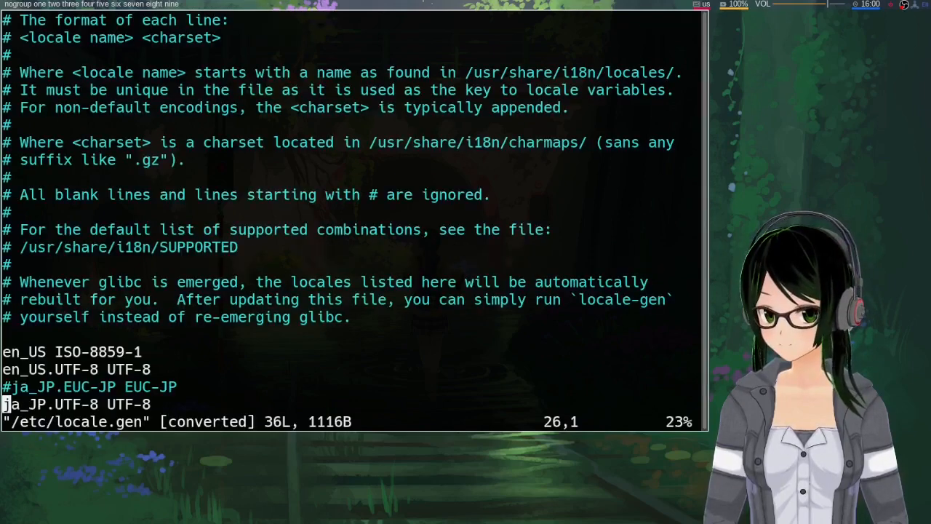
mouse_move(329, 179)
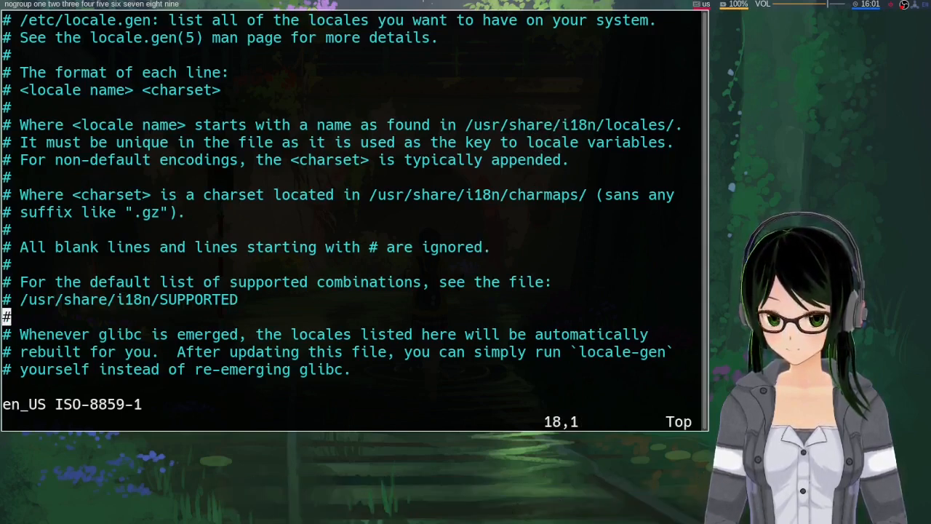
Scroll to the enabled ja_JP.UTF-8 UTF-8 line in locale.gen, then quit vim.
scroll("down", 3)
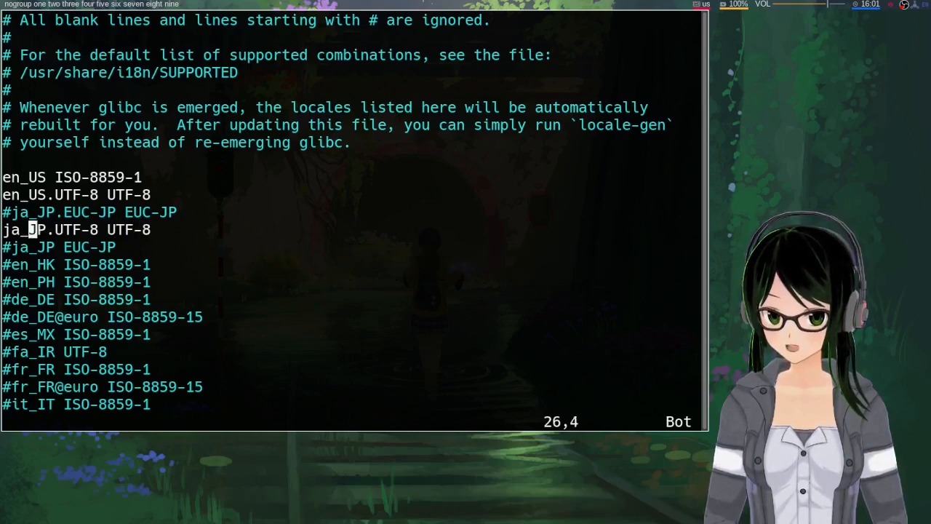
key("Left")
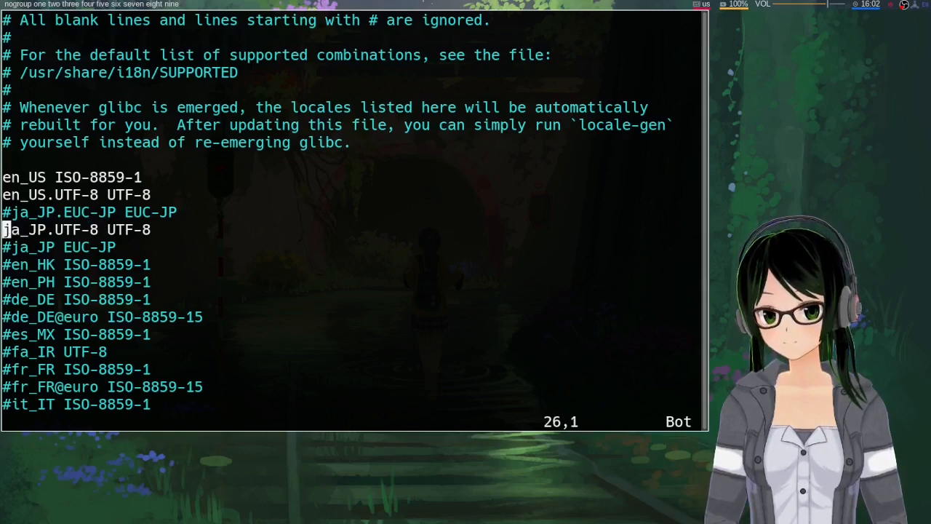
key("Up")
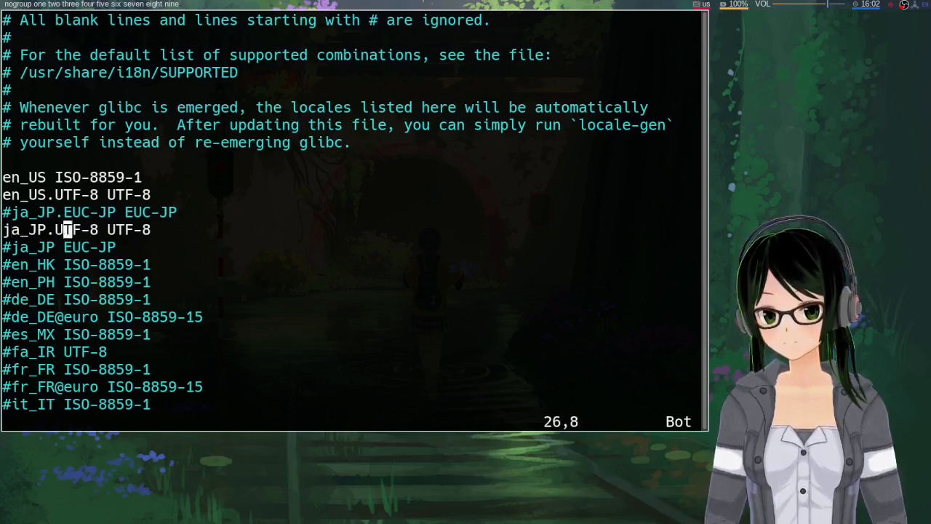
key("0")
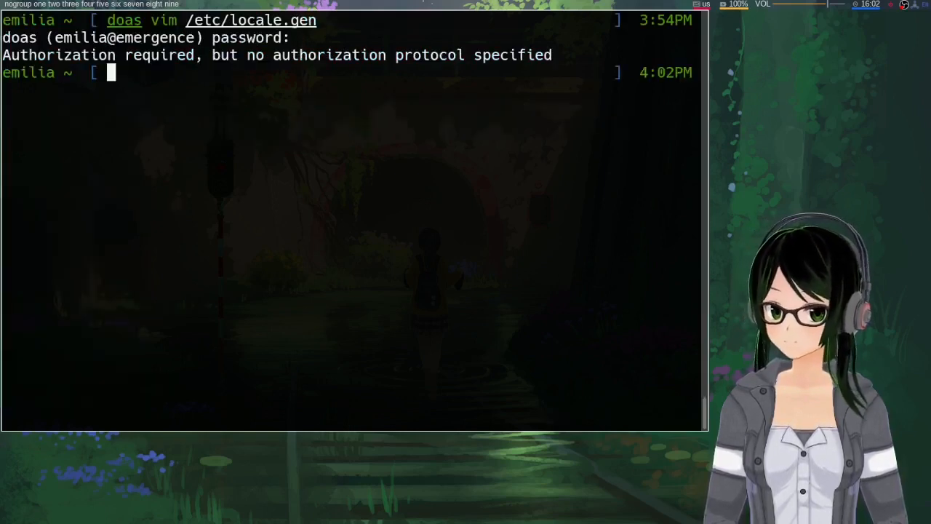
Type 'doas locale-gen', then run 'locale -a' to list locales including ja_JP.utf8.
type("doas")
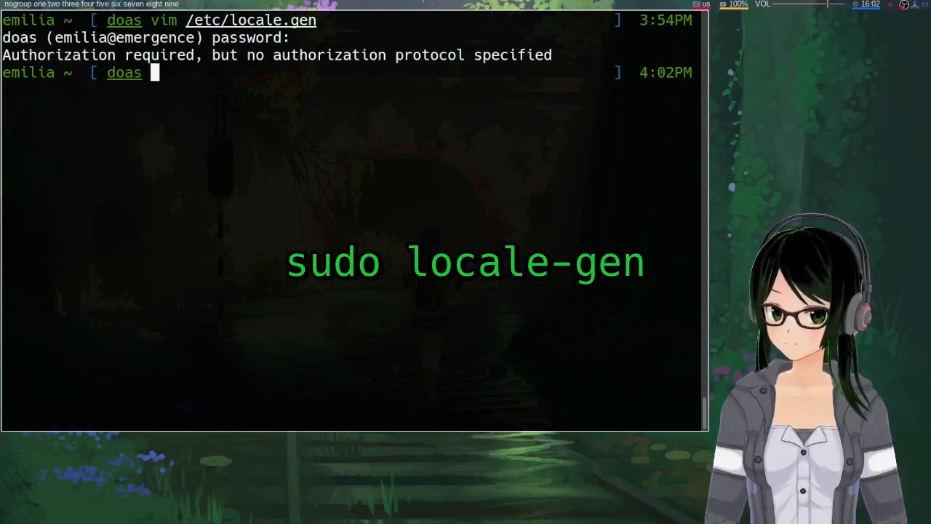
type("locale-g")
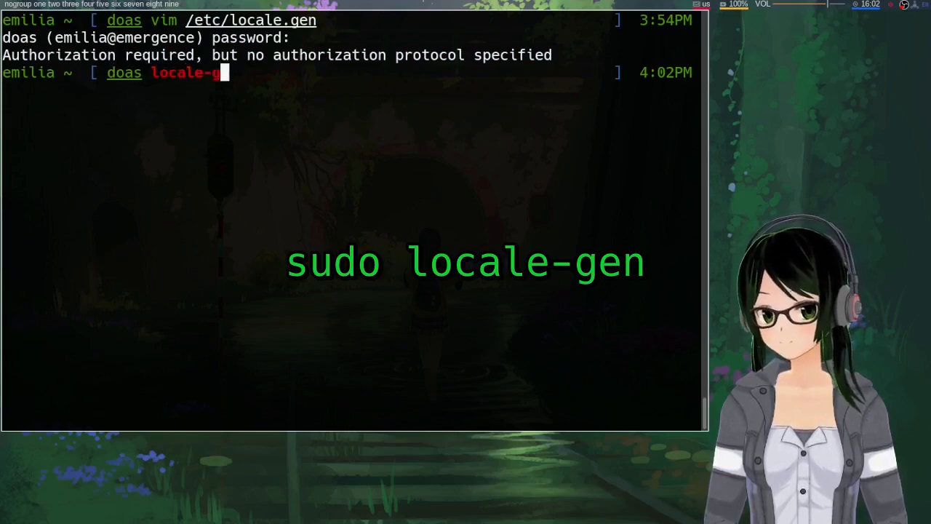
type("en")
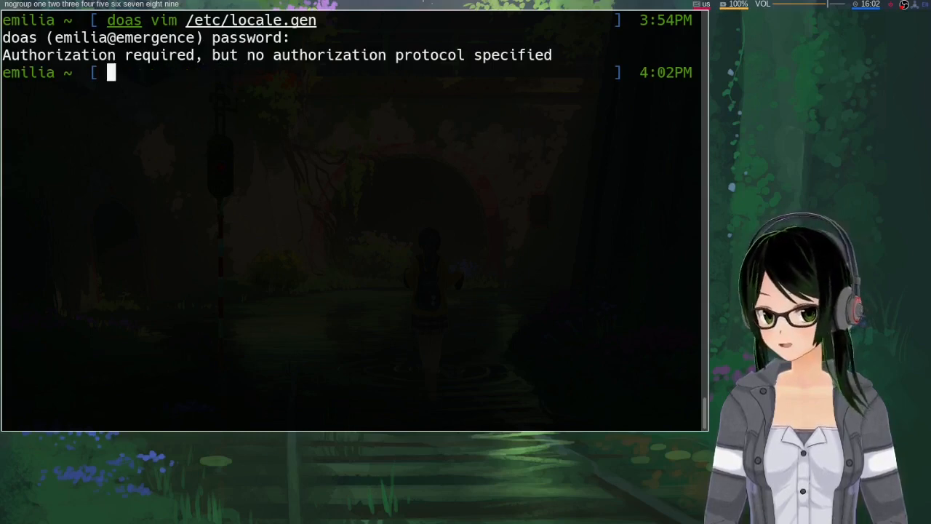
type("locale -a")
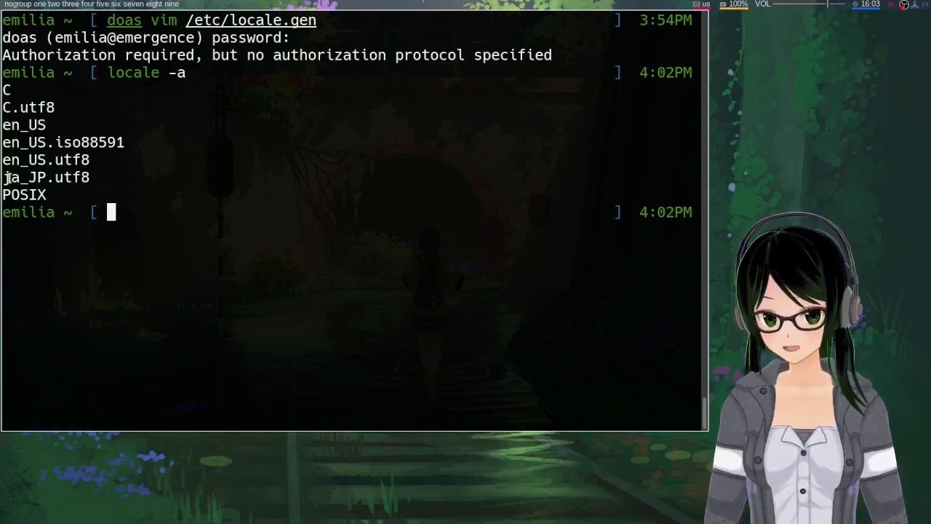
double_click(44, 177)
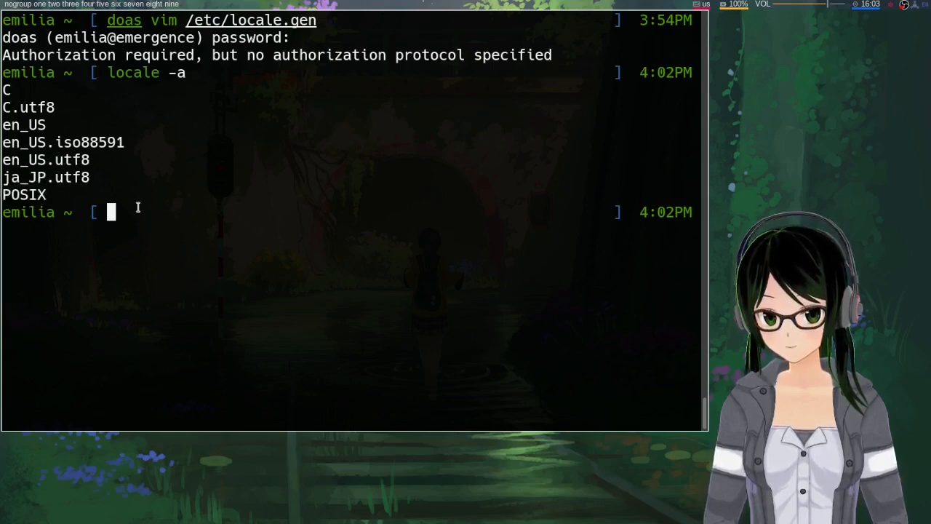
mouse_move(228, 264)
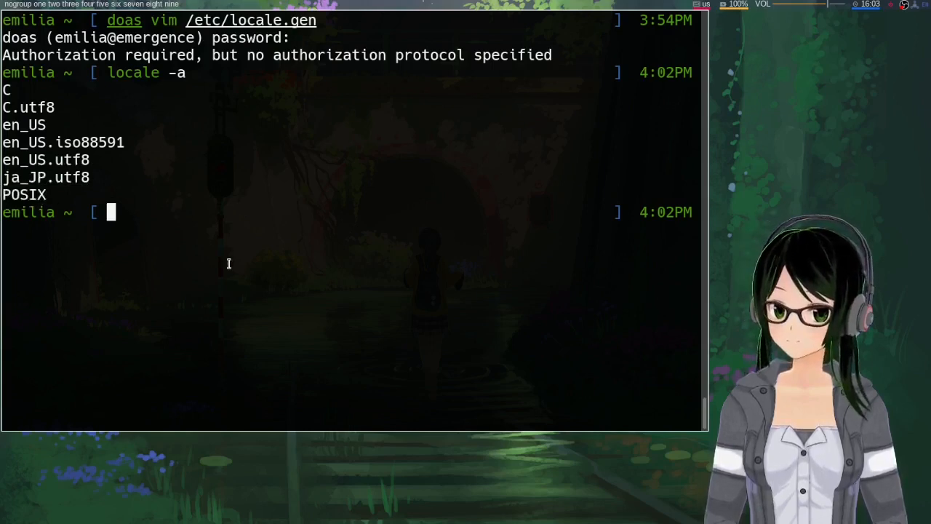
mouse_move(210, 161)
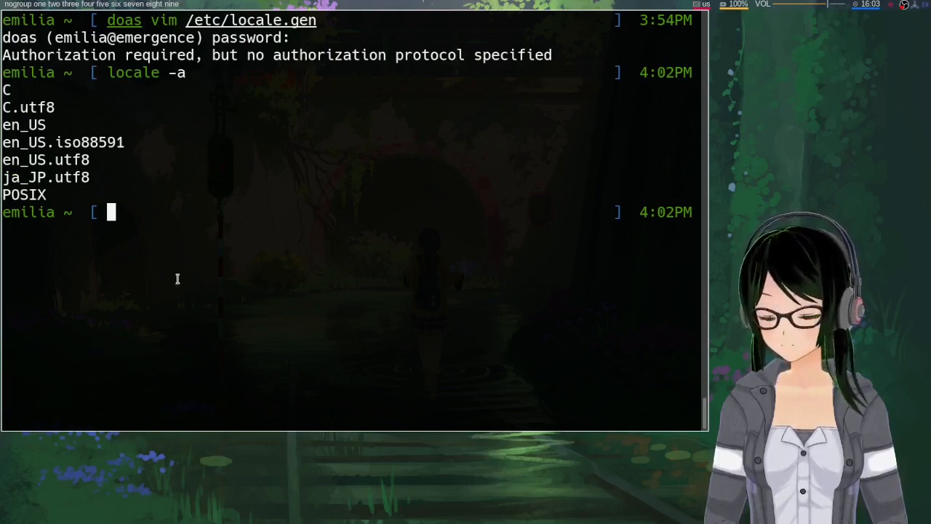
mouse_move(189, 282)
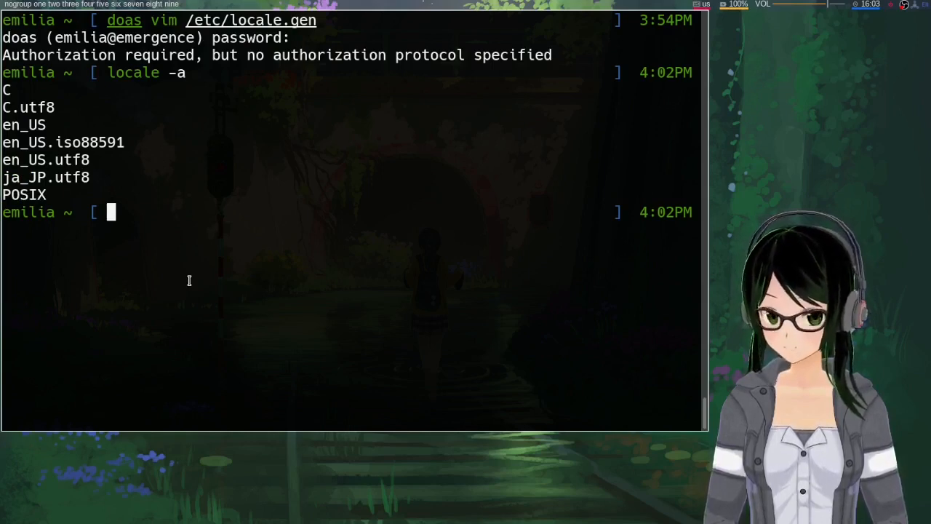
Type the LANG=ja_JP.UTF-8 one-command override at the shell prompt.
type("LANG")
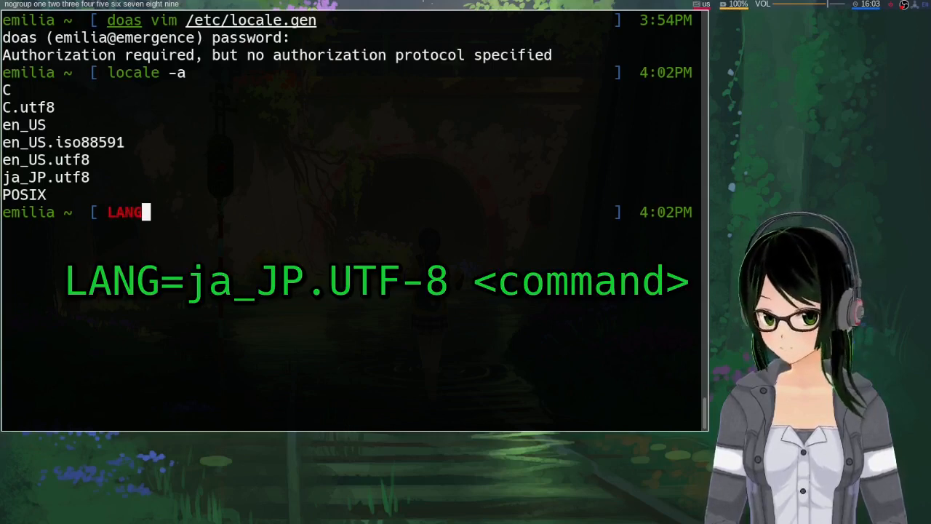
type("=ja")
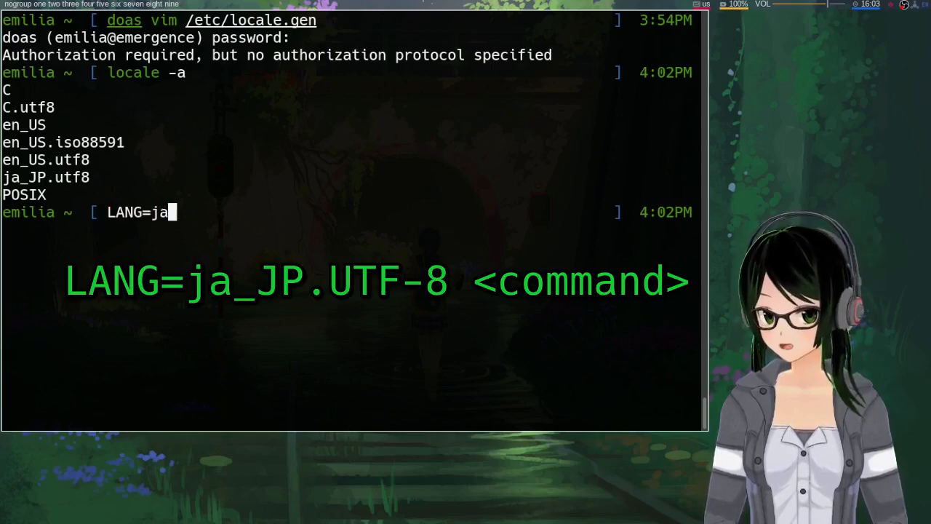
type("_JP.")
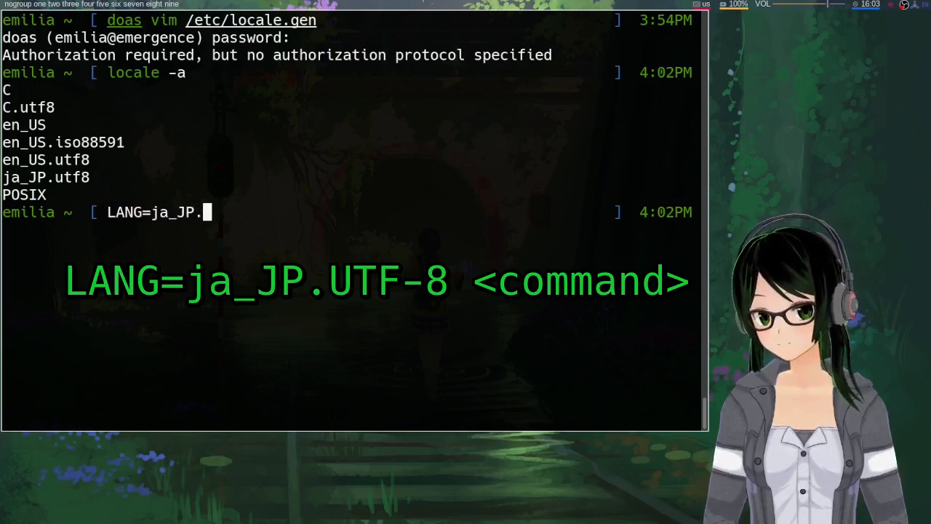
type("UTF-8")
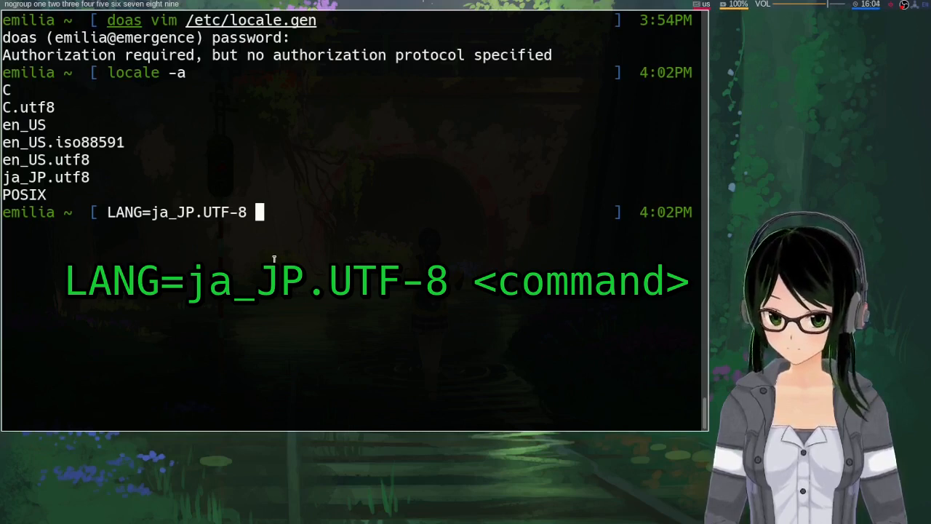
Run 'ls --help' under the Japanese locale and scroll through the Japanese output.
type("ls")
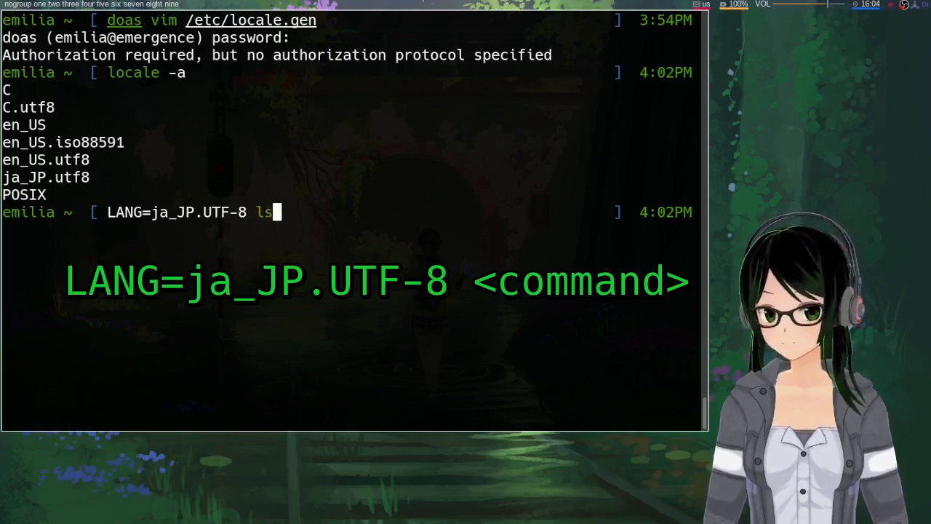
type("--help")
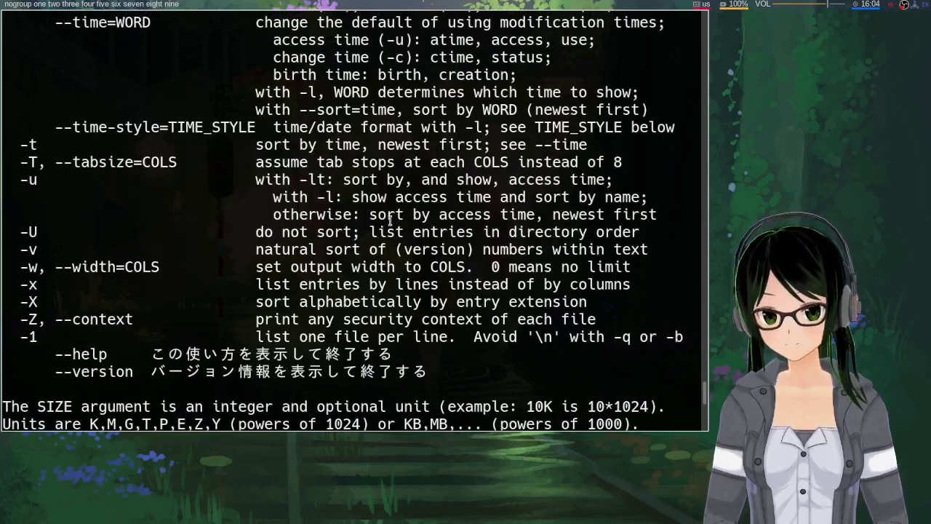
scroll("down", 3)
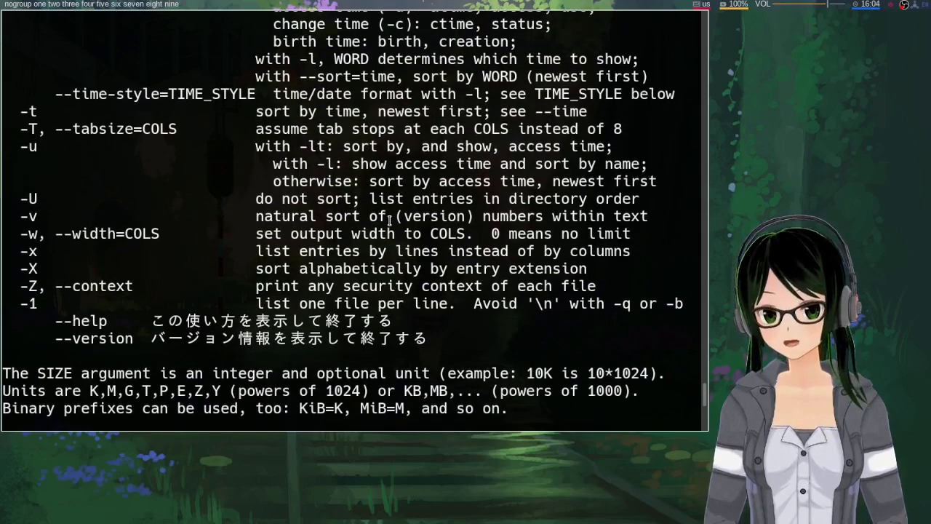
scroll("down", 3)
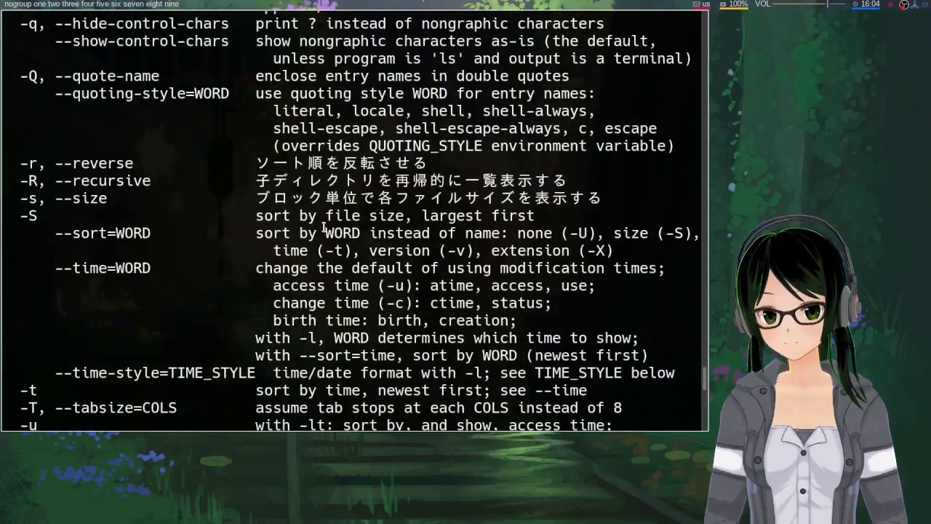
scroll("down", 3)
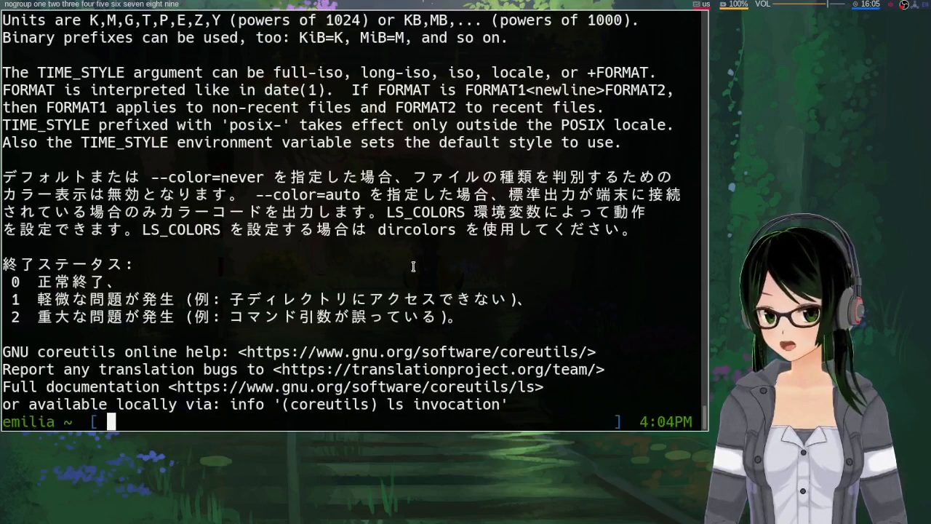
Run 'ls --help' without the override and scroll through the English output.
type("ls -")
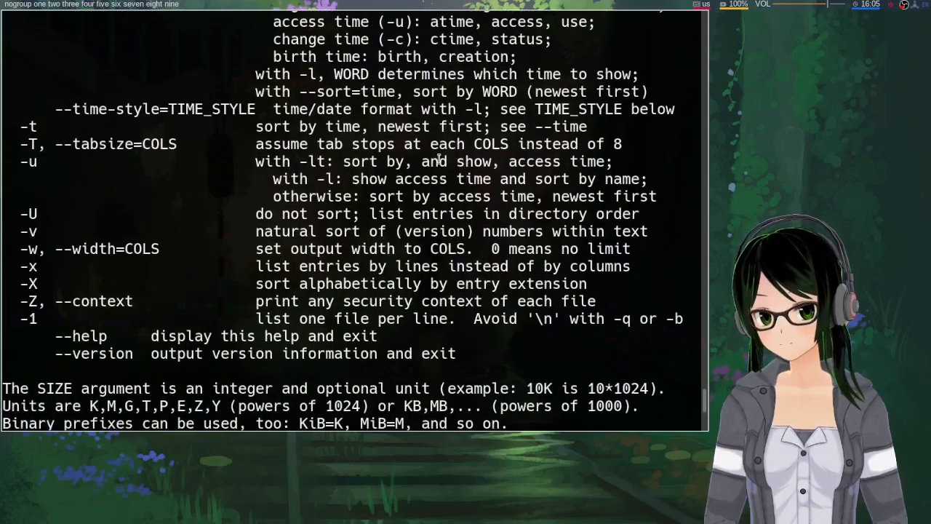
scroll("down", 3)
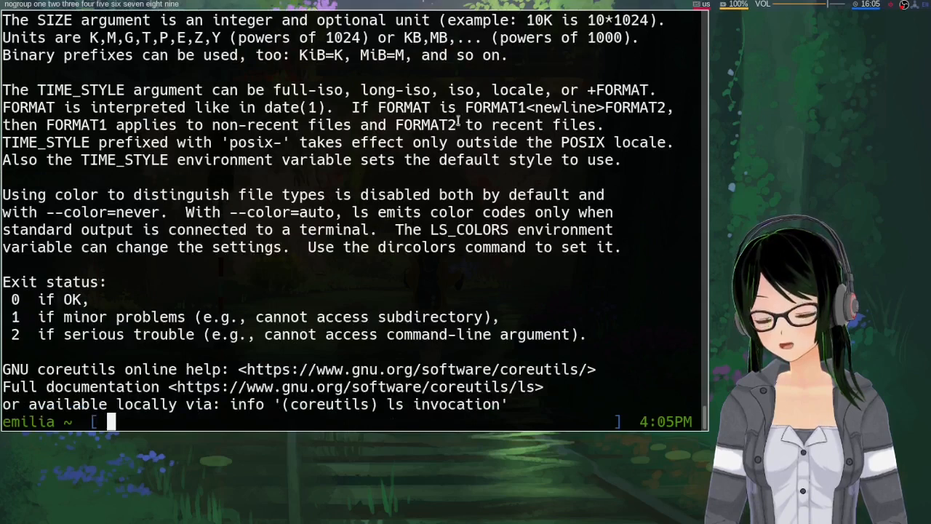
mouse_move(420, 170)
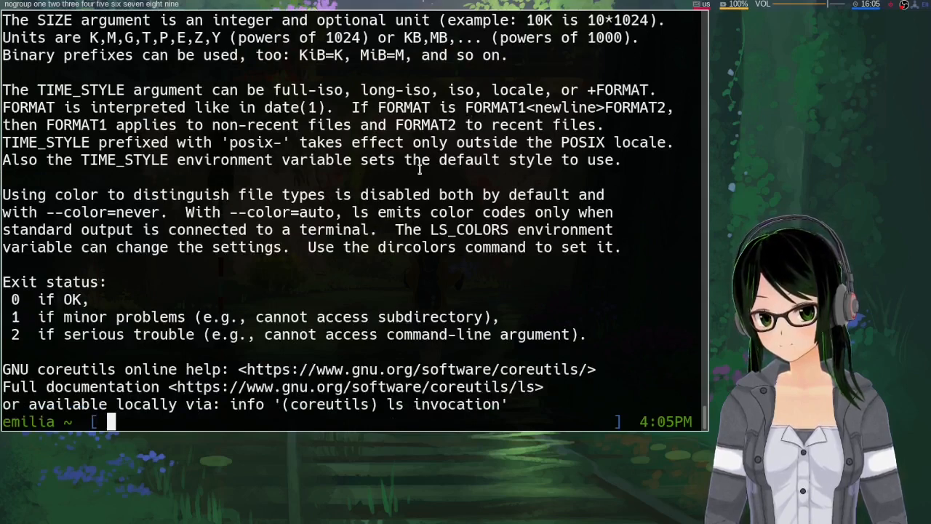
mouse_move(377, 253)
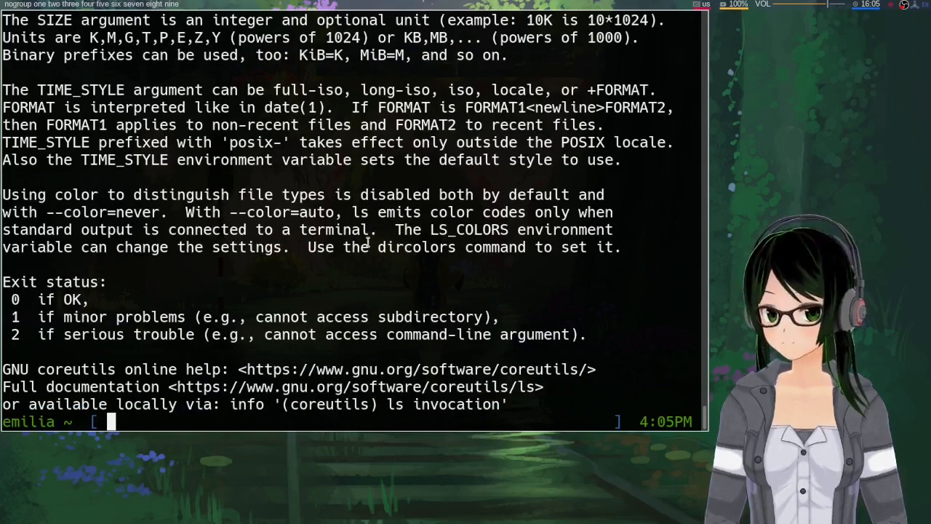
mouse_move(375, 280)
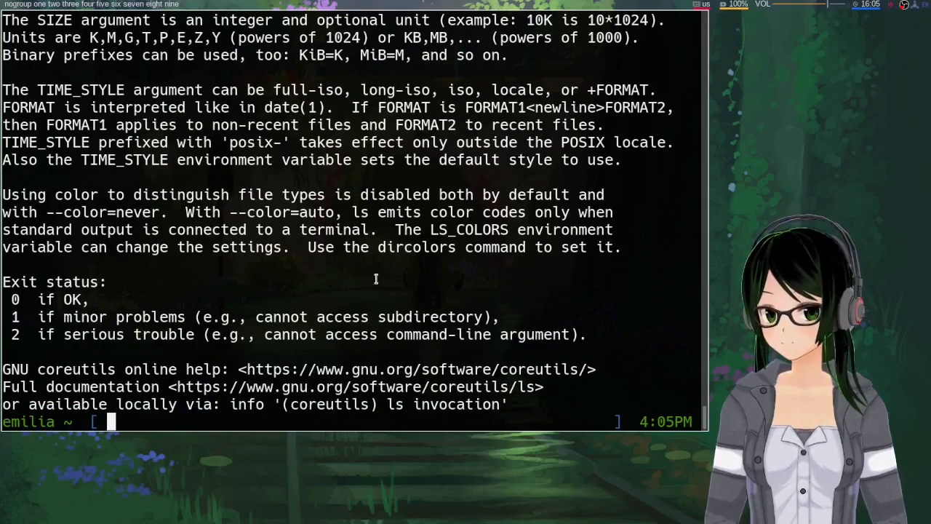
mouse_move(373, 277)
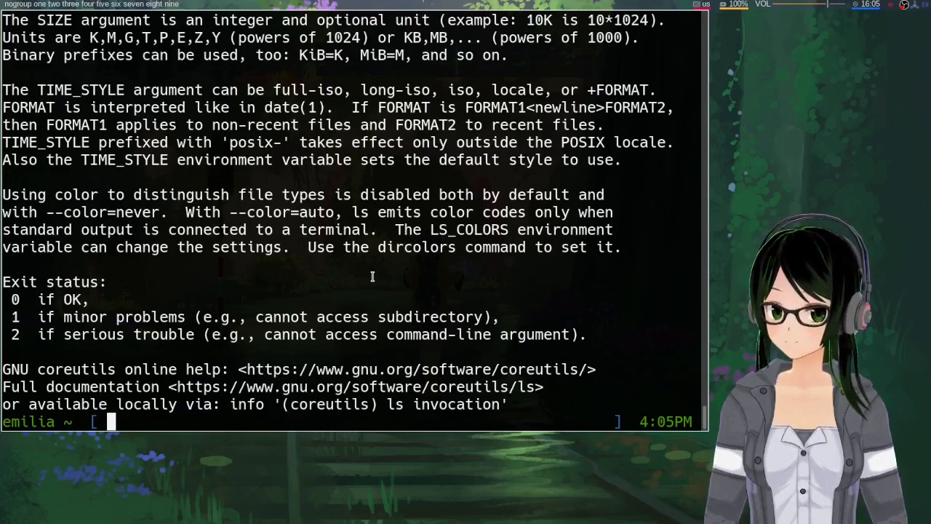
mouse_move(337, 282)
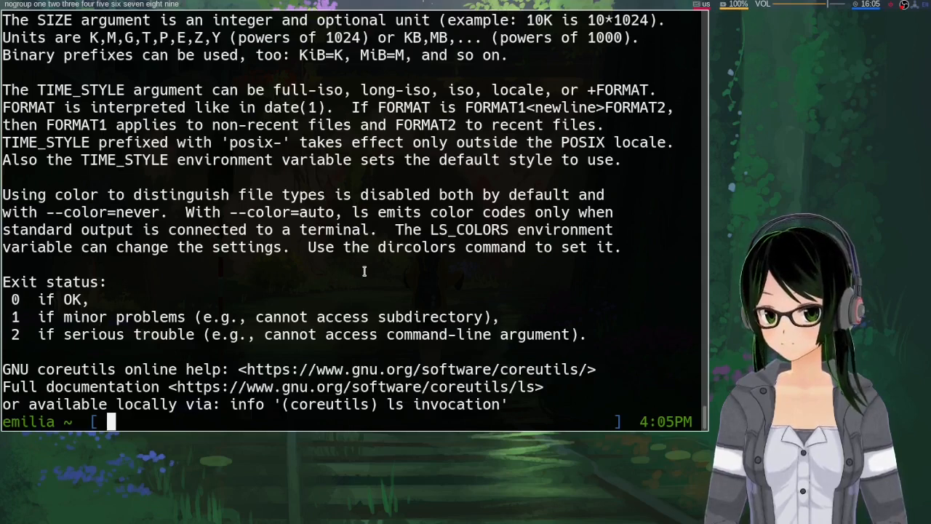
mouse_move(374, 268)
type("echo")
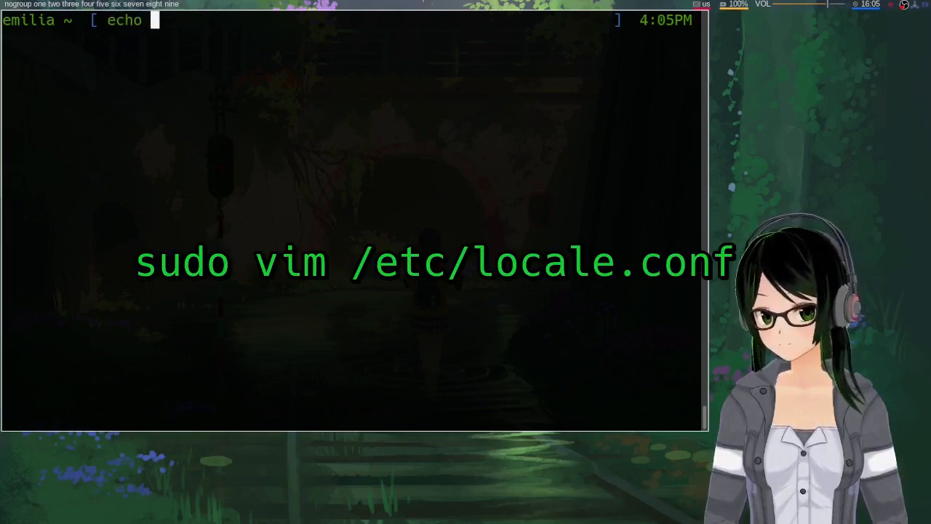
type("'L")
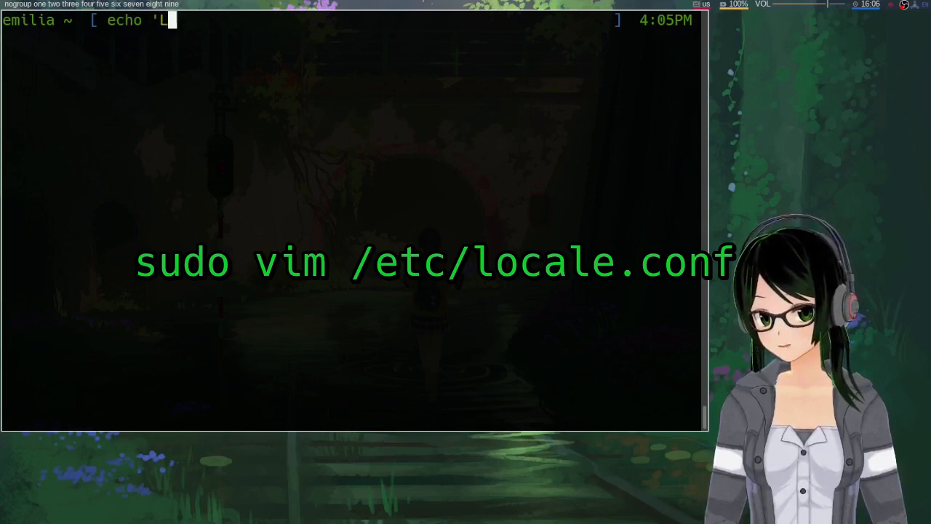
type("ANG=")
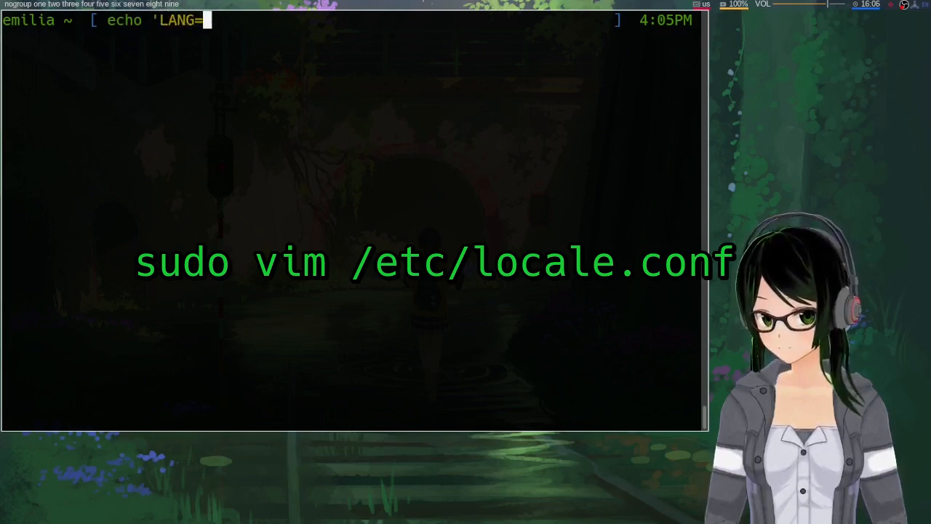
type("ja_")
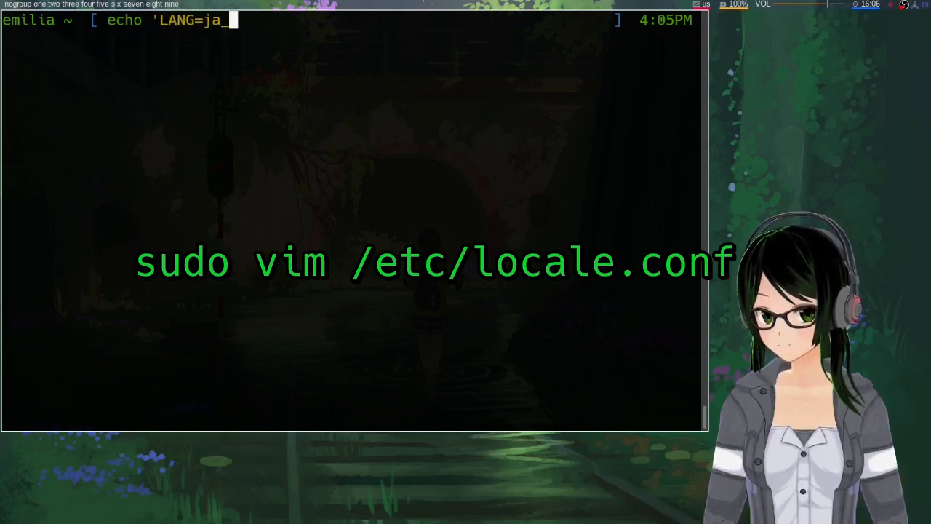
type("_JP.UTF-8")
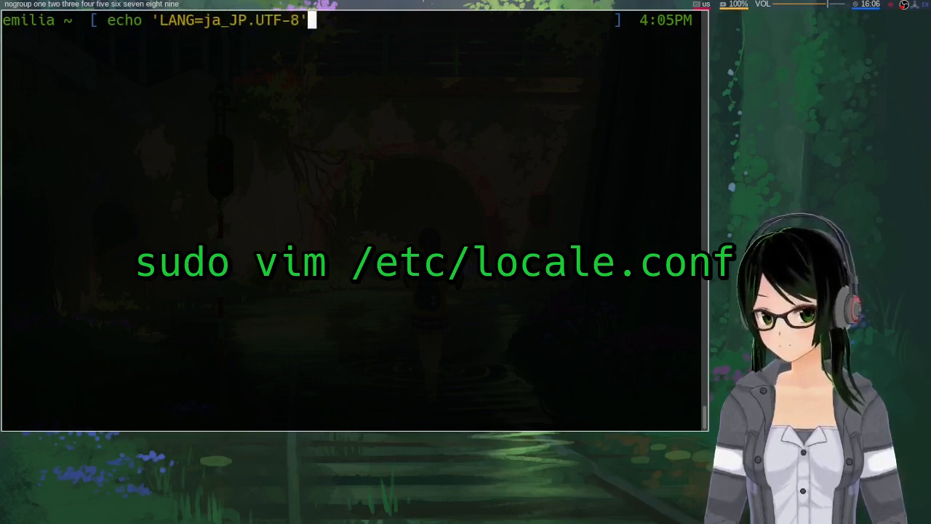
type(">> /etc/")
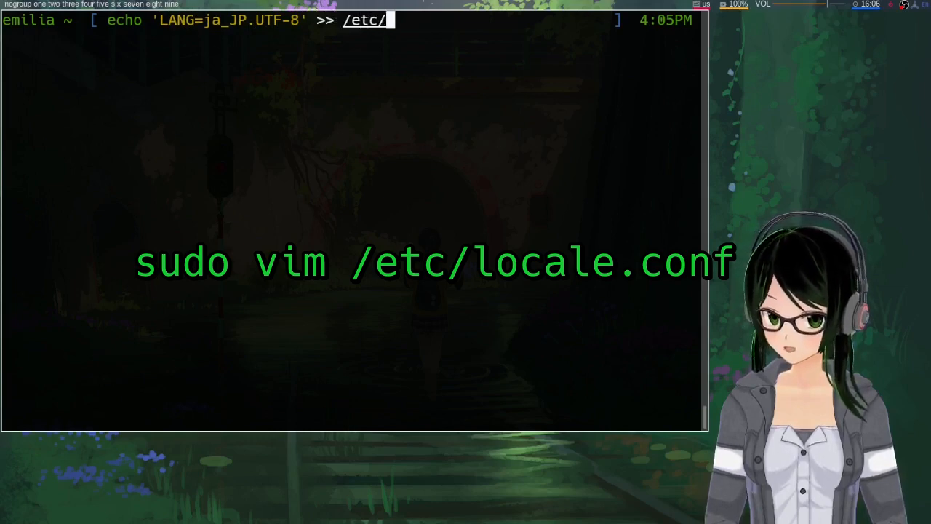
type("locale")
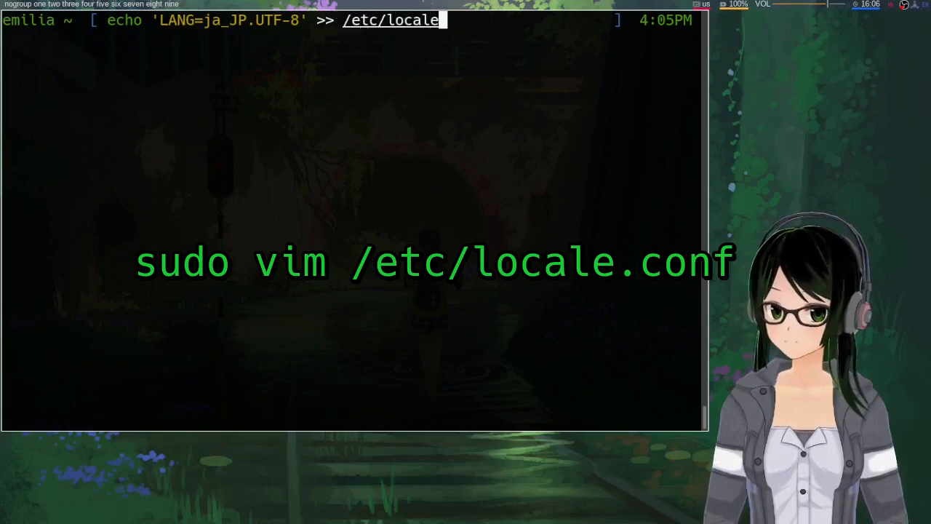
type(".")
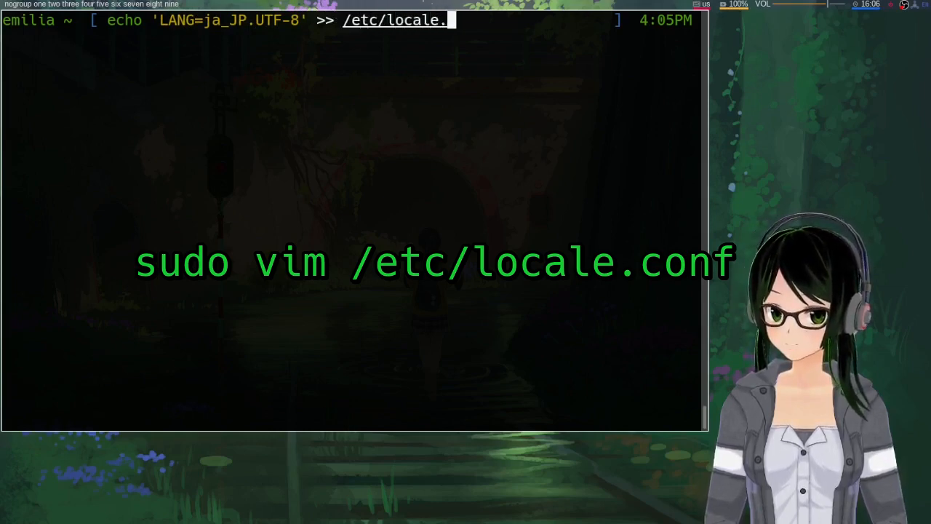
type("conf")
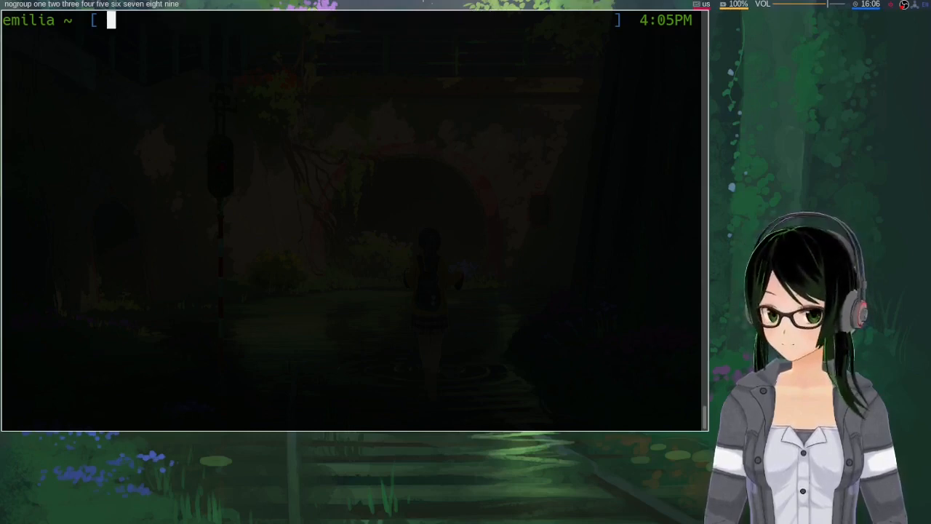
type("local")
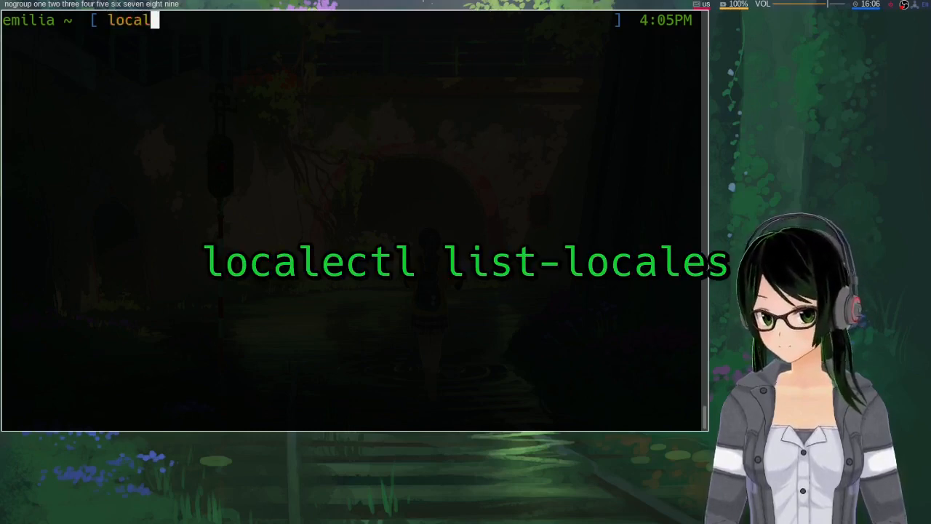
type("ectl")
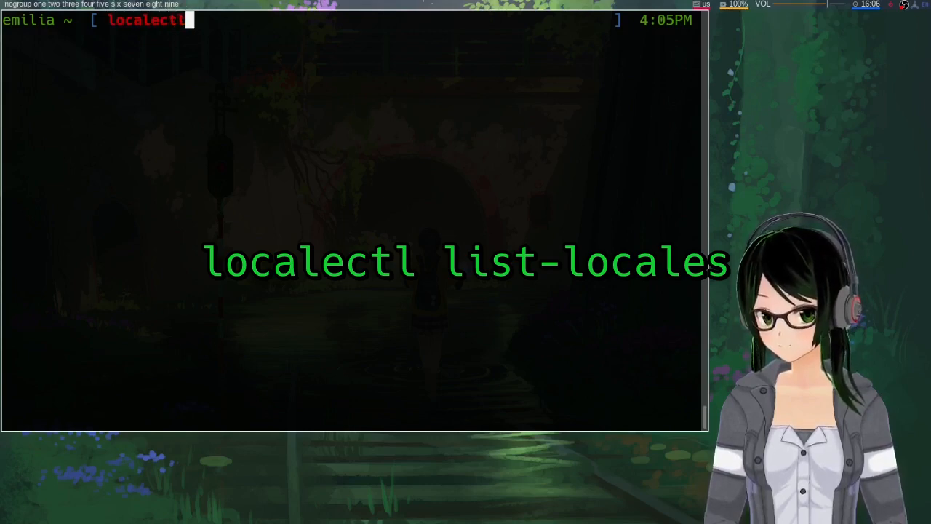
type("list")
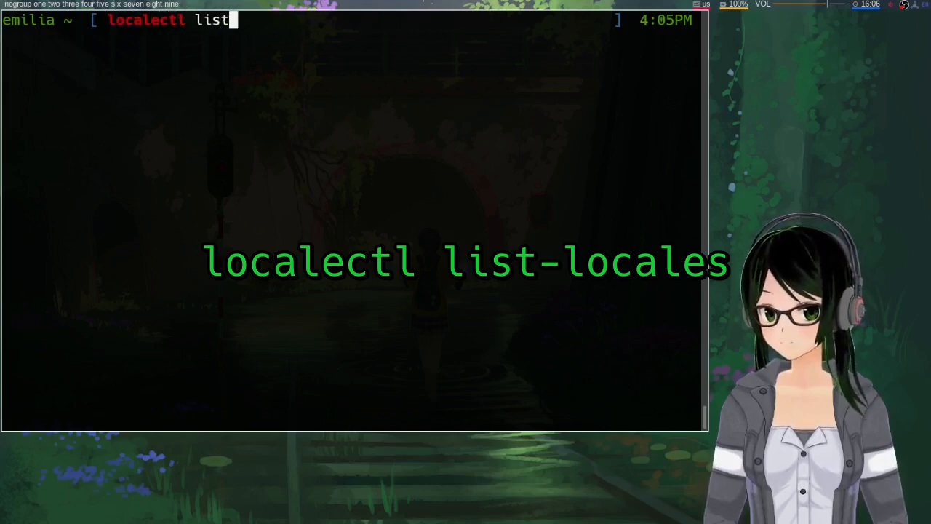
type("-locales")
type("doas localectl set-locale")
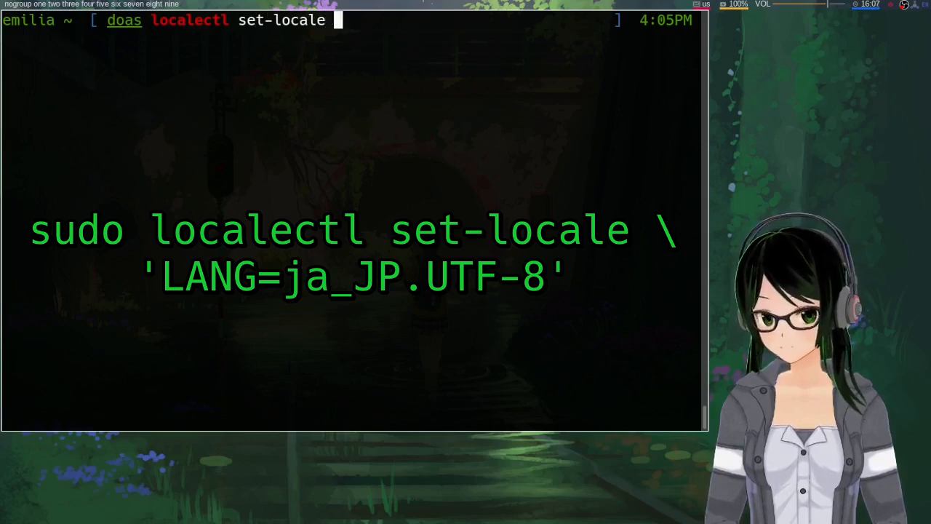
type("''")
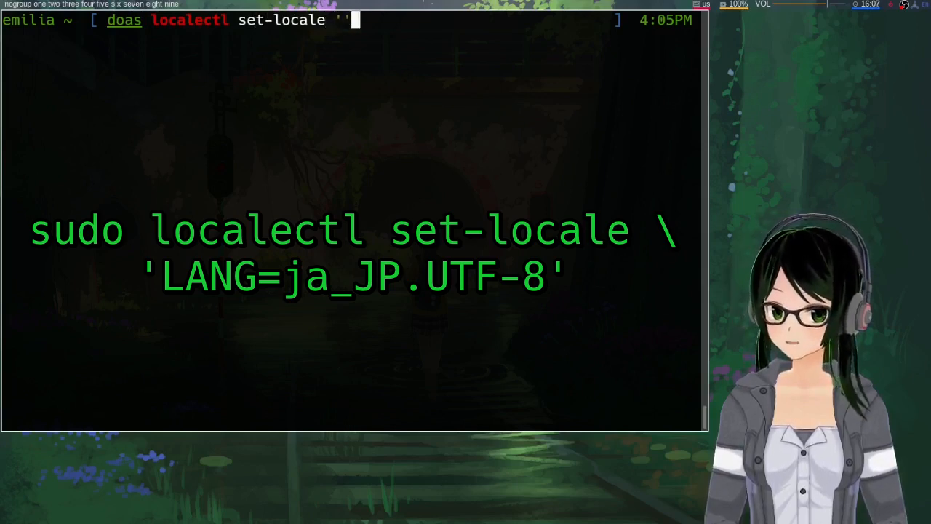
type("LA")
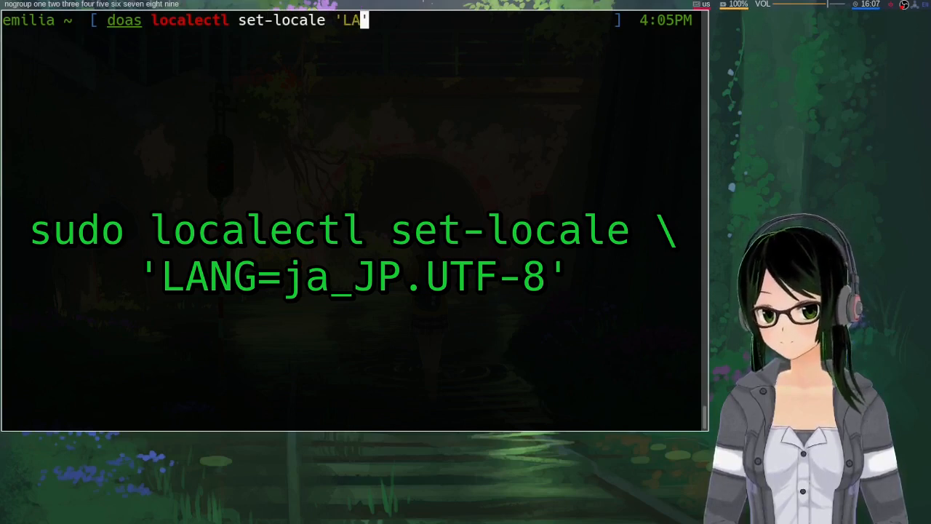
type("NG=")
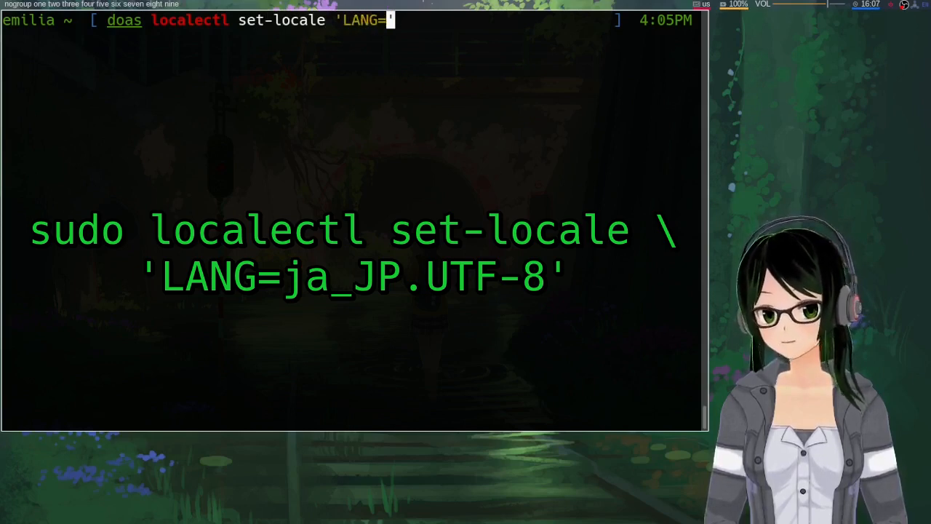
type("ja_JP.")
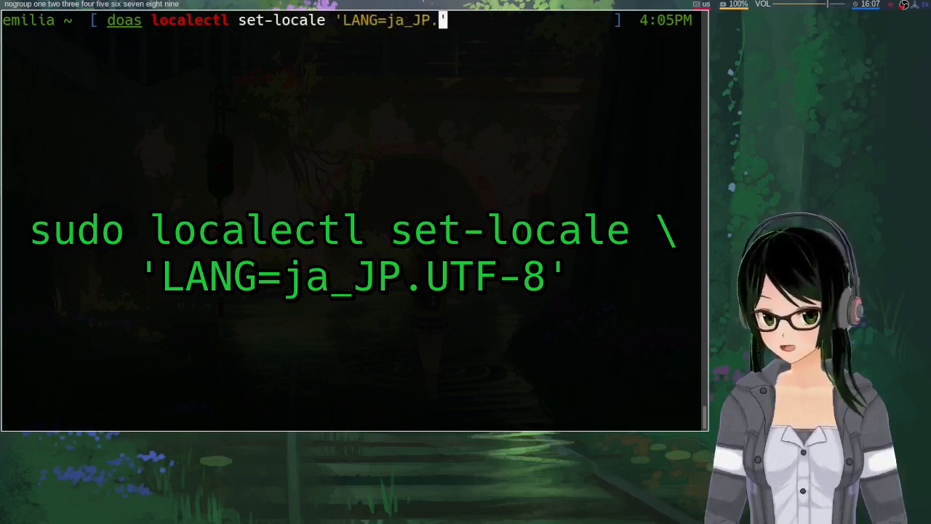
type("UTF-8")
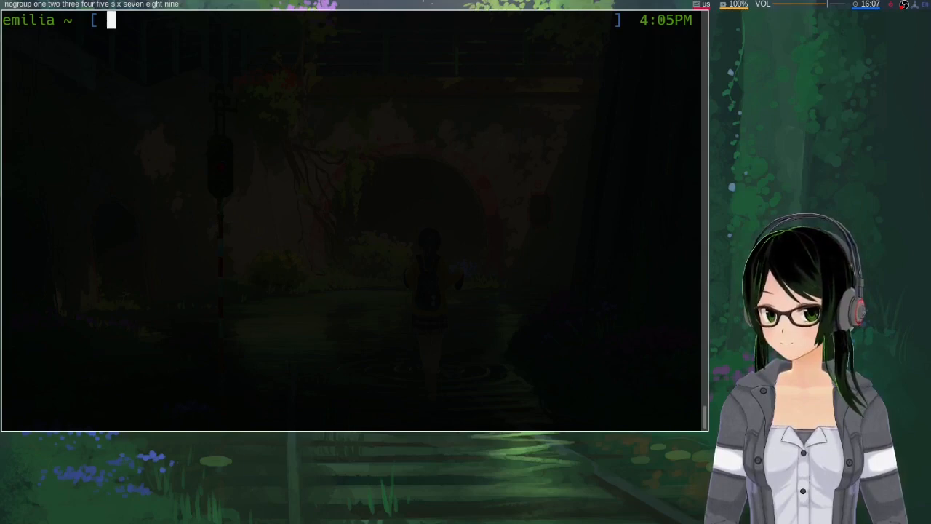
mouse_move(404, 154)
type("eselect")
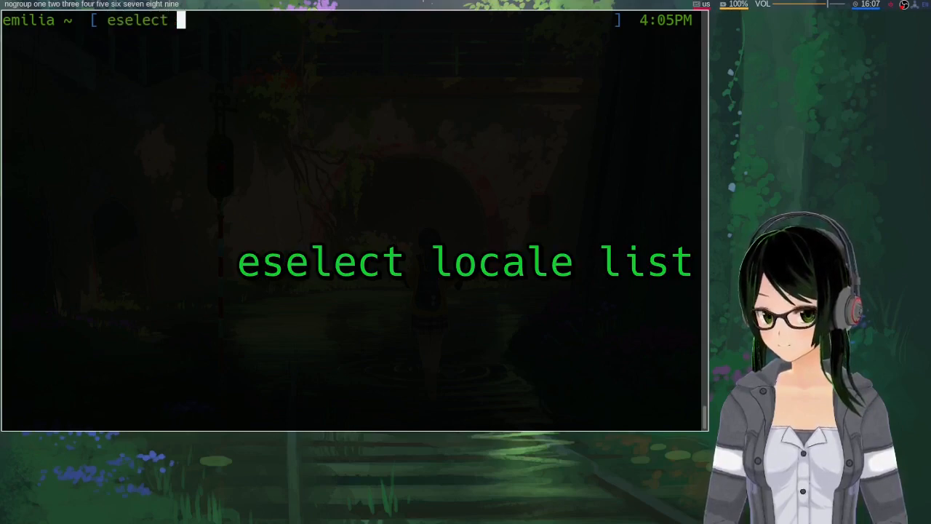
List LANG targets with 'eselect locale list', then type 'doas eselect locale set'.
type("locale list")
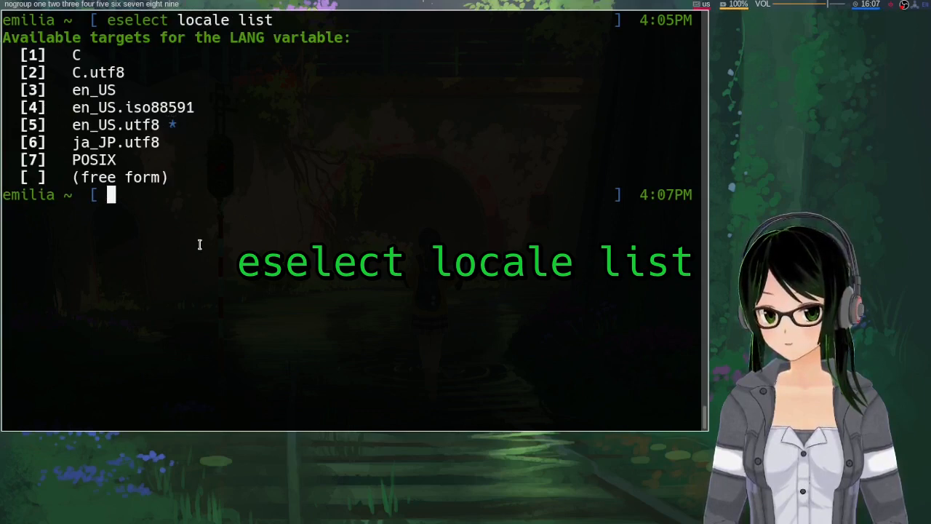
type("doas")
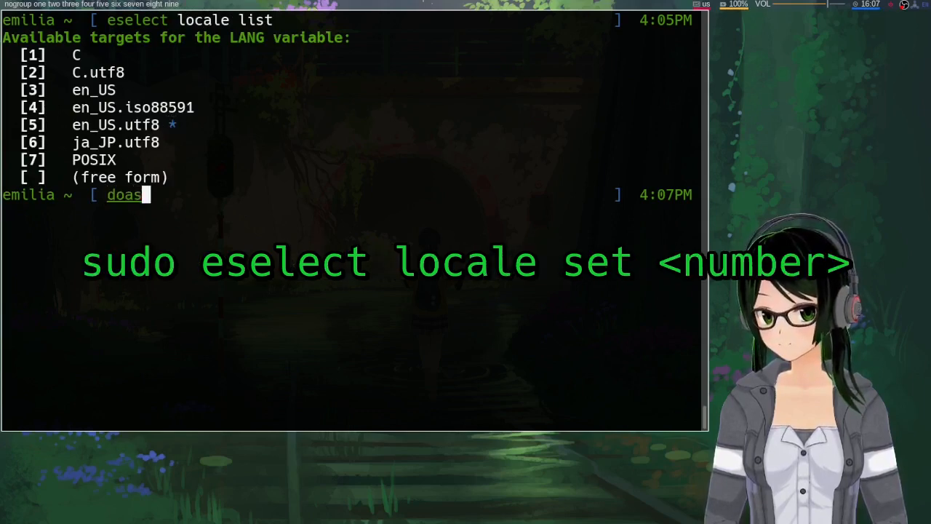
type("elesec")
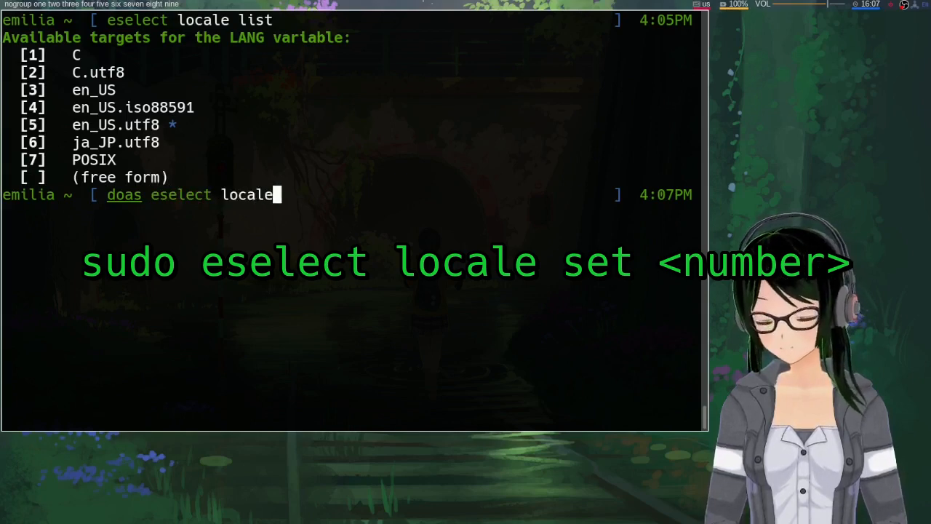
type("\" \"")
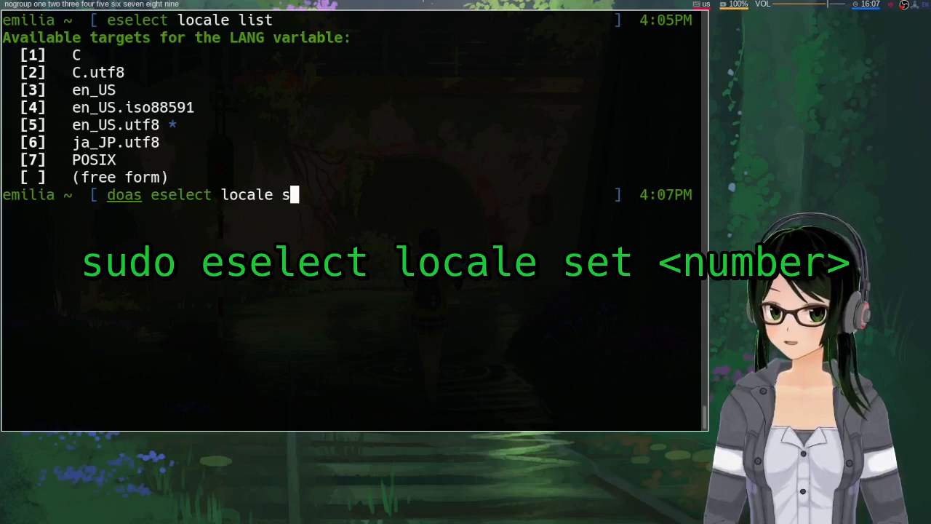
type("et")
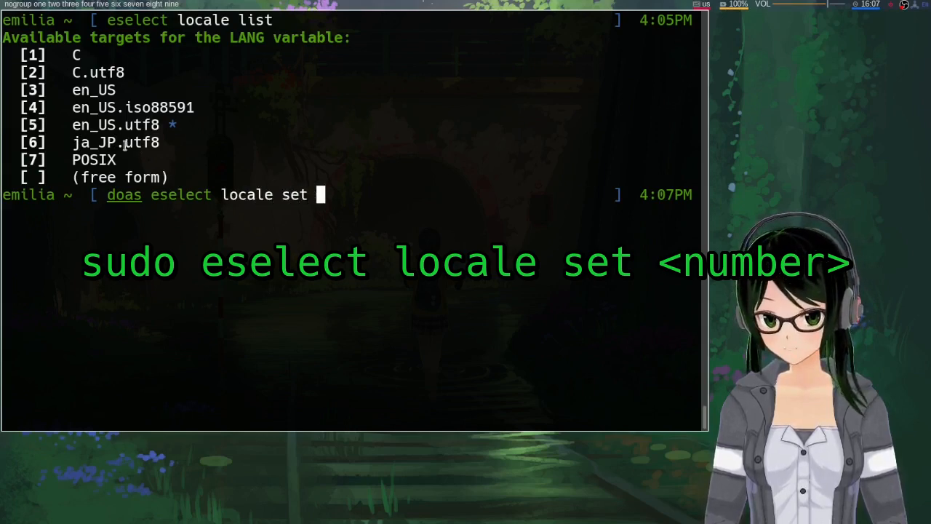
mouse_move(158, 201)
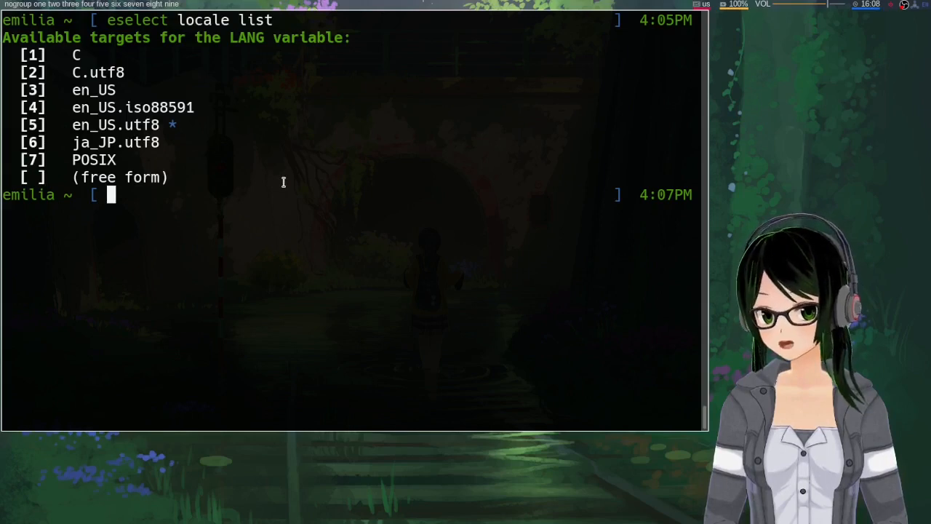
mouse_move(388, 159)
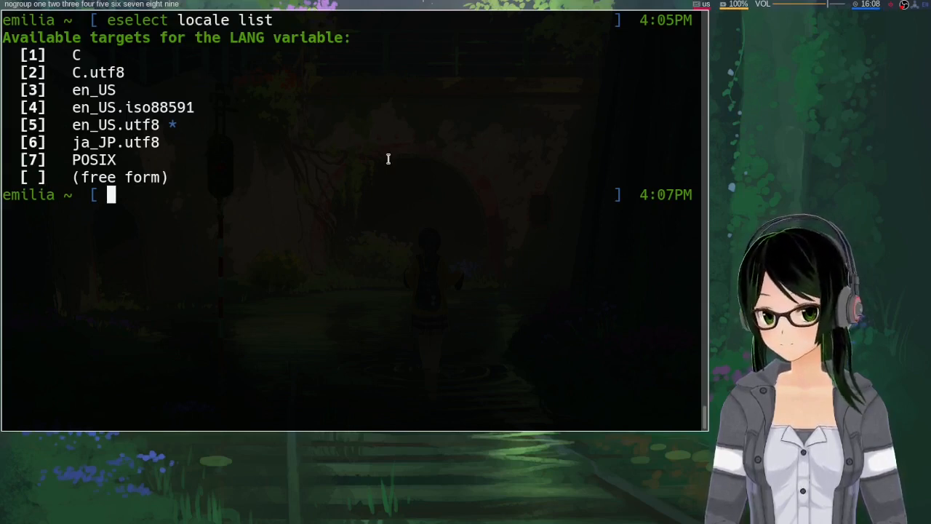
type("LANG")
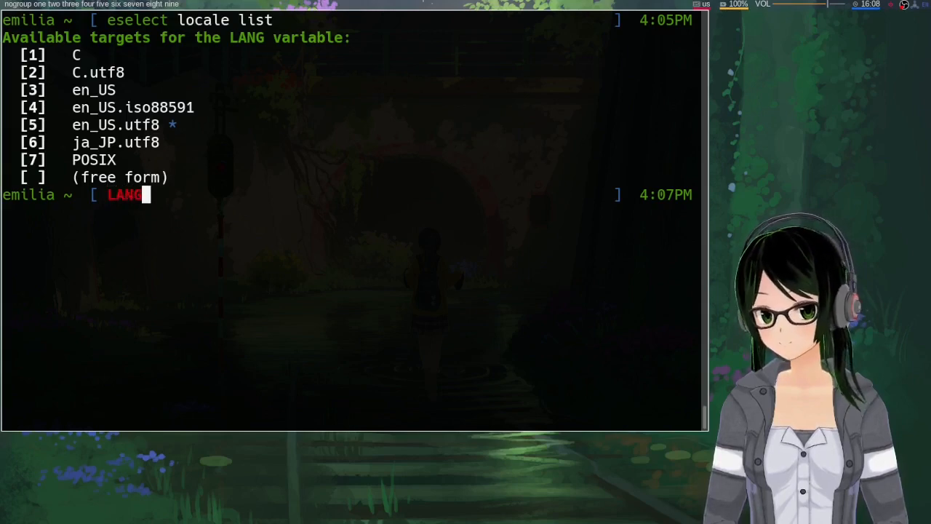
type("=ja_JP.UTF-8 ls --help")
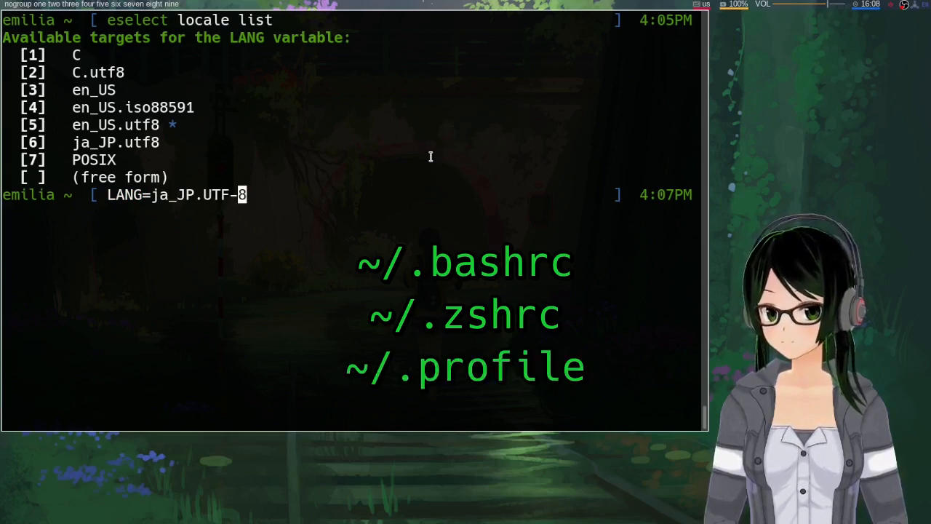
mouse_move(386, 169)
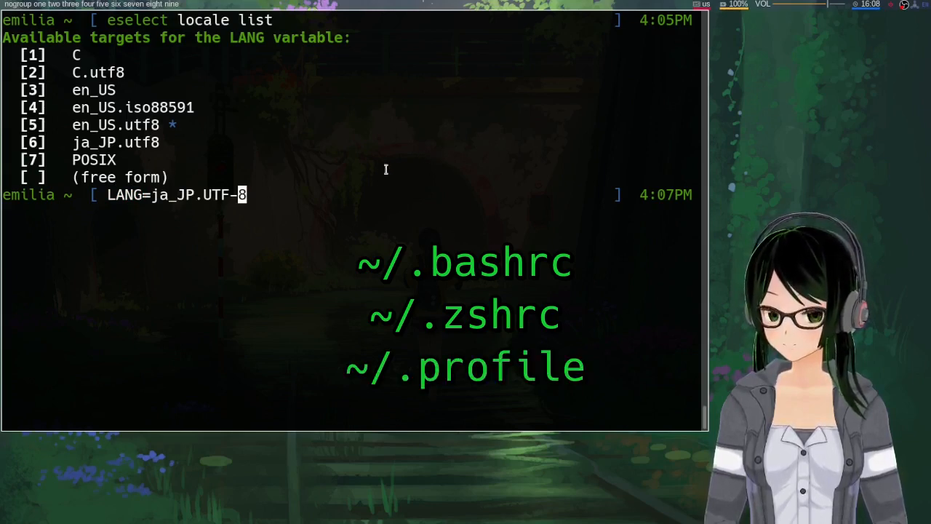
mouse_move(416, 167)
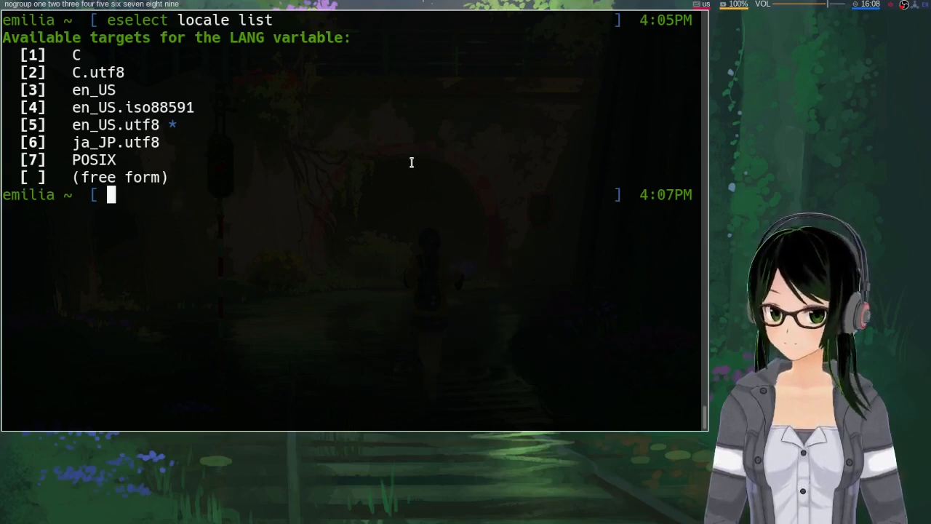
mouse_move(429, 163)
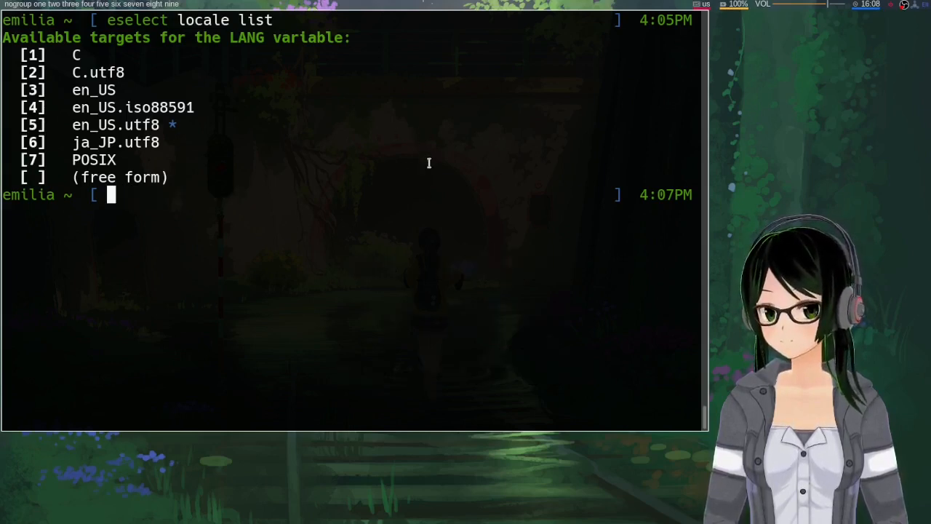
mouse_move(415, 175)
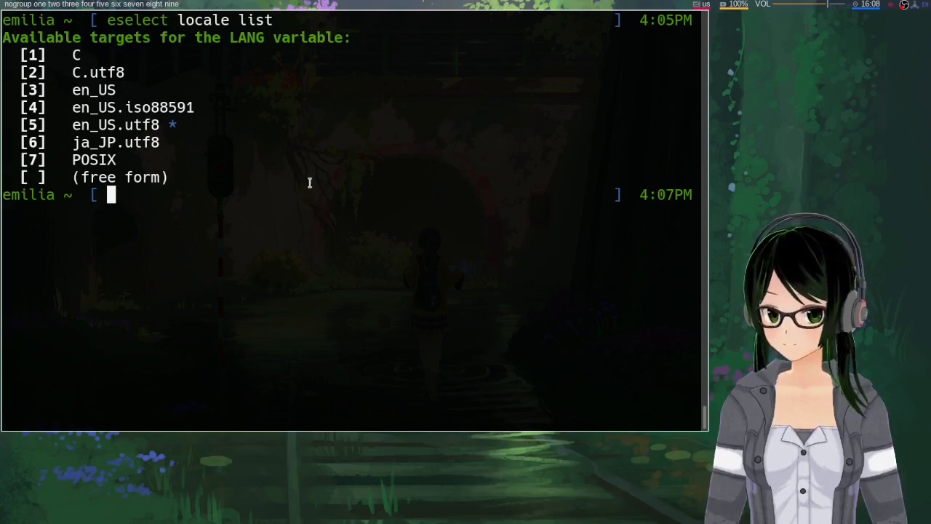
mouse_move(384, 155)
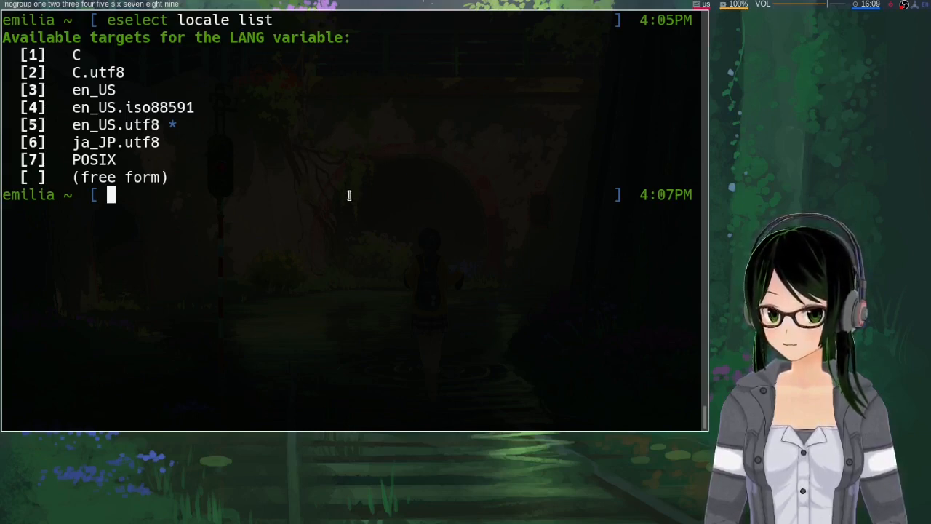
mouse_move(383, 182)
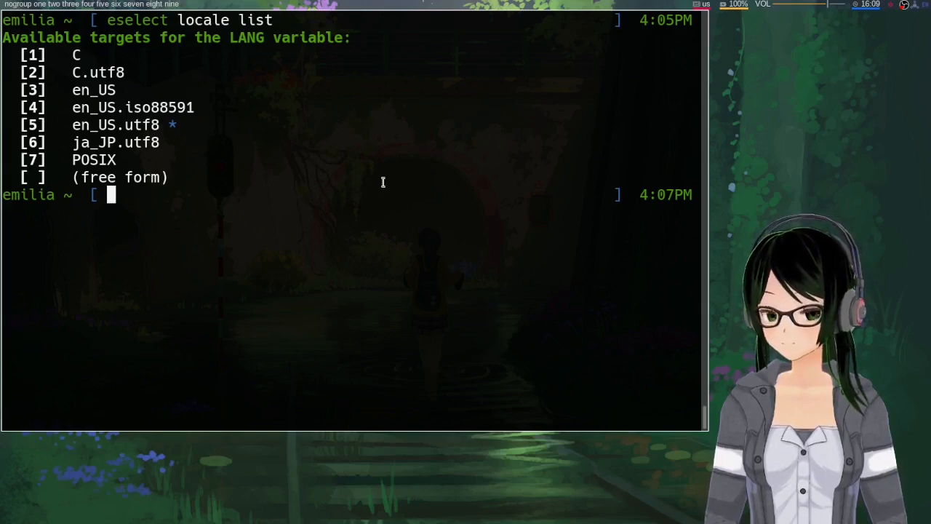
type("LC_MONET")
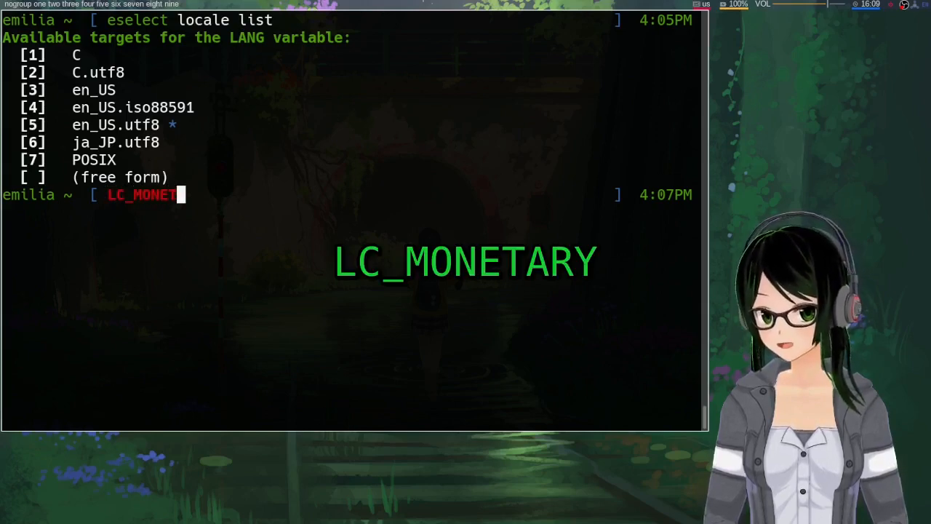
type("ARY")
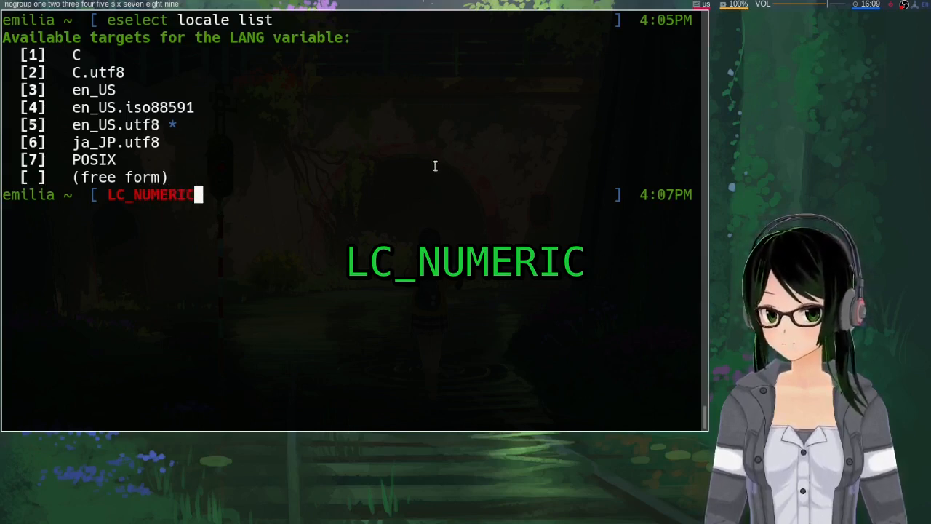
mouse_move(442, 167)
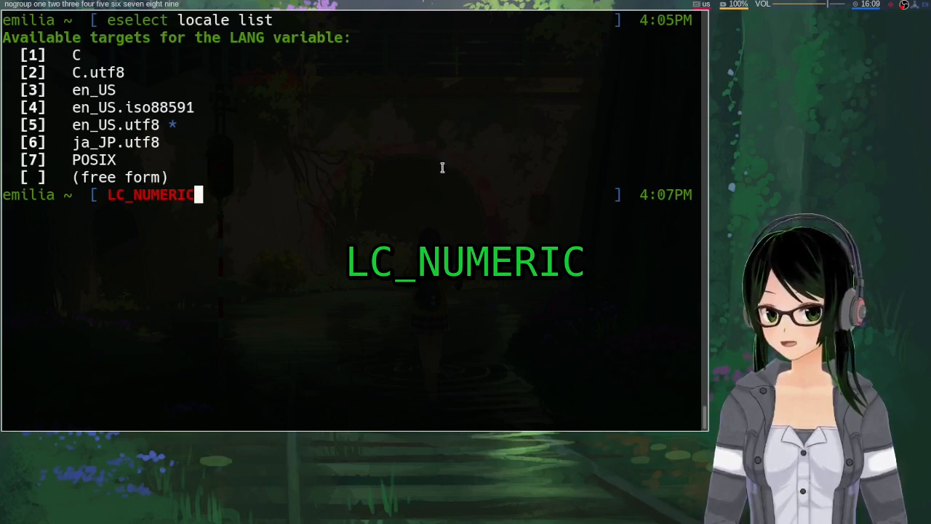
mouse_move(470, 171)
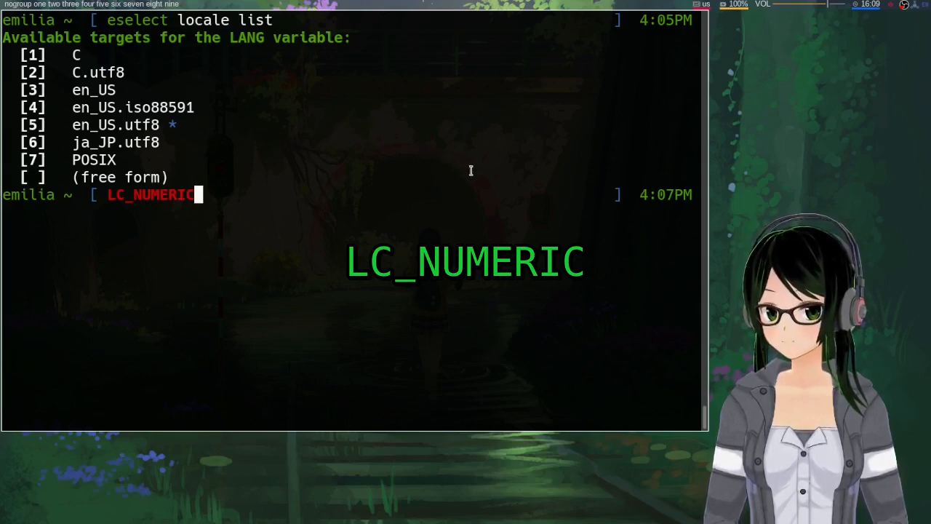
mouse_move(402, 219)
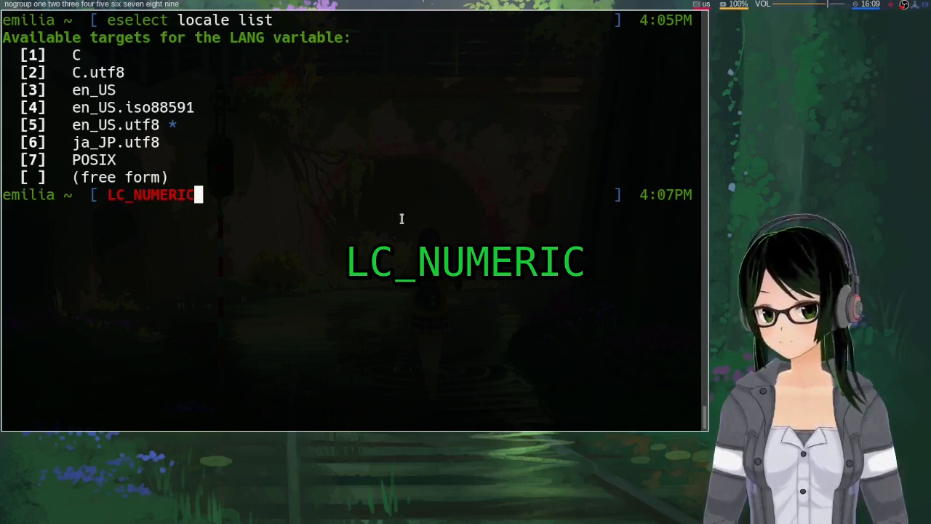
mouse_move(397, 203)
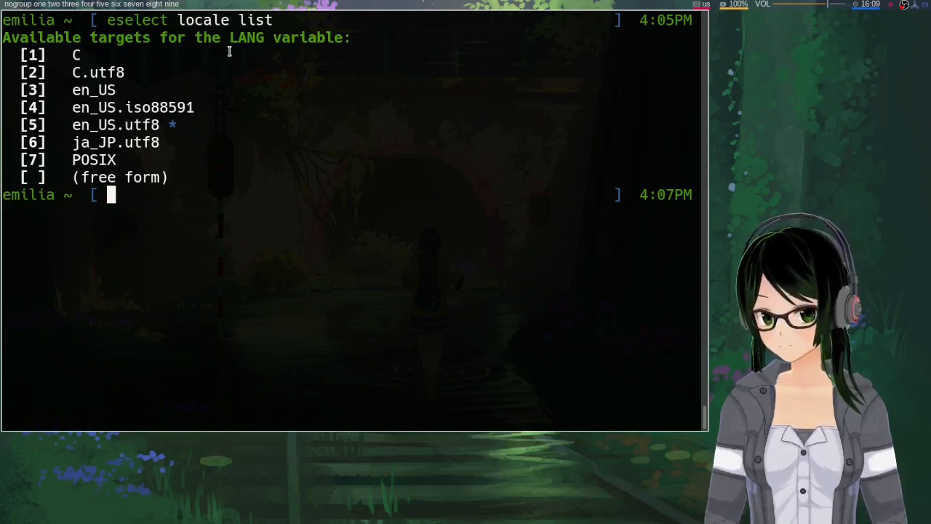
mouse_move(240, 203)
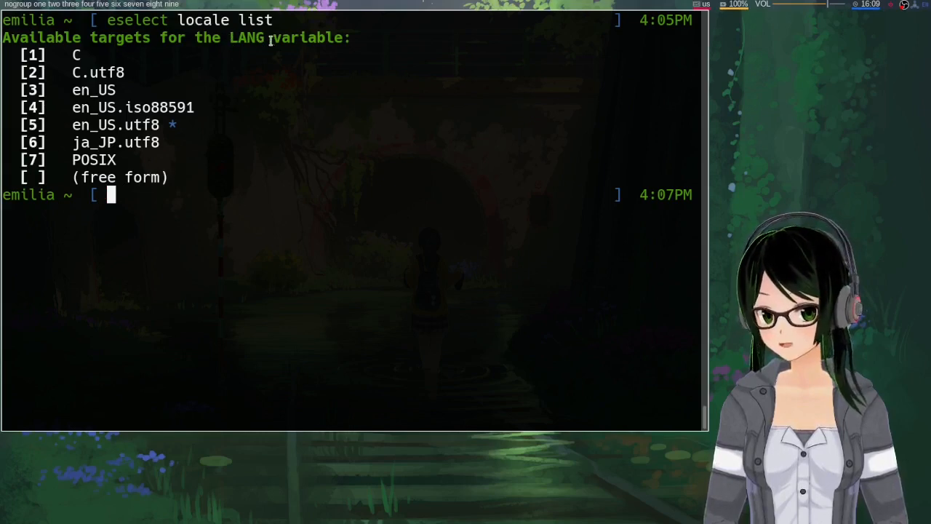
mouse_move(260, 196)
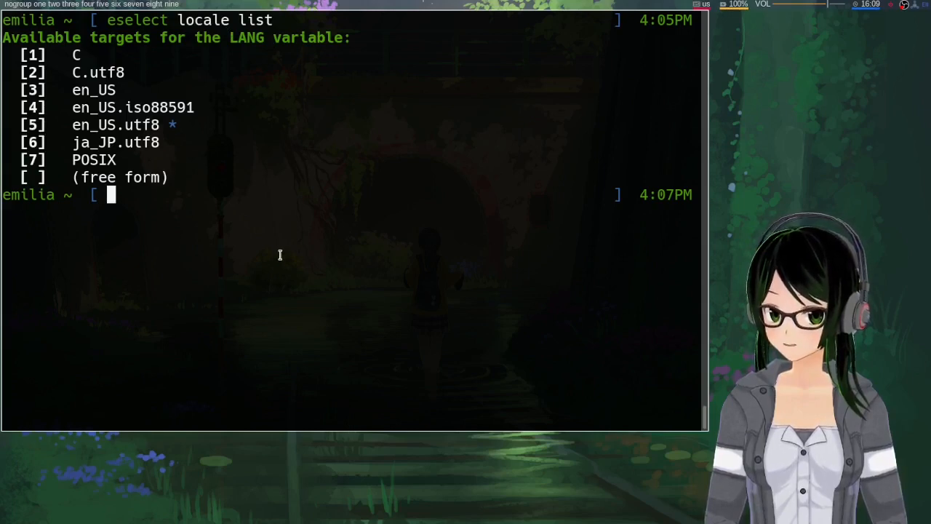
mouse_move(335, 246)
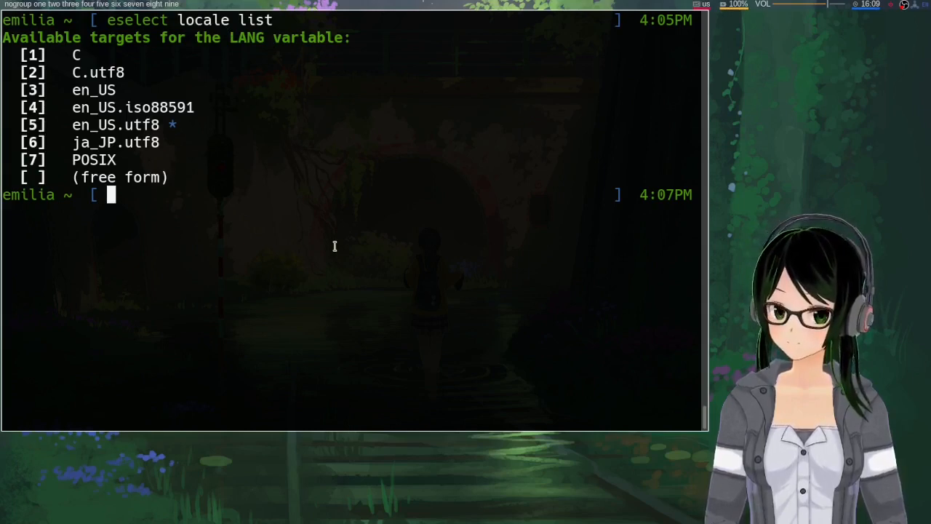
mouse_move(357, 198)
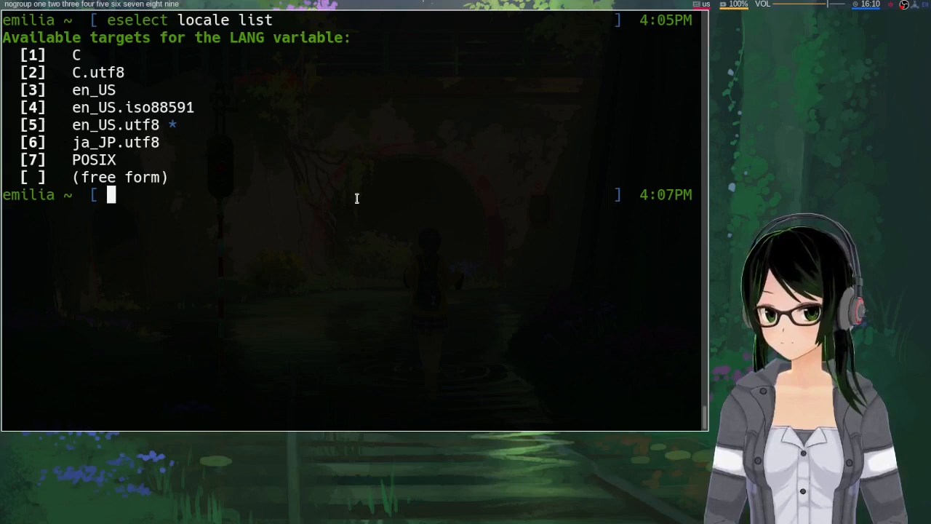
mouse_move(347, 170)
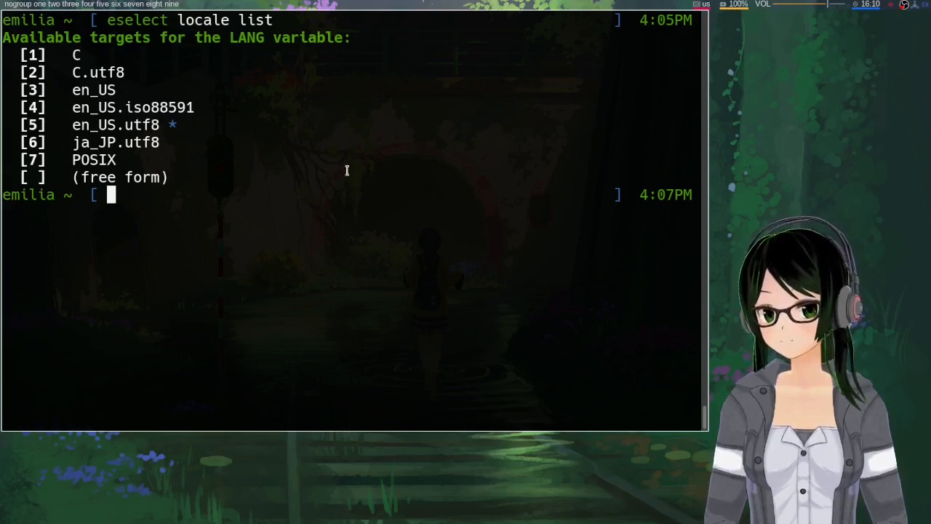
mouse_move(388, 169)
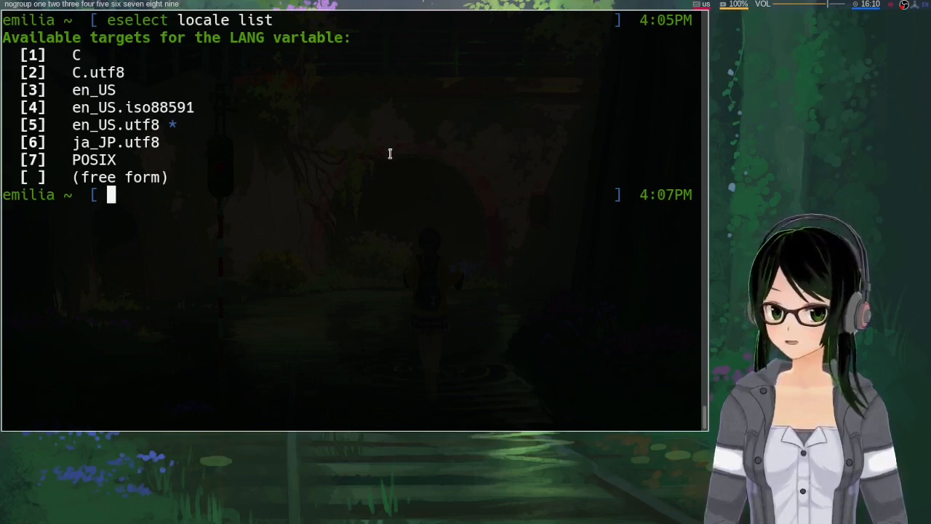
mouse_move(425, 181)
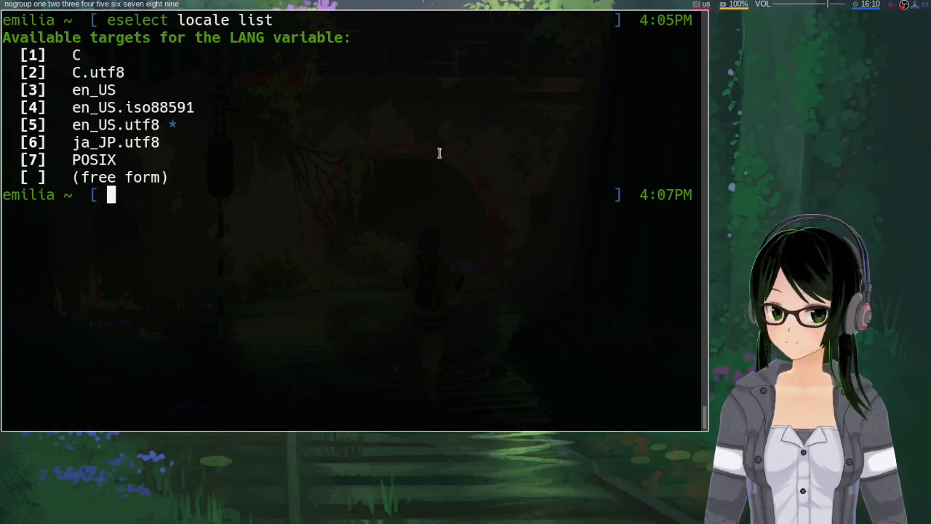
mouse_move(494, 152)
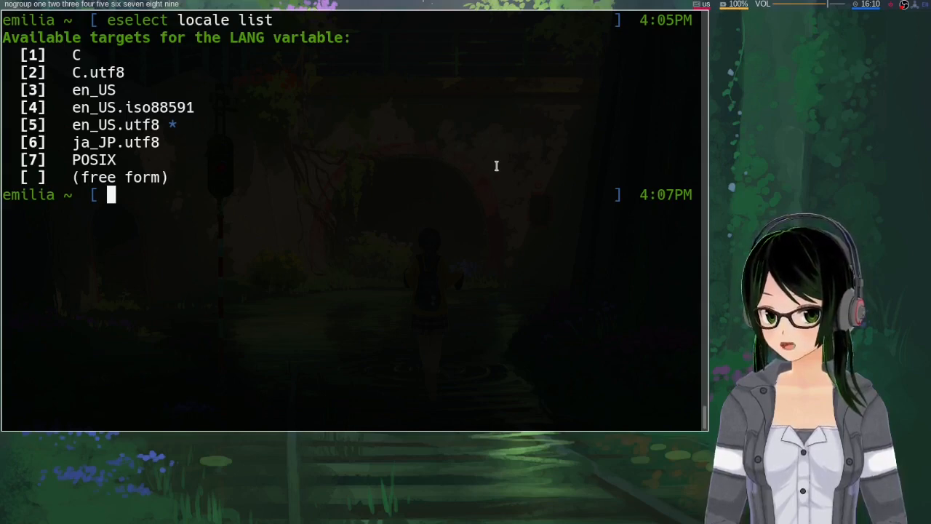
mouse_move(488, 199)
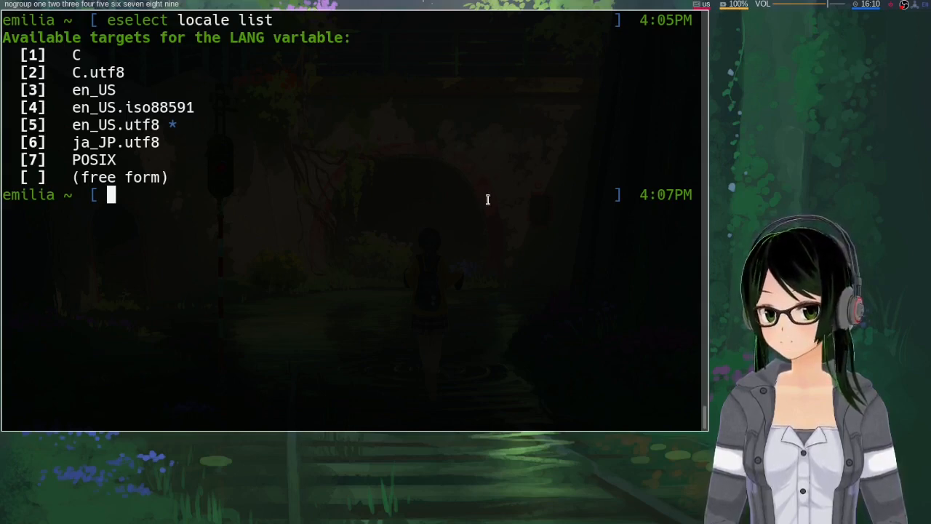
mouse_move(445, 225)
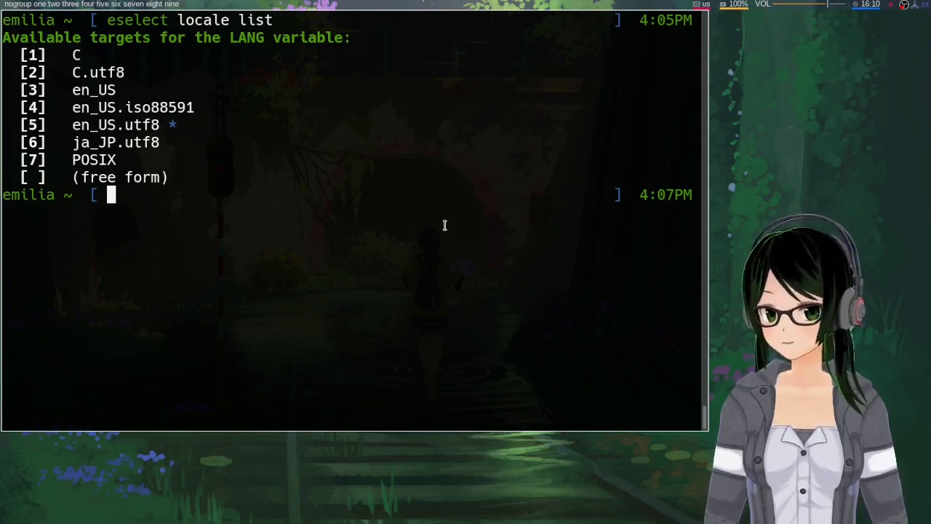
mouse_move(503, 213)
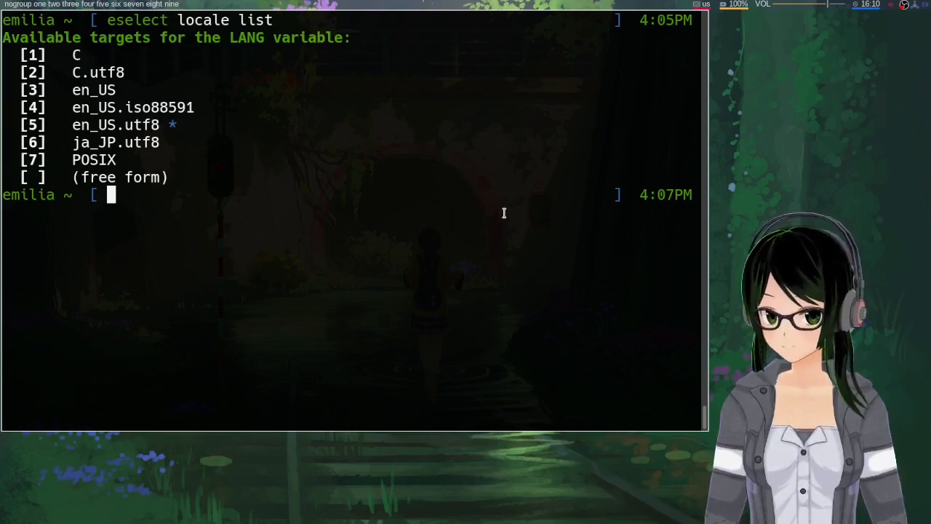
mouse_move(515, 194)
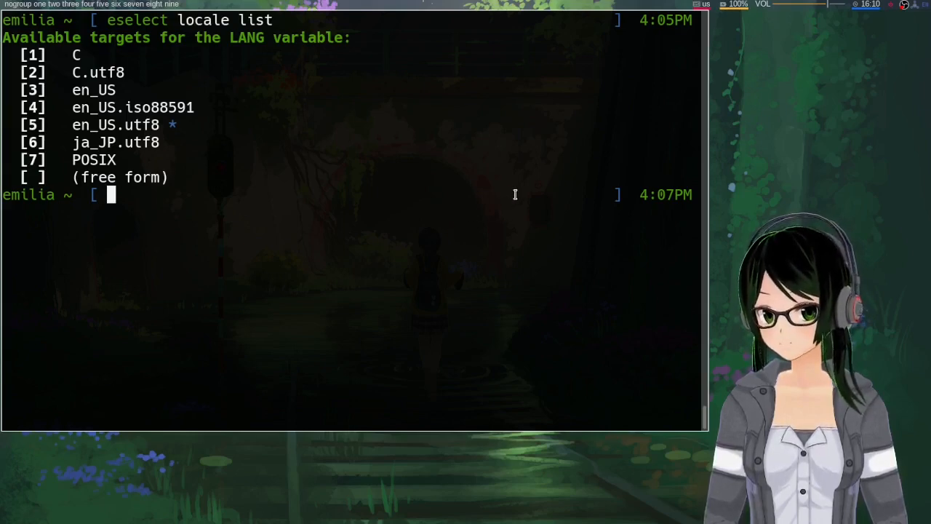
mouse_move(466, 170)
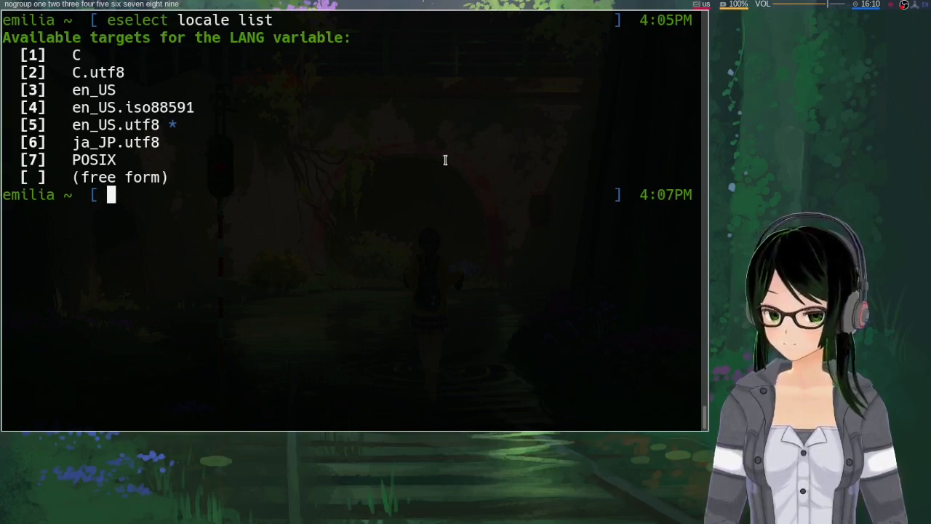
mouse_move(436, 163)
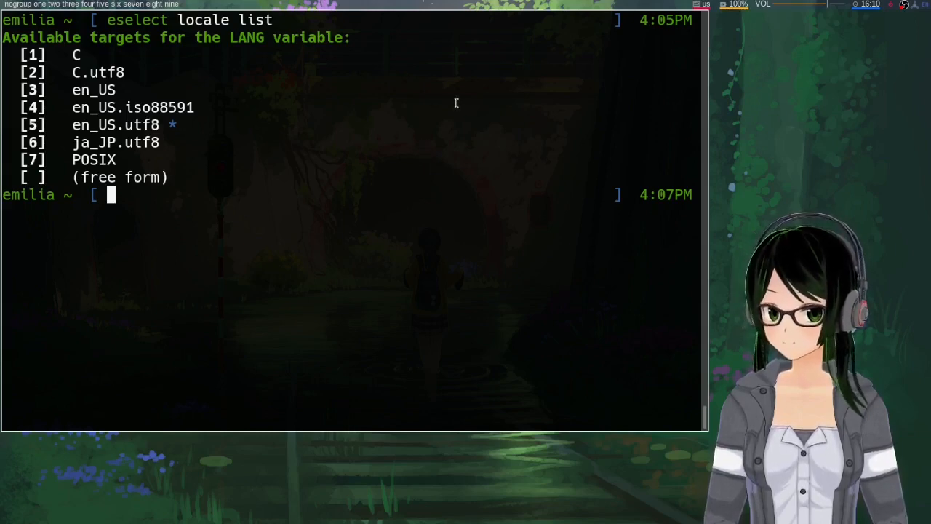
mouse_move(476, 98)
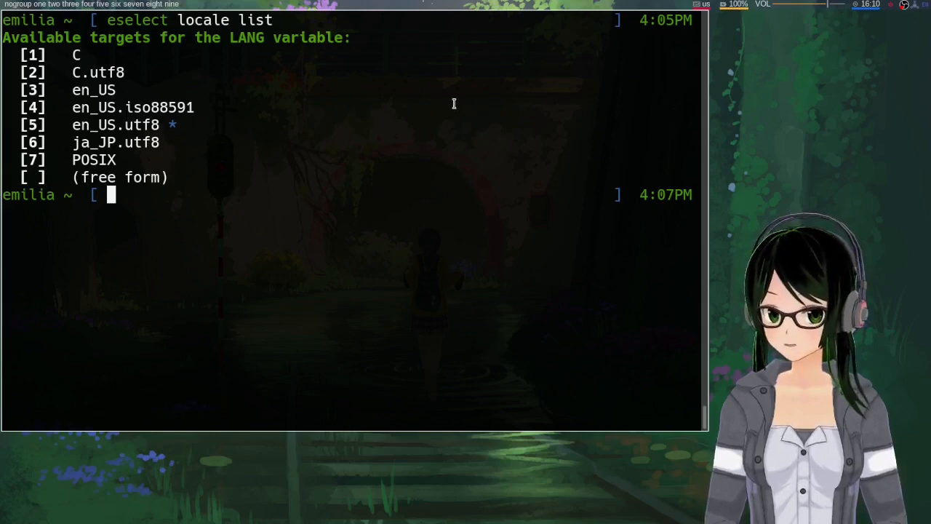
mouse_move(422, 158)
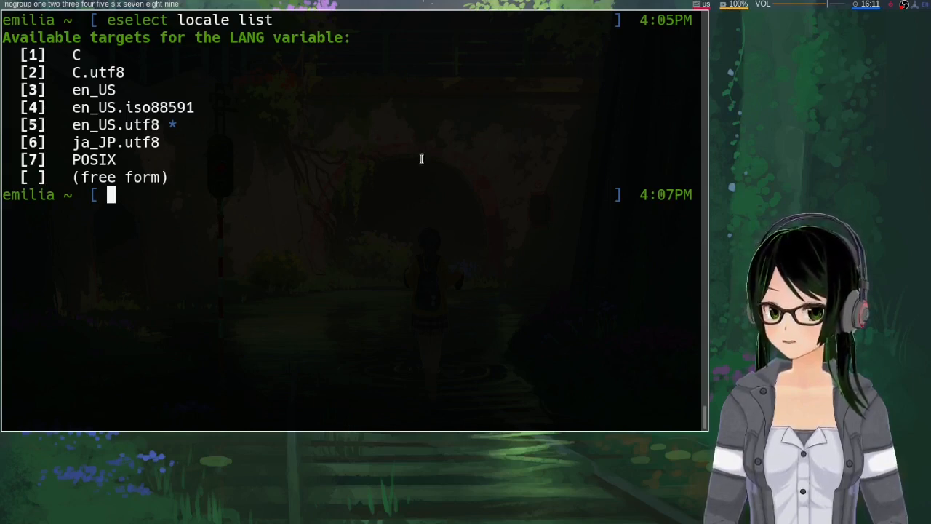
mouse_move(444, 143)
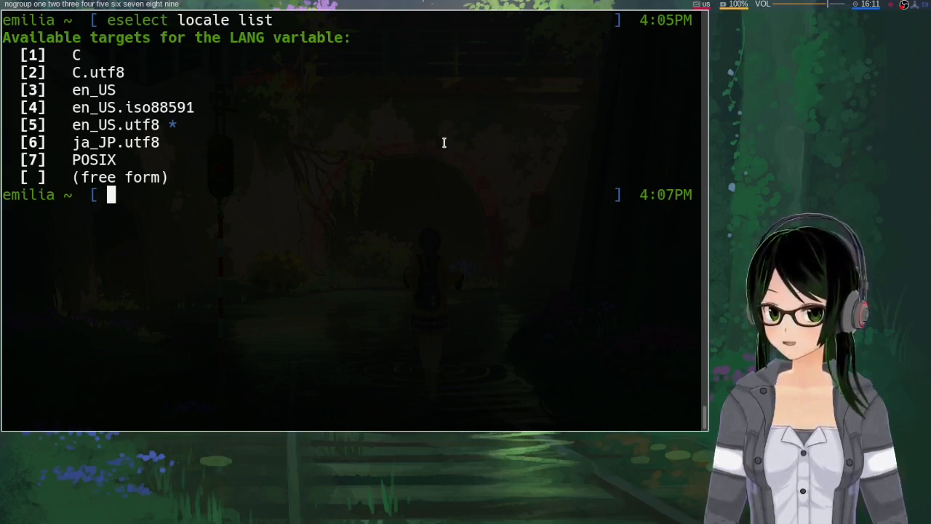
mouse_move(457, 148)
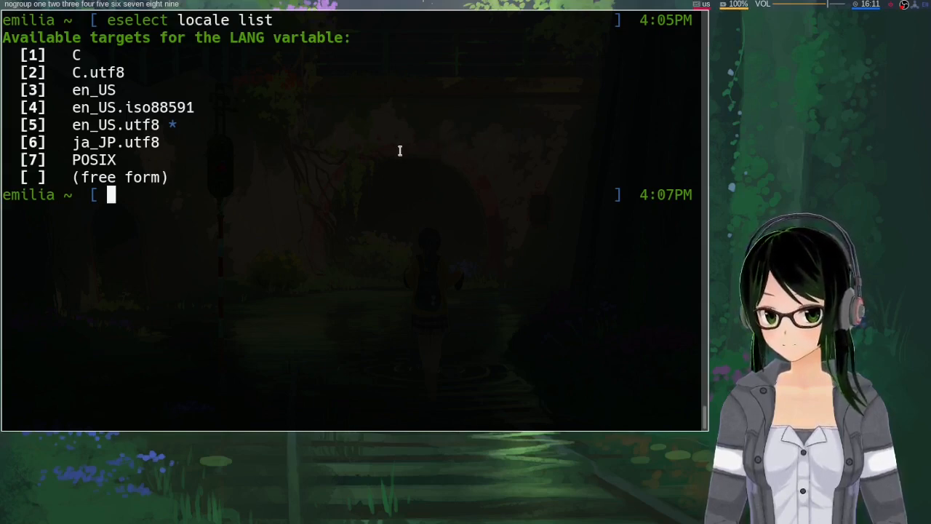
mouse_move(441, 142)
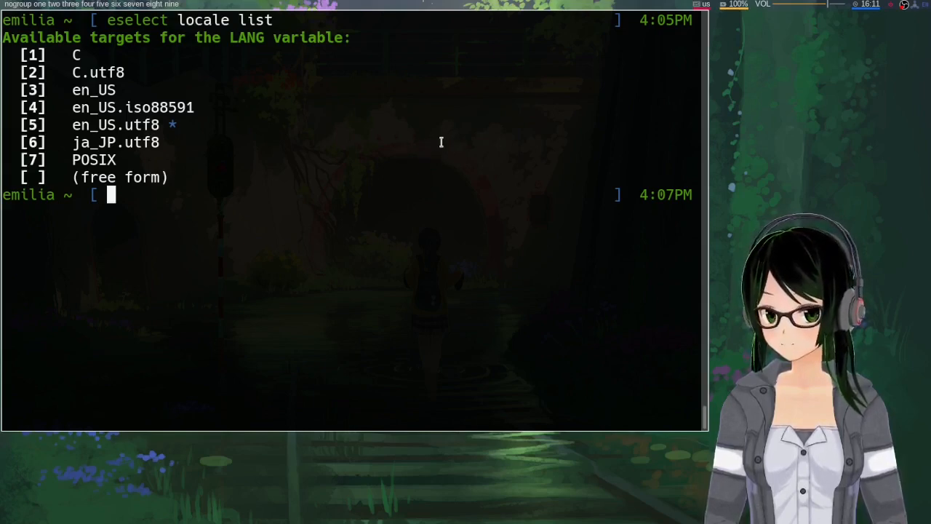
mouse_move(436, 115)
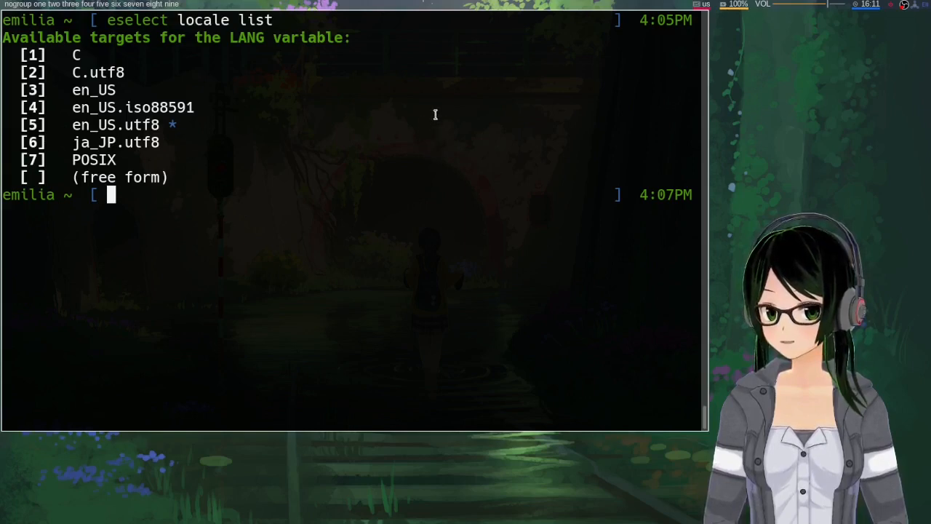
mouse_move(437, 157)
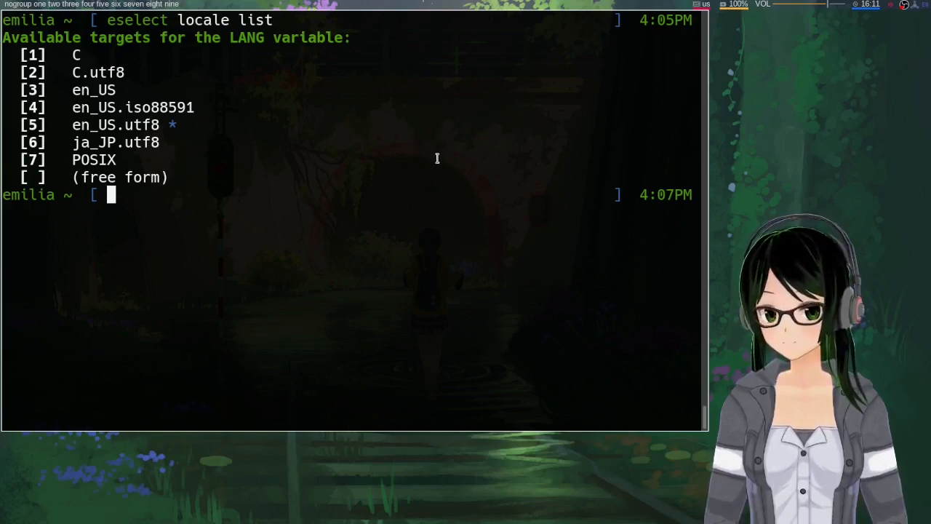
mouse_move(428, 154)
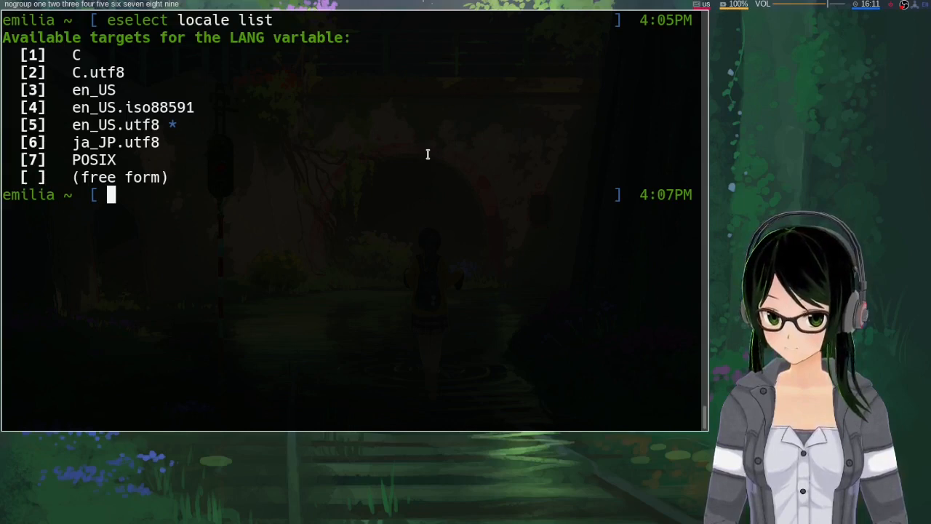
Run 'equery u firefox' and highlight the l10n_ja flag in the output.
type("e")
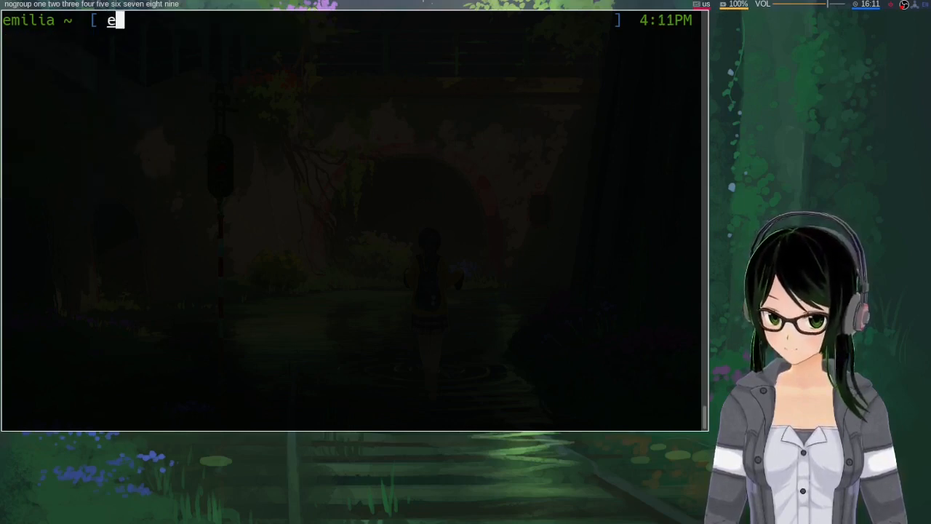
type("query u")
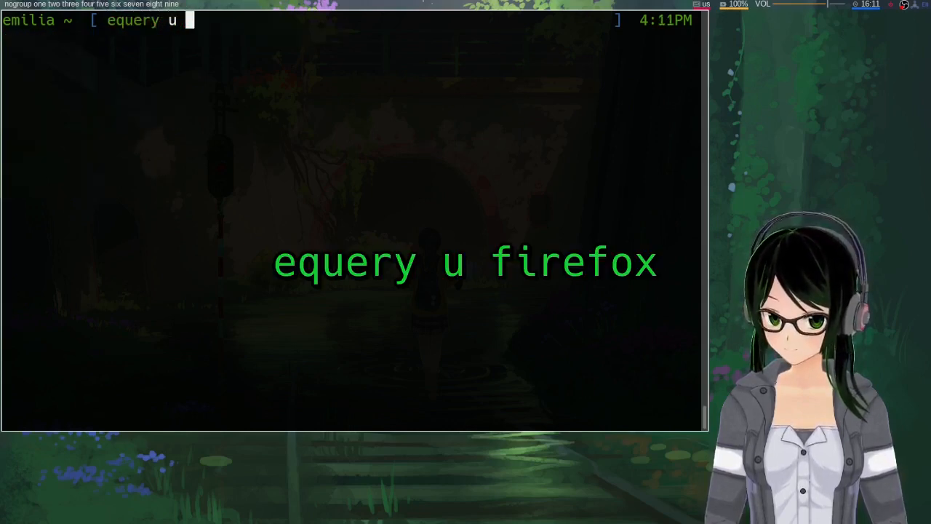
type("firefo")
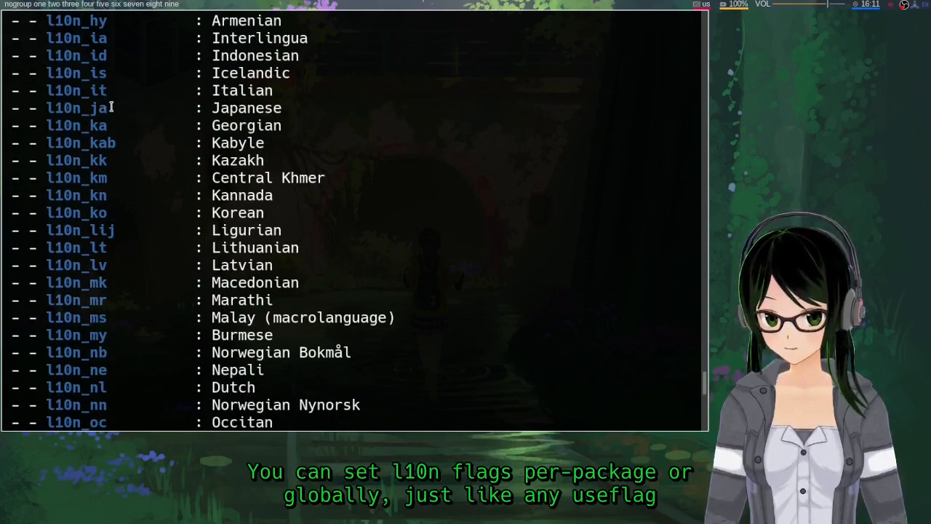
double_click(75, 108)
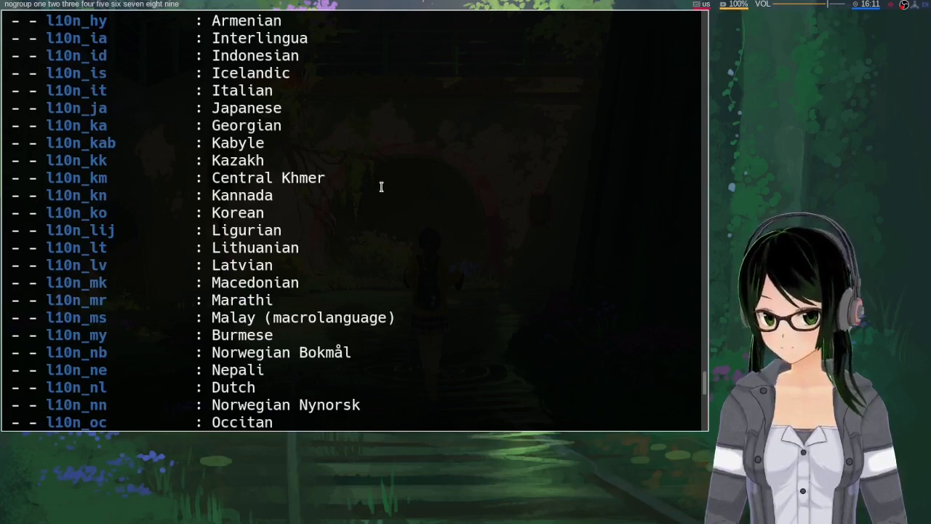
mouse_move(439, 142)
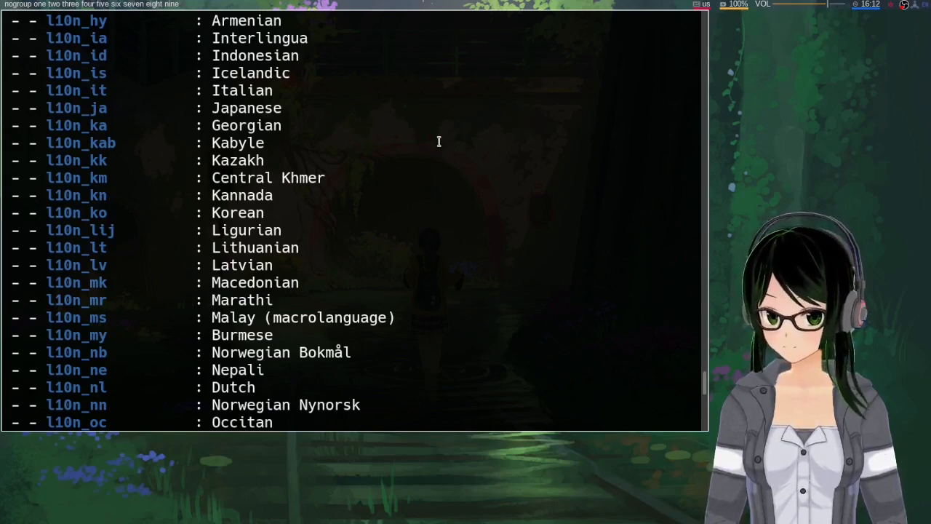
mouse_move(458, 112)
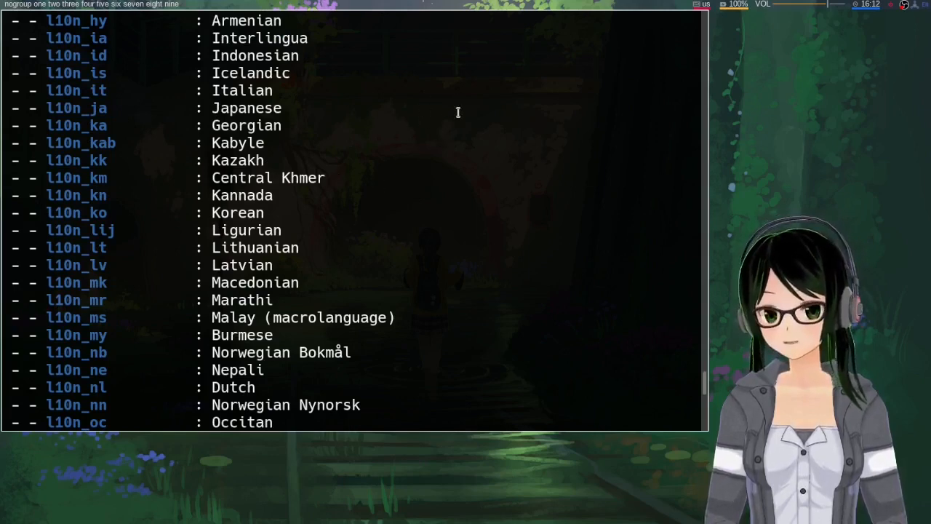
mouse_move(468, 107)
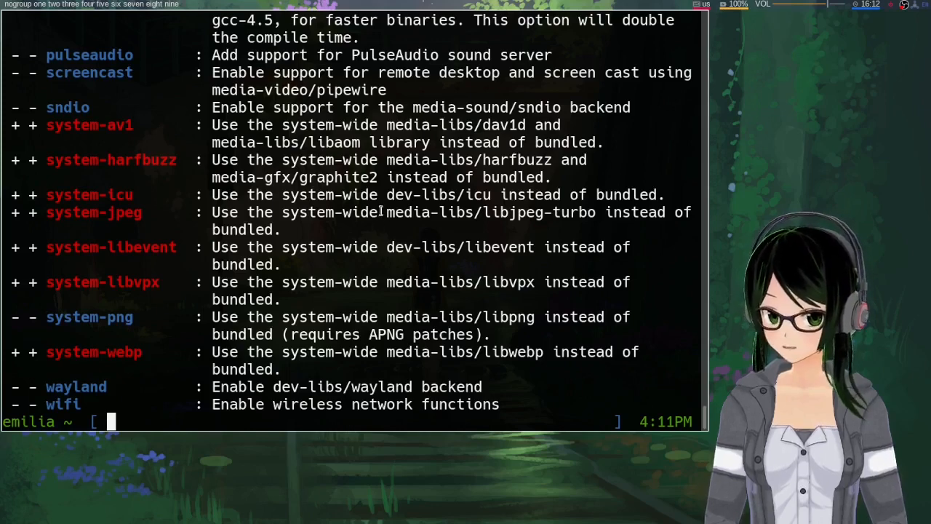
mouse_move(398, 226)
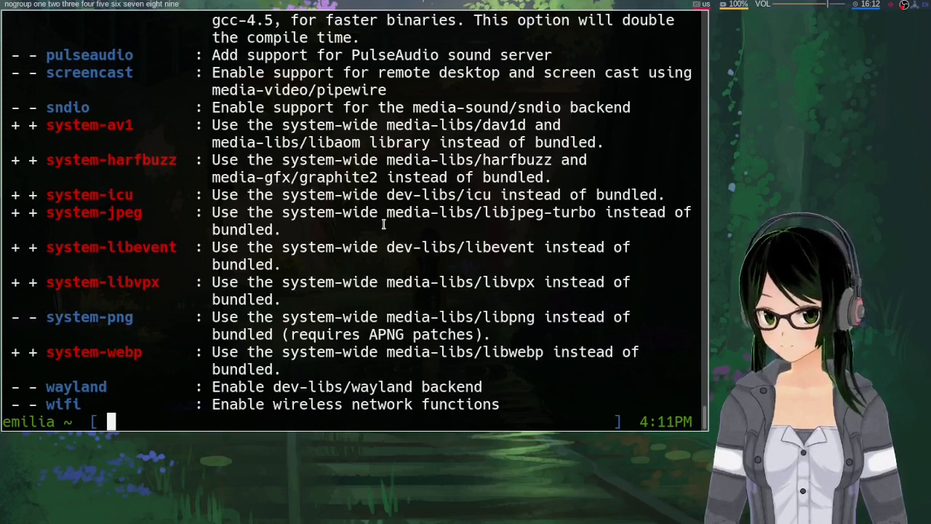
mouse_move(393, 226)
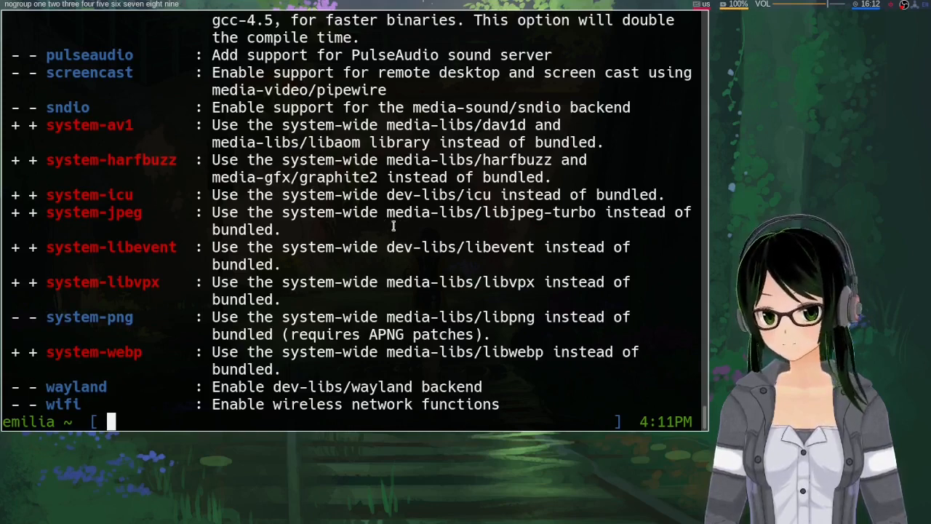